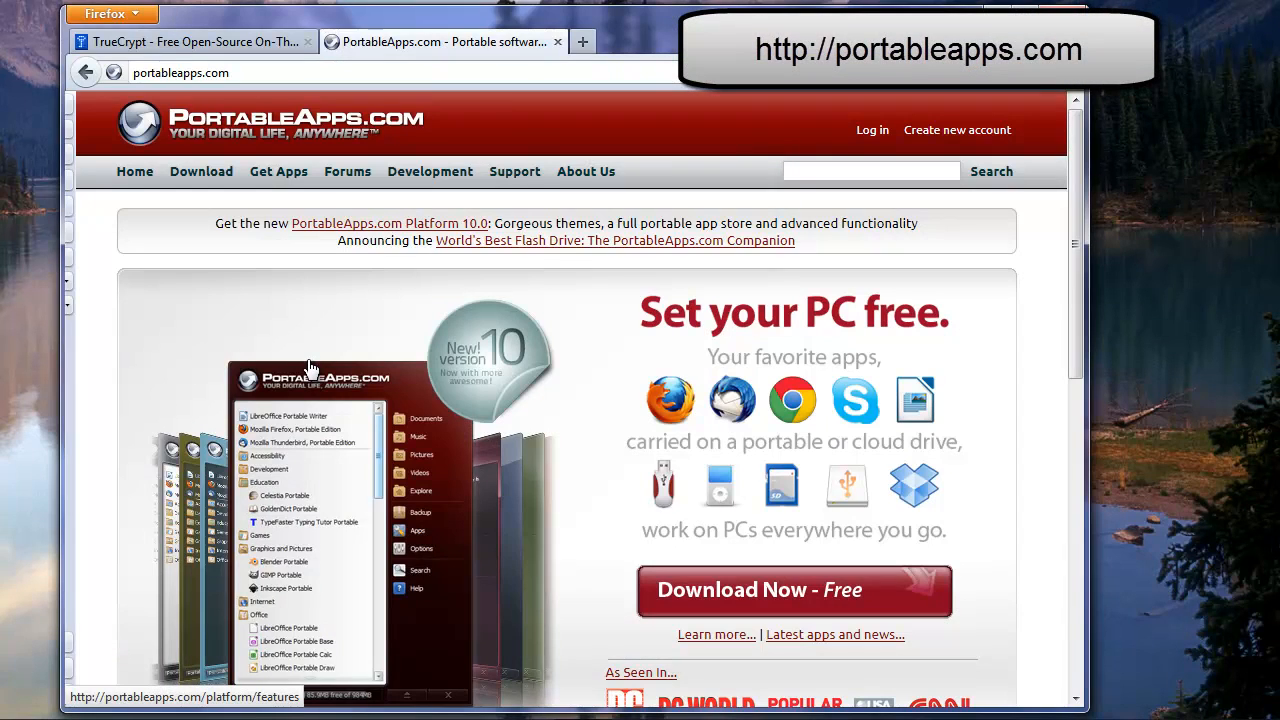
mouse_move(344, 276)
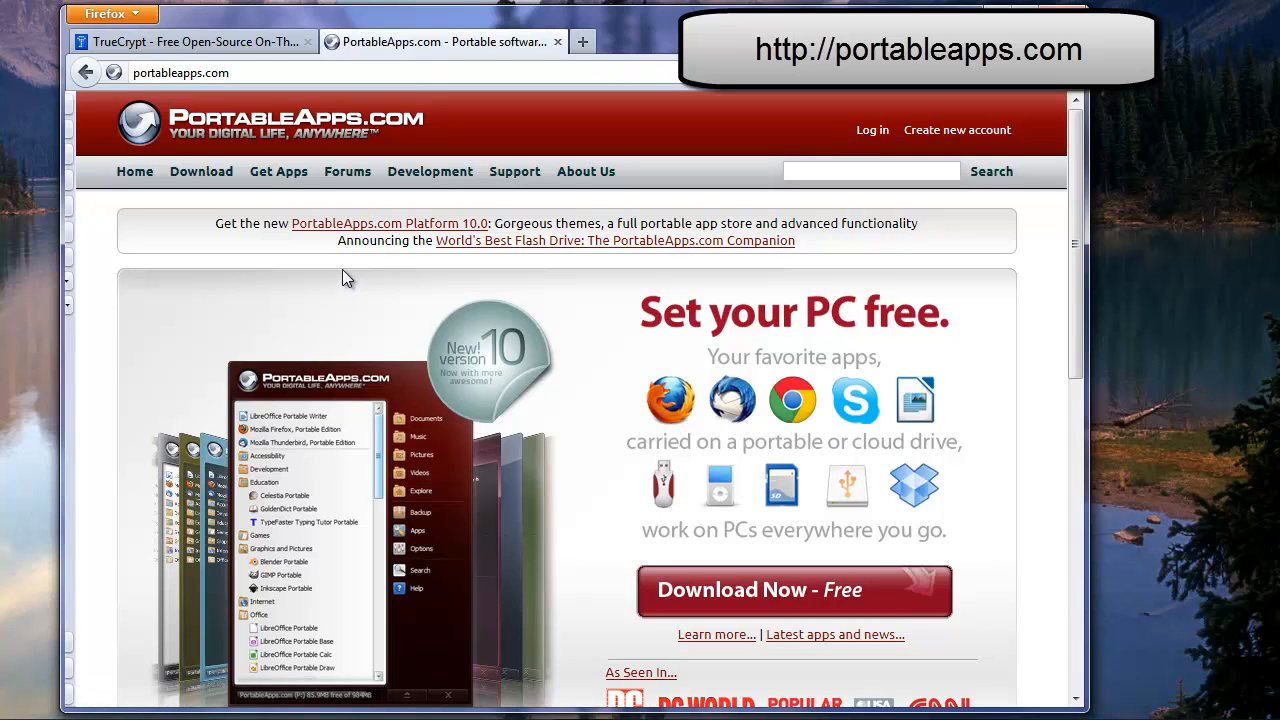
mouse_move(220, 178)
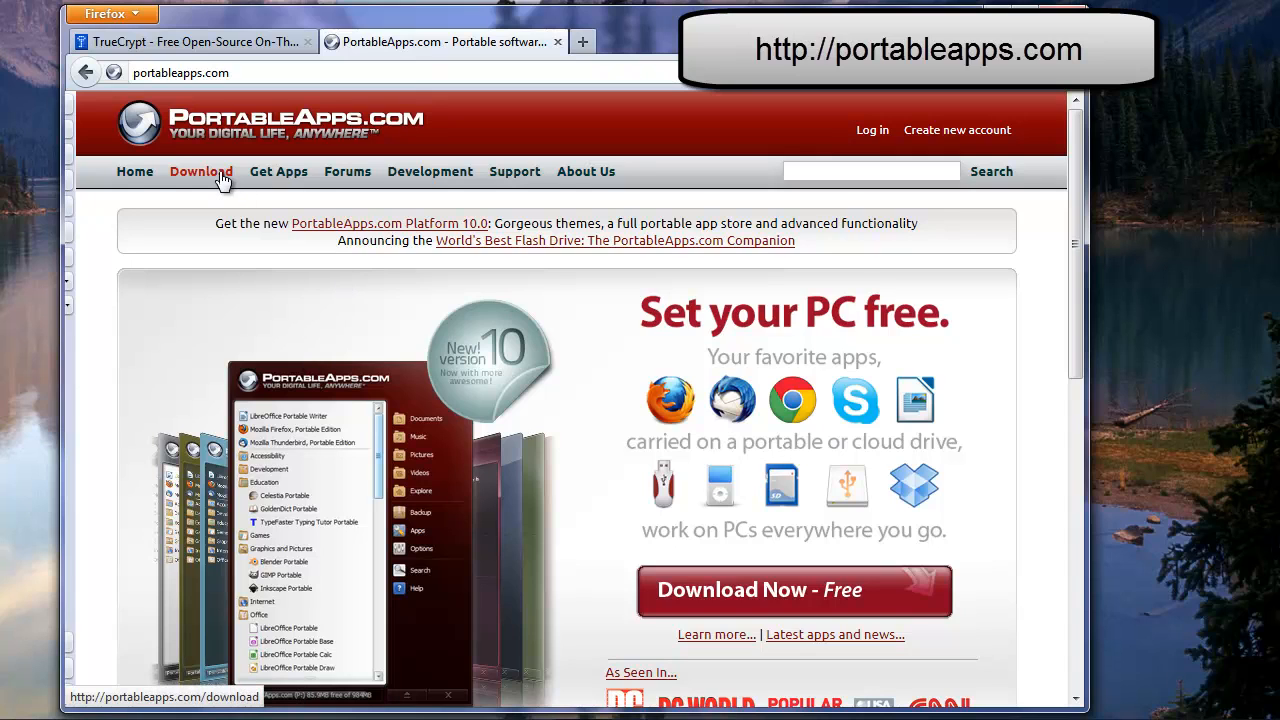
Reach the PortableApps.com Platform 10.0 download page from the site's Download link.
left_click(200, 172)
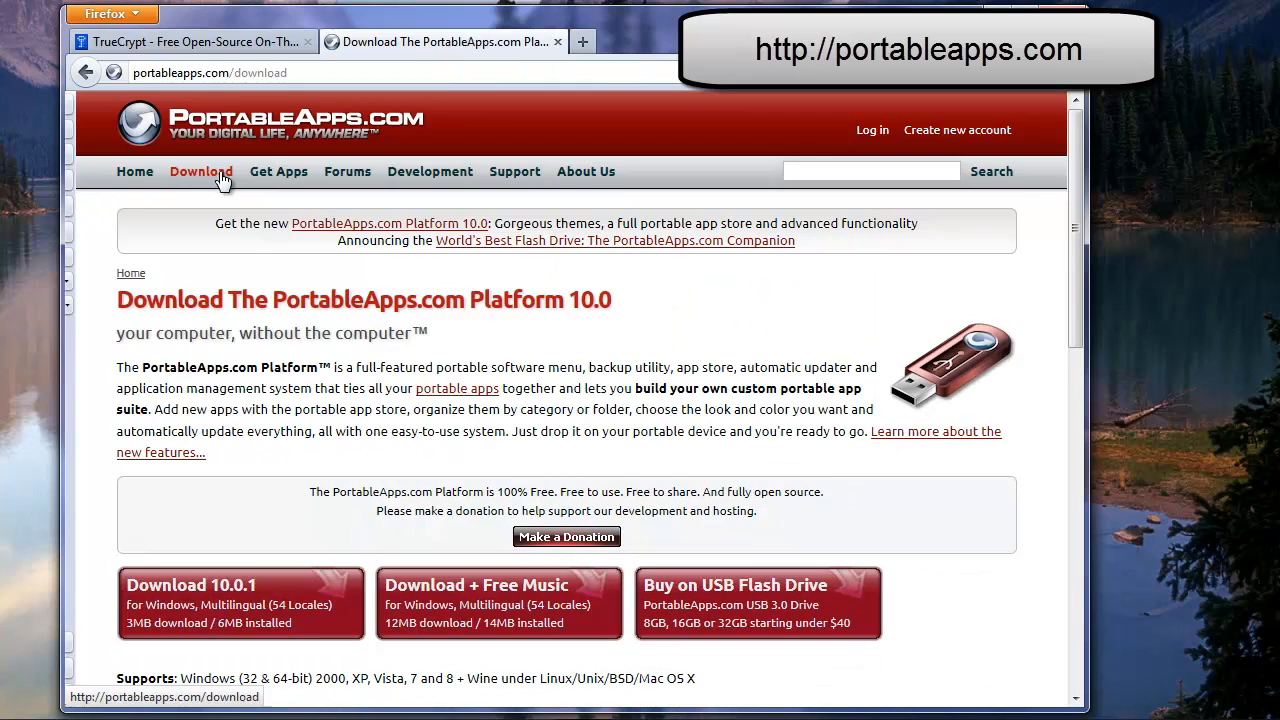
left_click(190, 48)
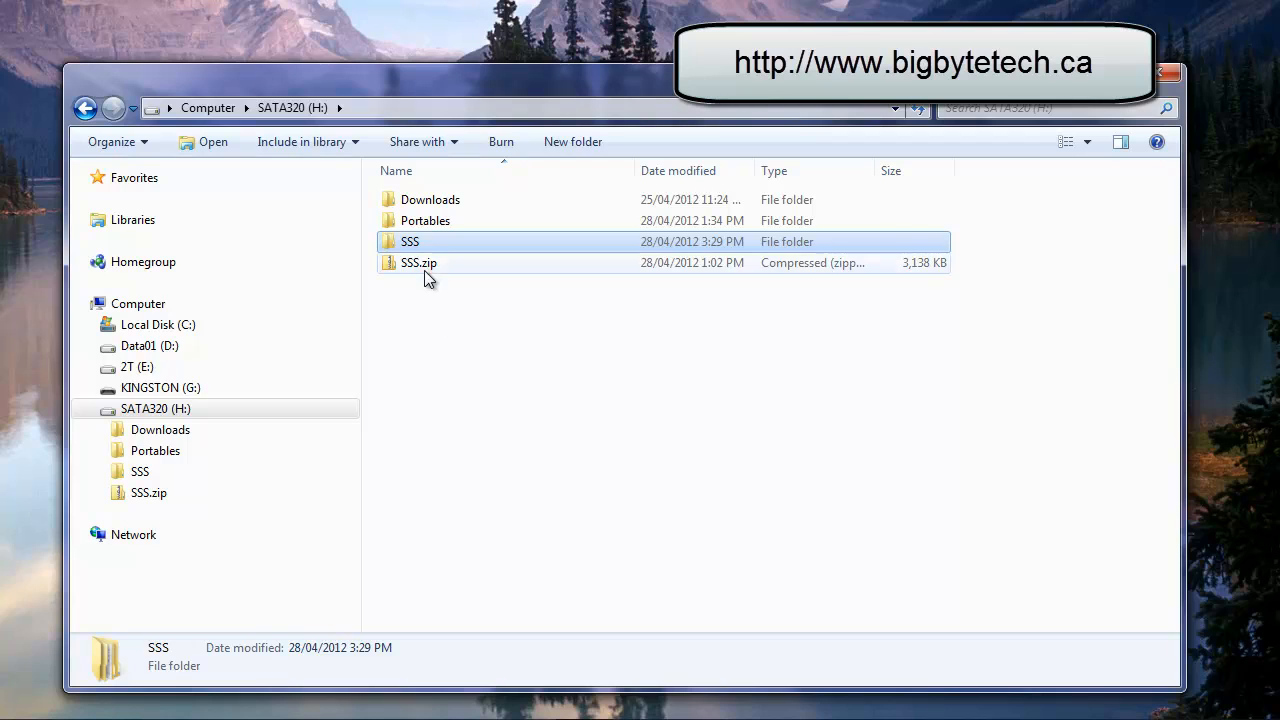
Enter the extracted SSS folder on drive H: and view Mounted Drive with SSSMountWatch.exe.
left_click(420, 262)
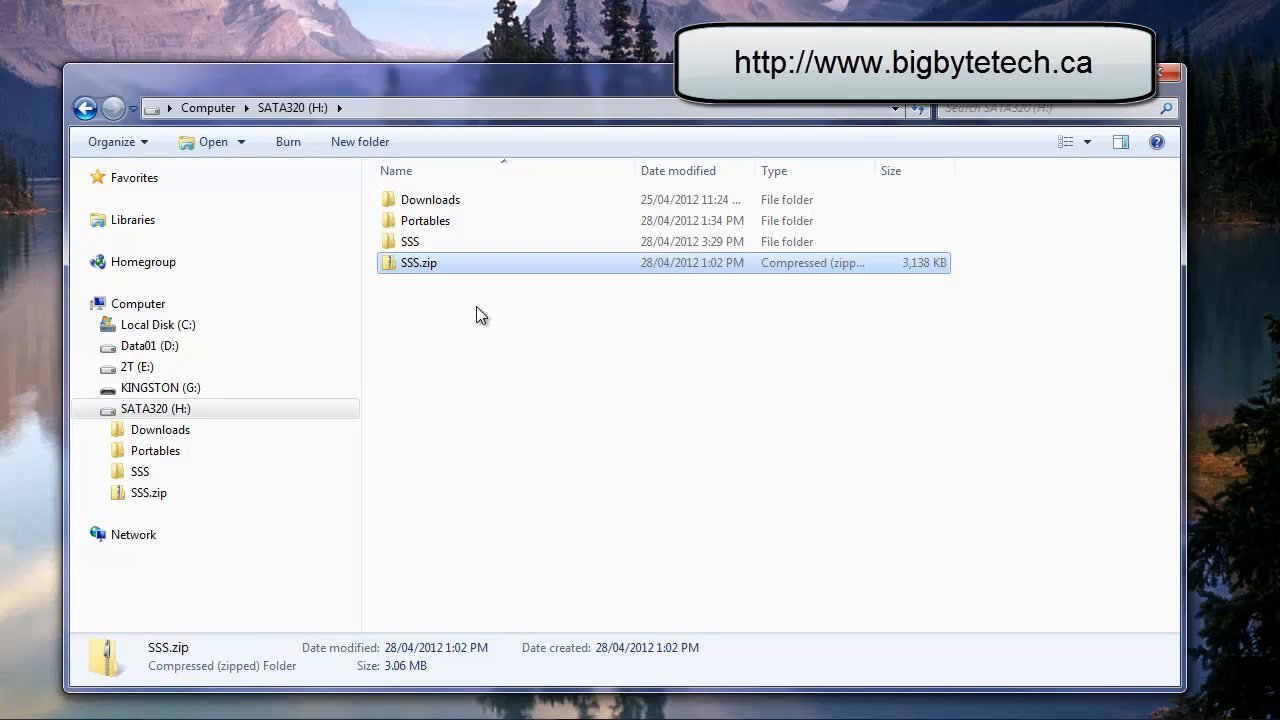
mouse_move(460, 304)
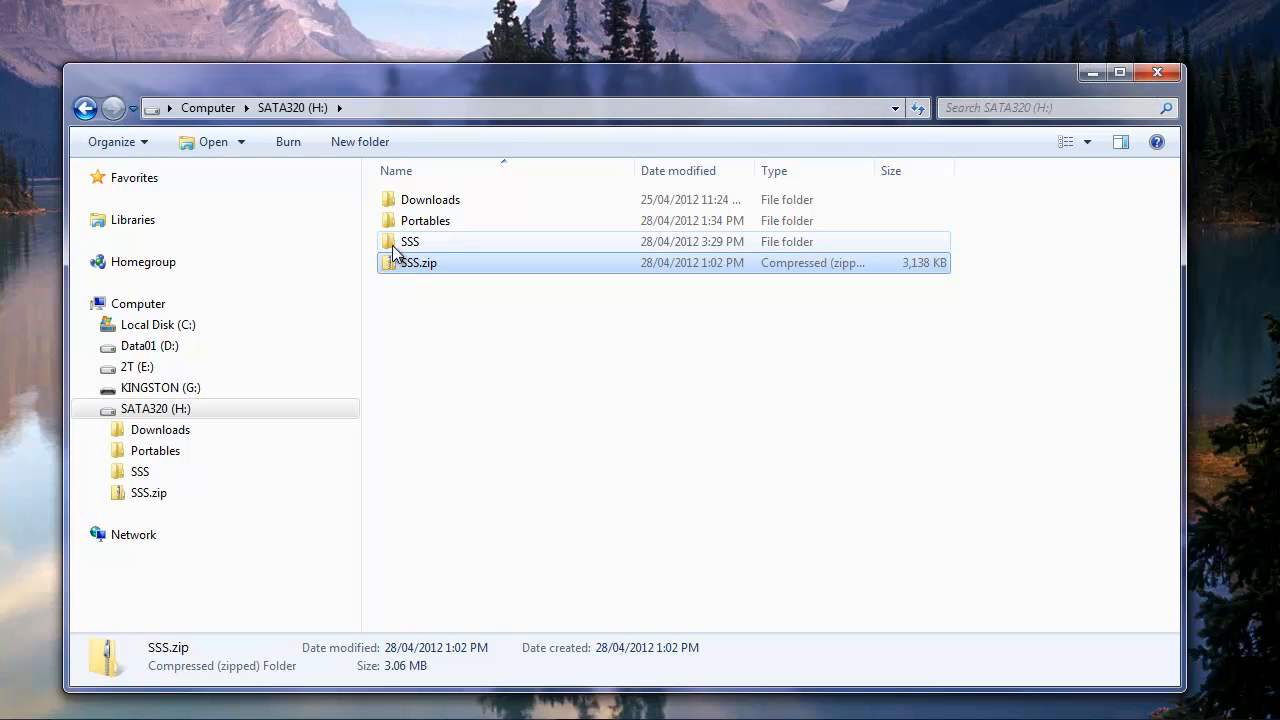
double_click(410, 240)
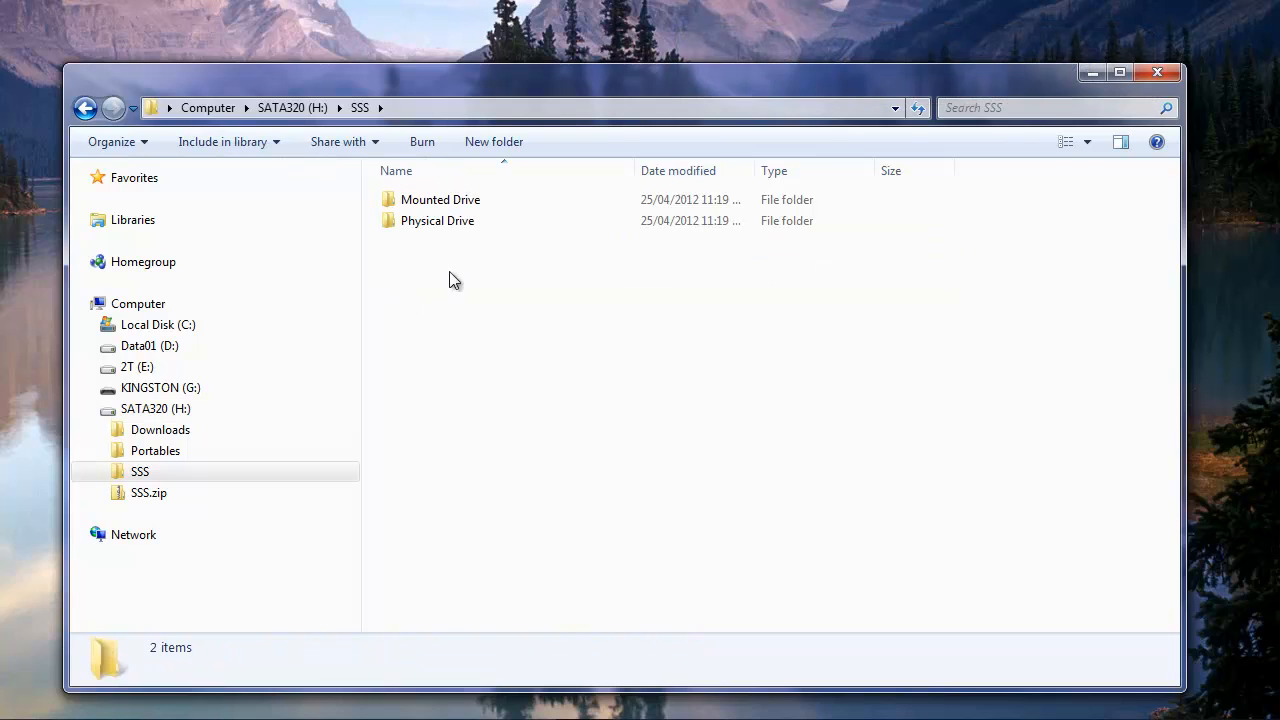
mouse_move(484, 268)
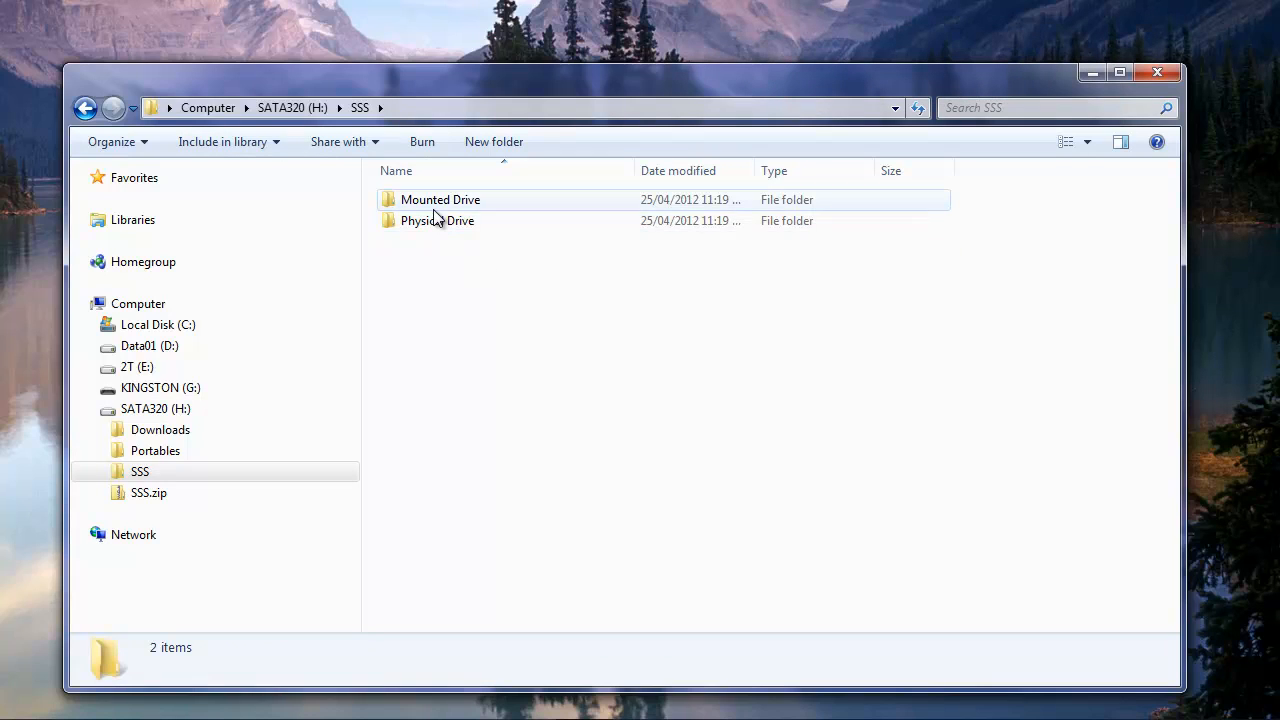
mouse_move(436, 224)
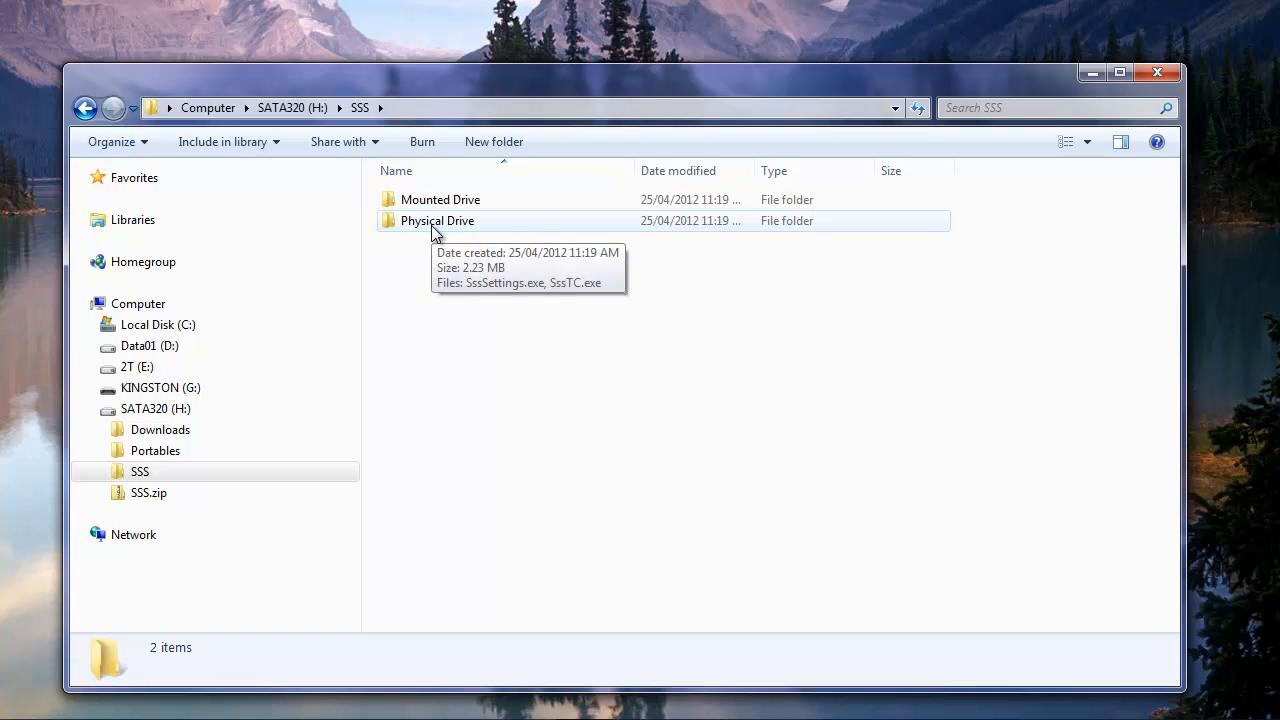
left_click(440, 200)
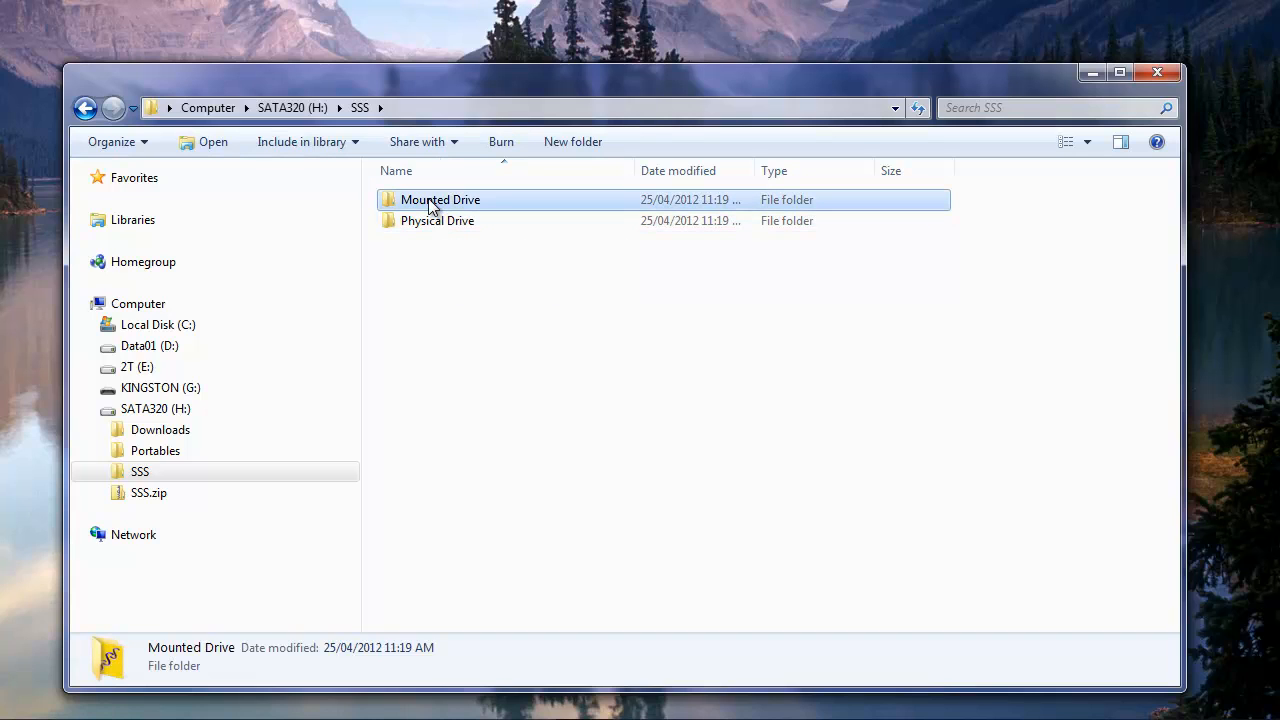
mouse_move(388, 204)
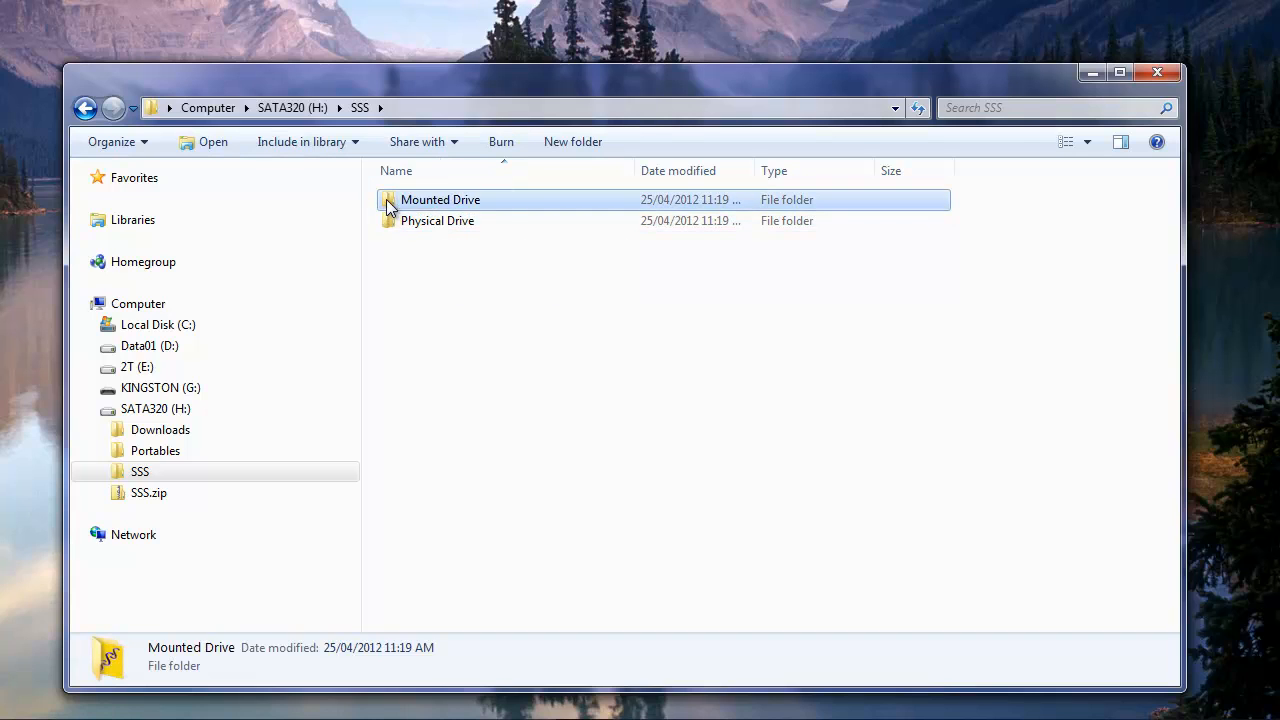
double_click(440, 200)
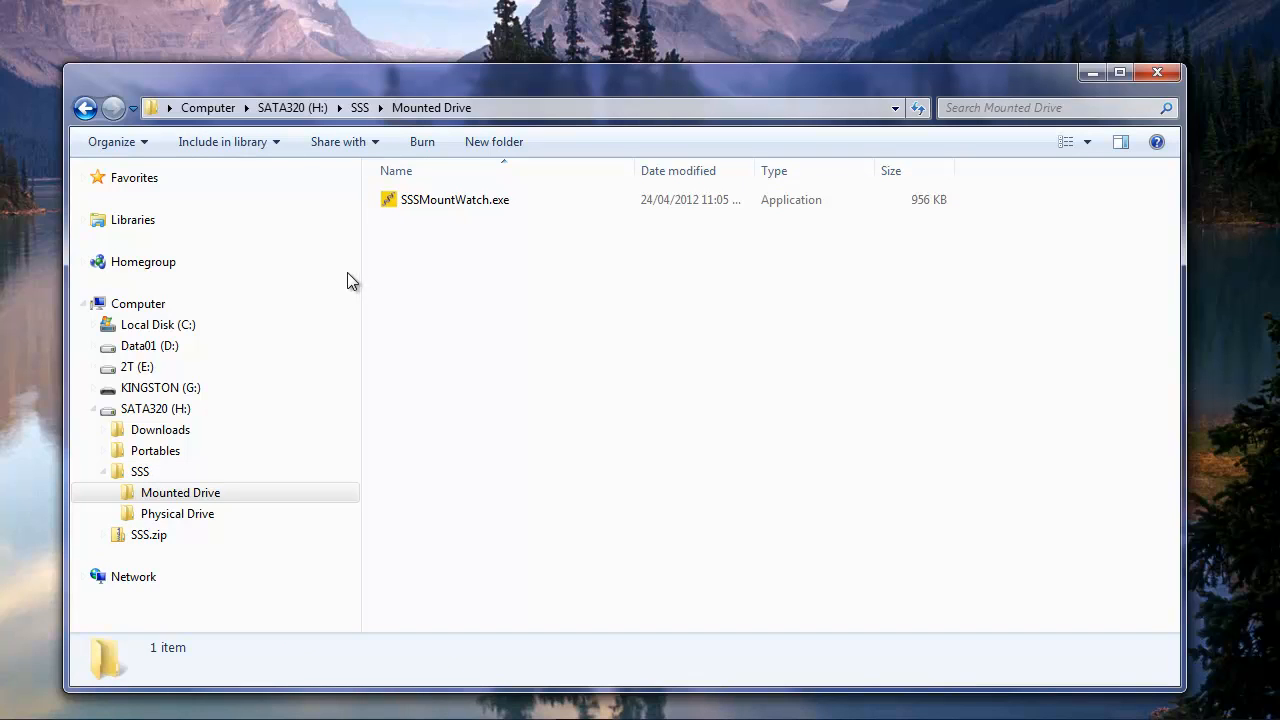
View Physical Drive with SssSettings.exe and SssTC.exe, then return to the SSS folder.
left_click(360, 108)
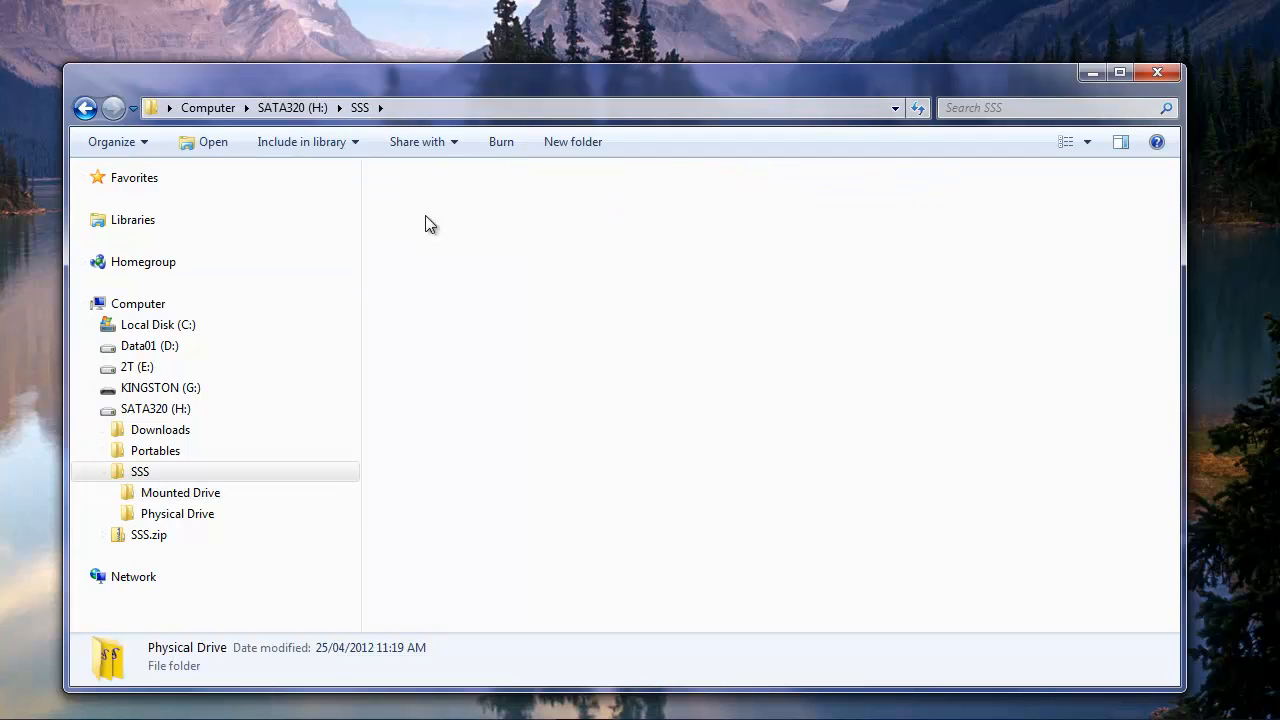
double_click(176, 512)
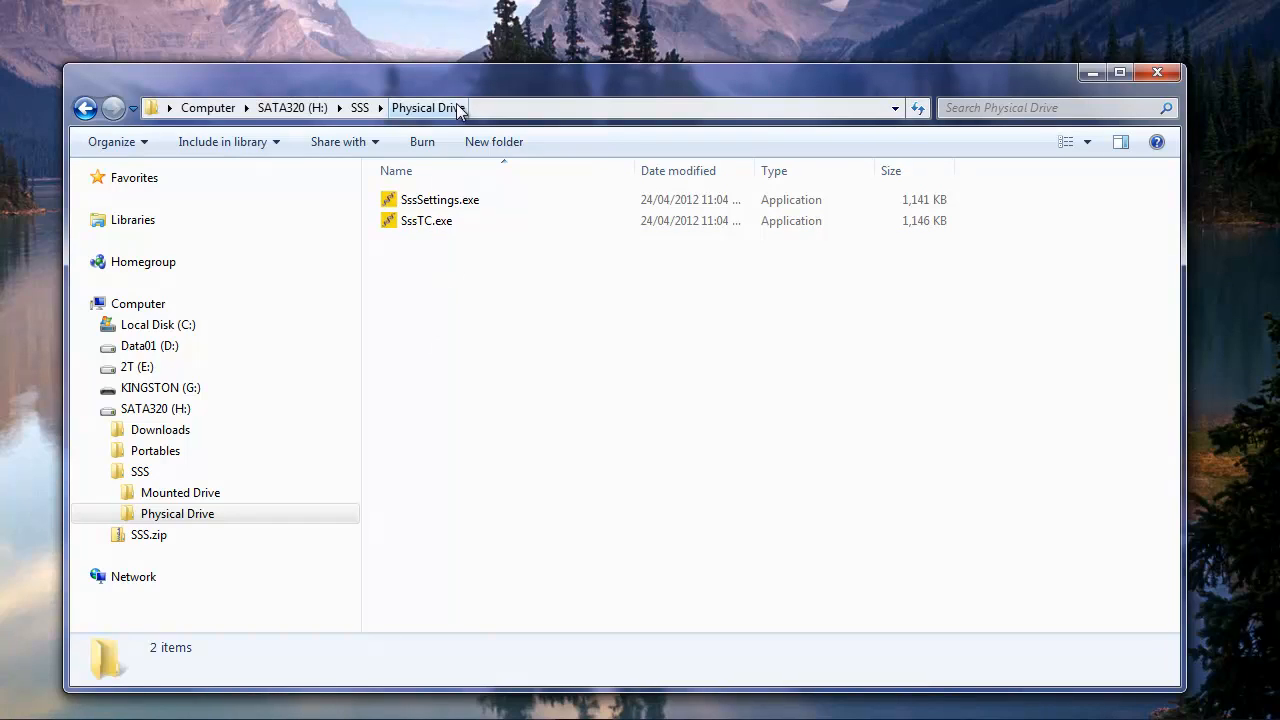
left_click(360, 108)
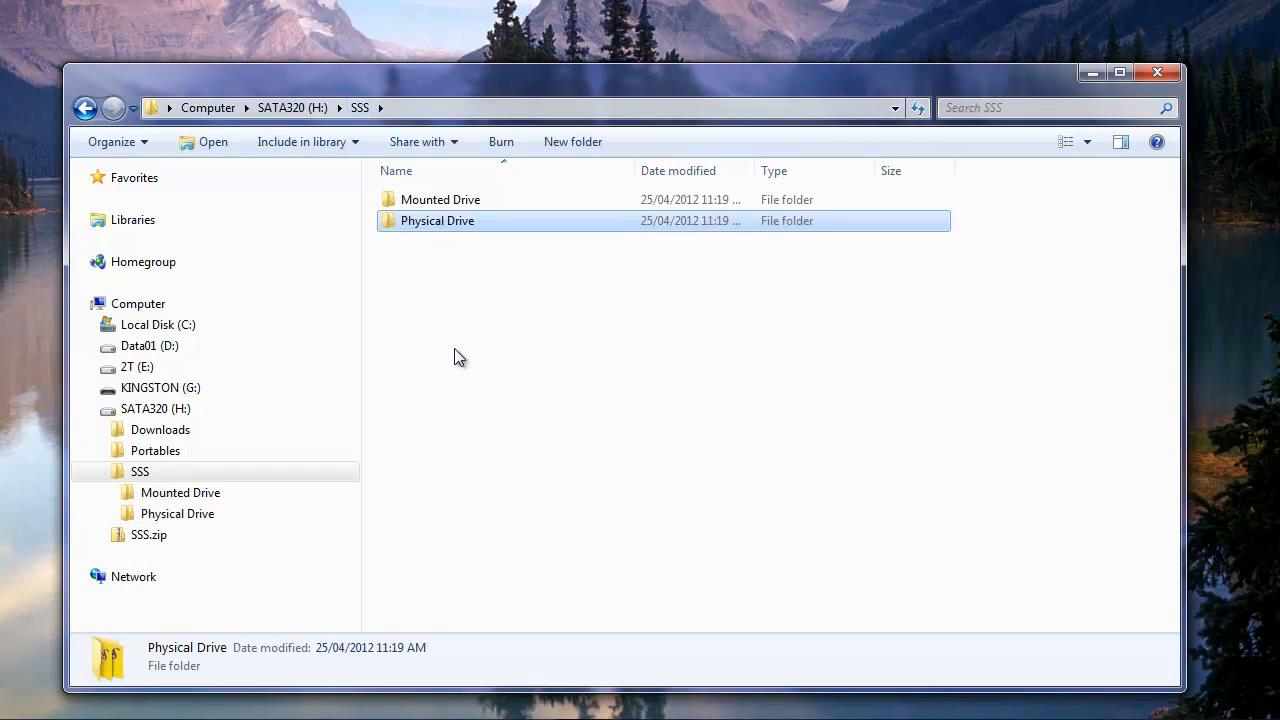
mouse_move(192, 452)
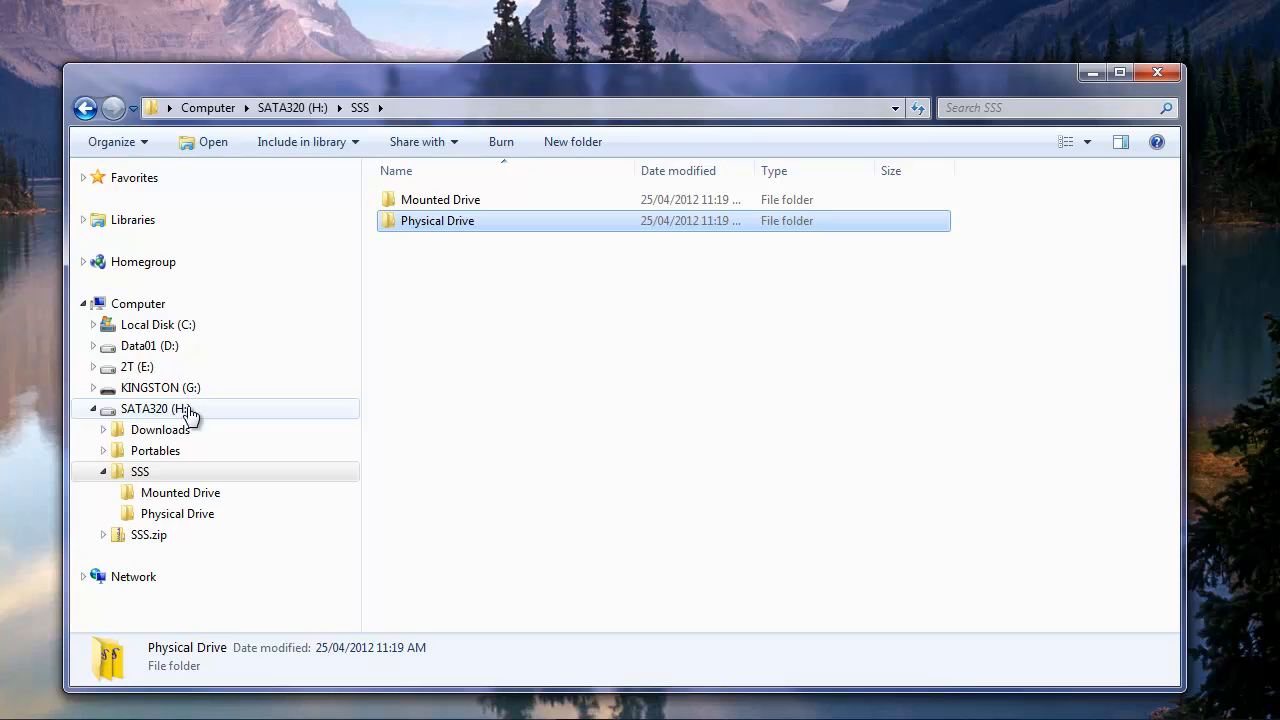
Browse KINGSTON (G:) > Portables > Truecrypt > SSS Runtime showing sss.ini, SssSettings.exe and SssTC.exe.
left_click(160, 388)
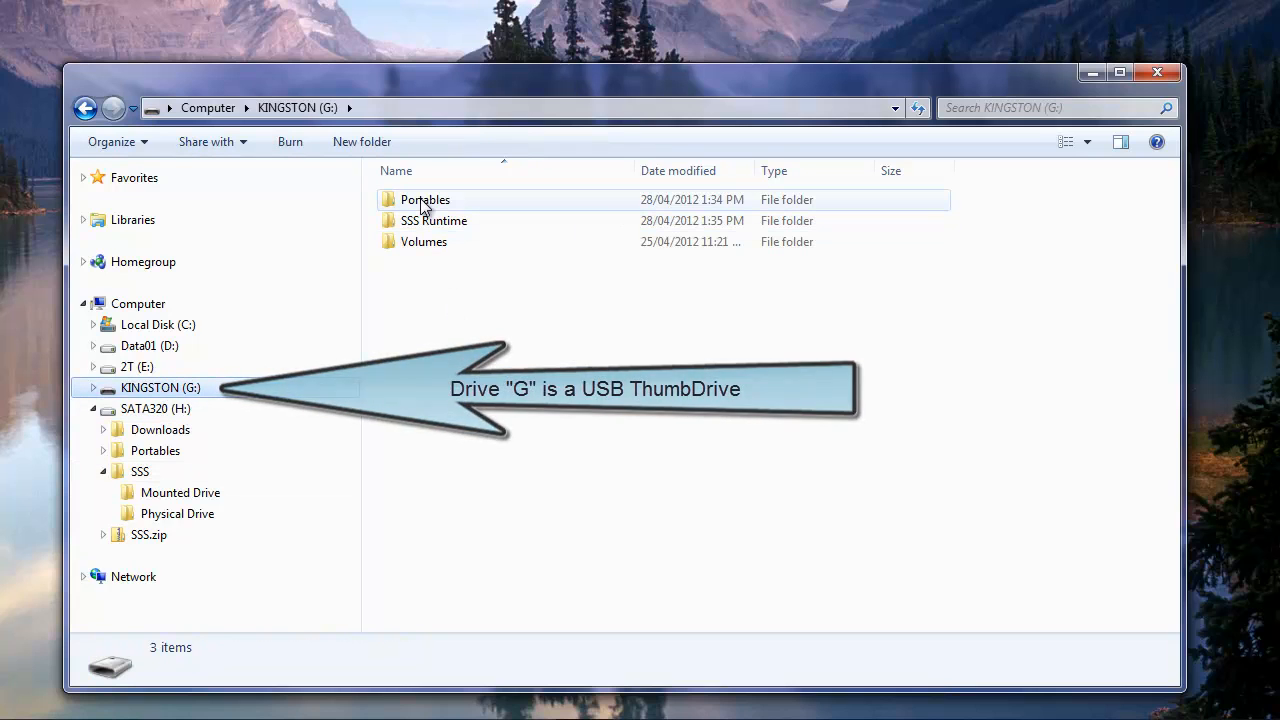
double_click(424, 200)
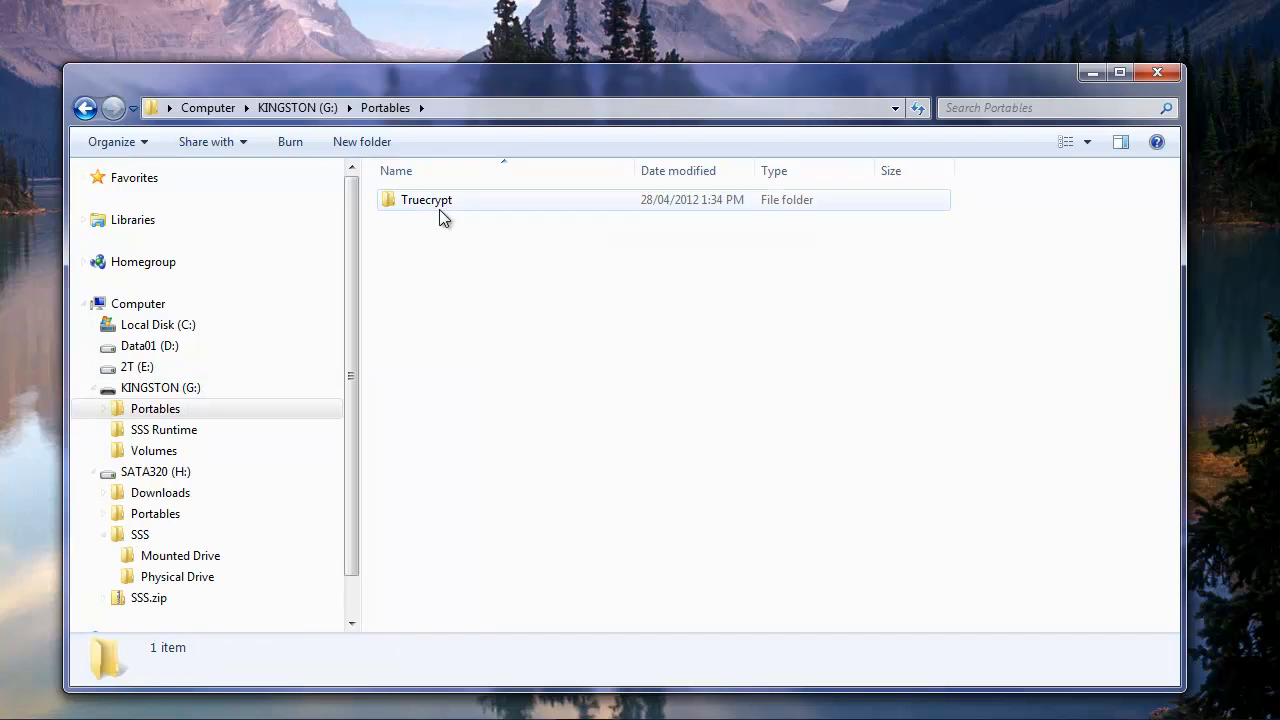
double_click(424, 200)
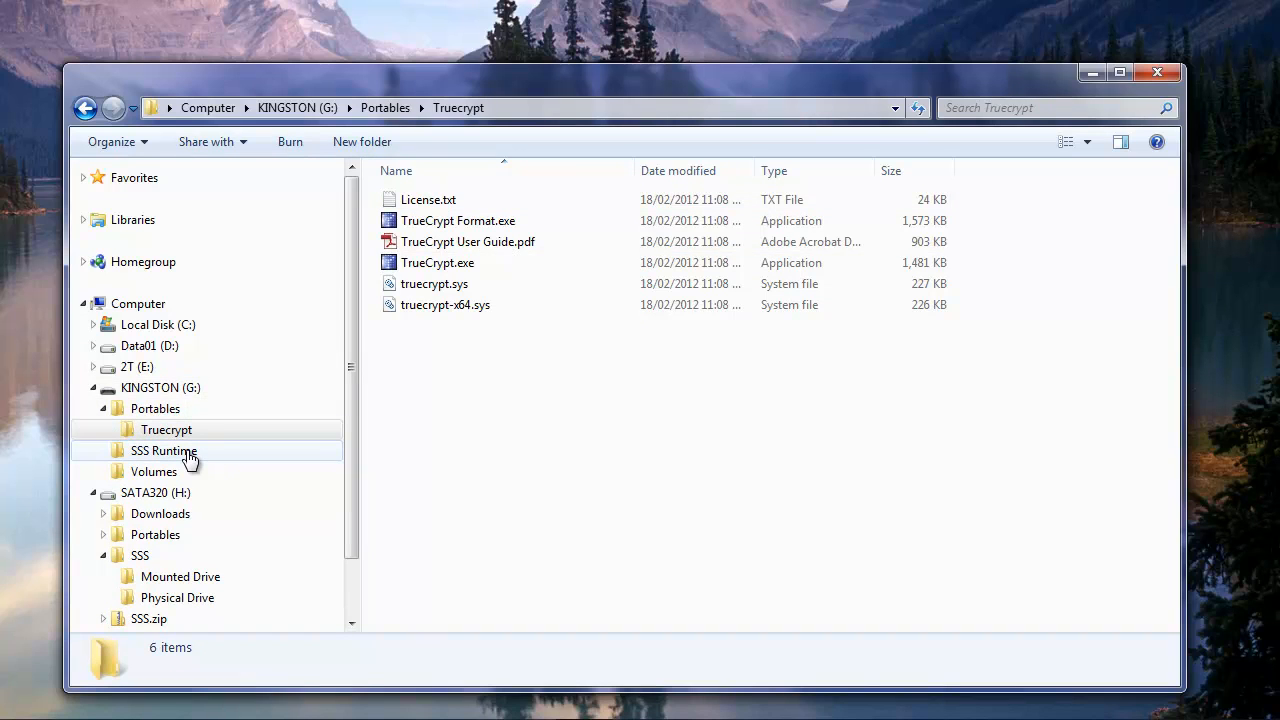
left_click(164, 450)
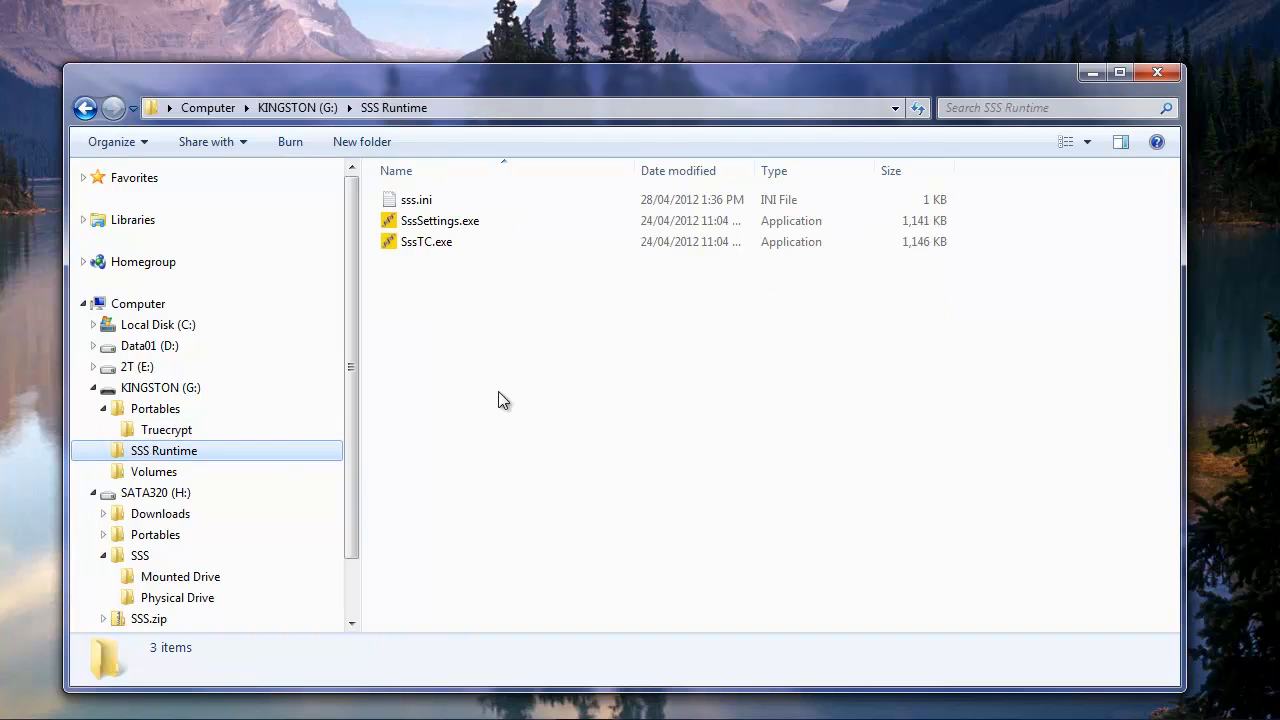
mouse_move(516, 360)
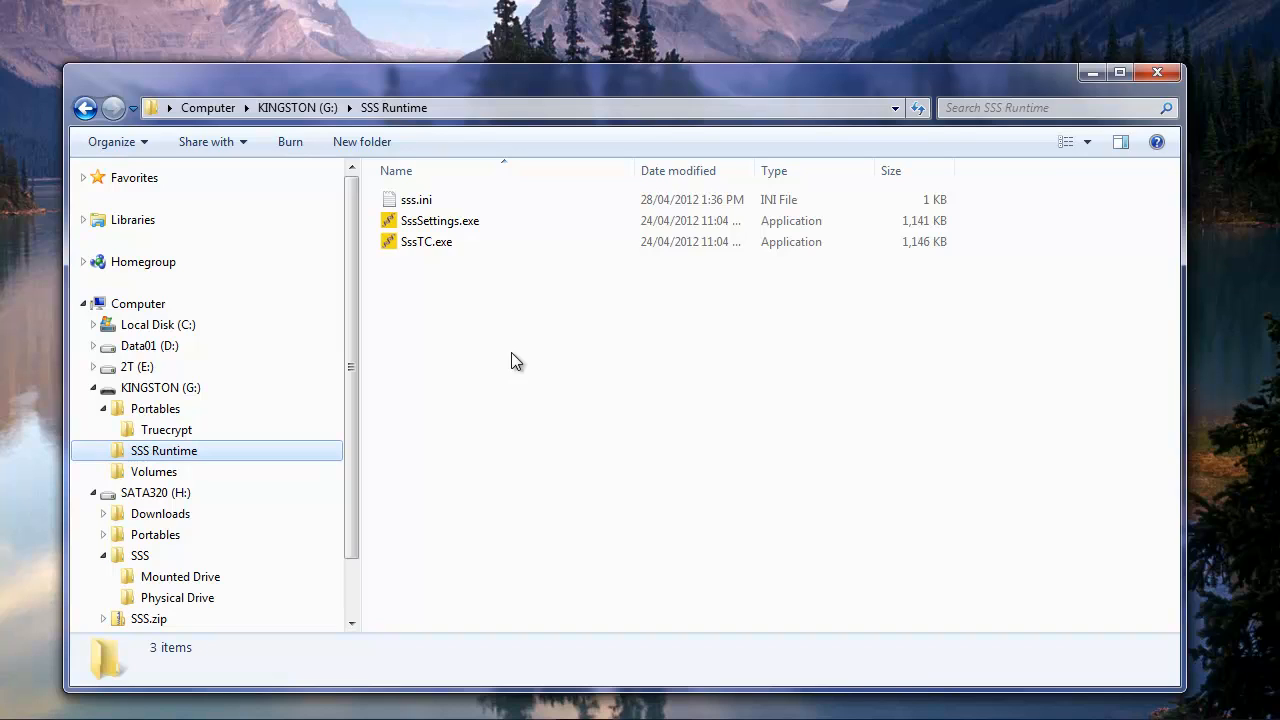
mouse_move(464, 382)
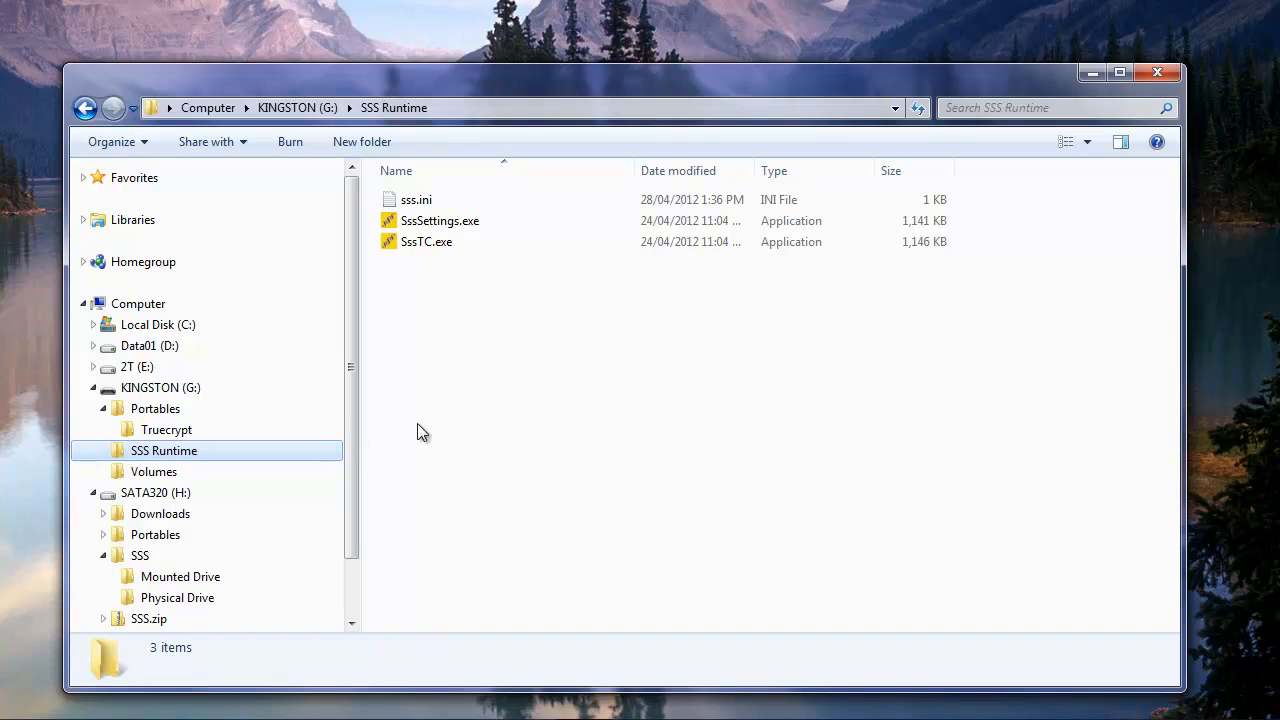
left_click(154, 472)
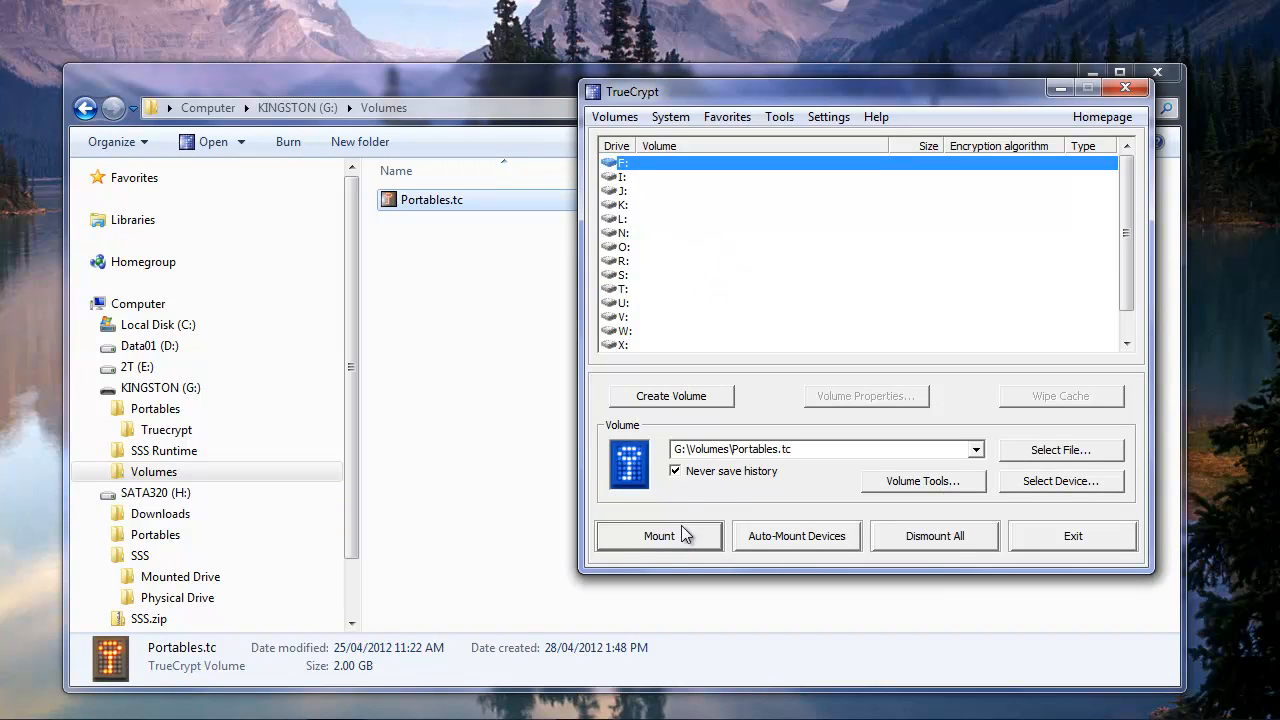
Mount G:\Volumes\Portables.tc with its password so it appears as a new drive letter.
left_click(660, 536)
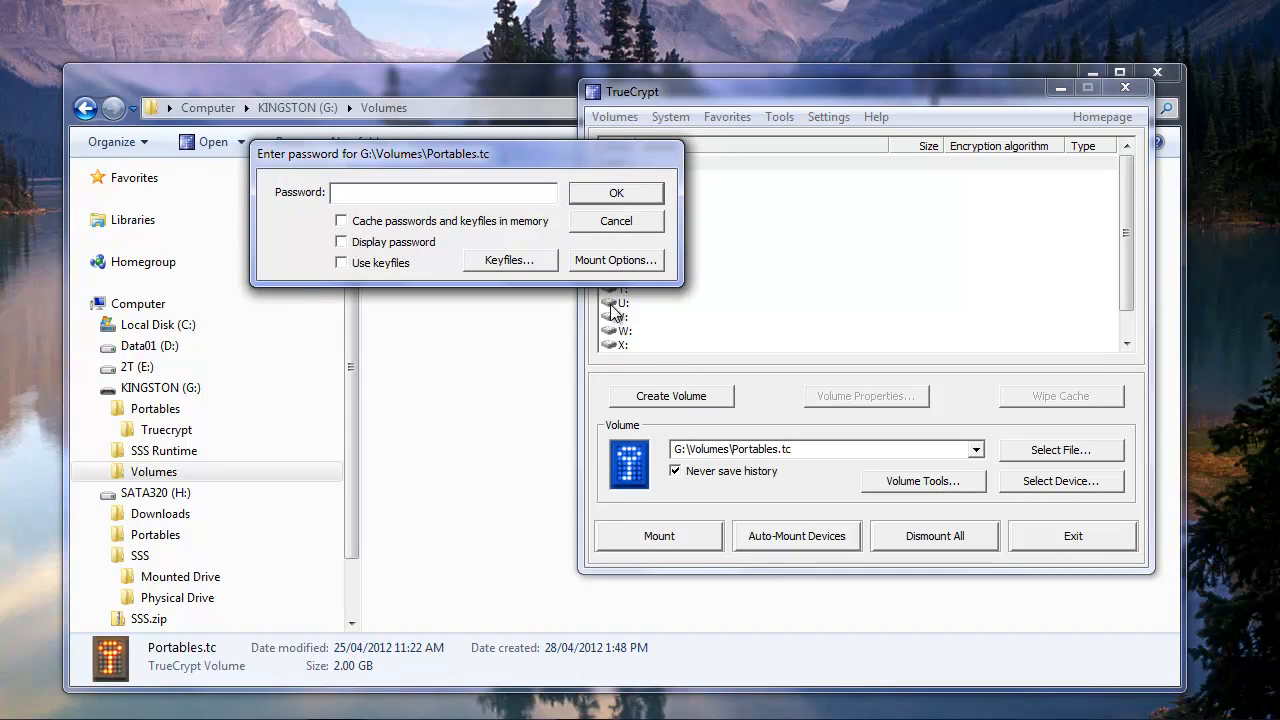
type("*")
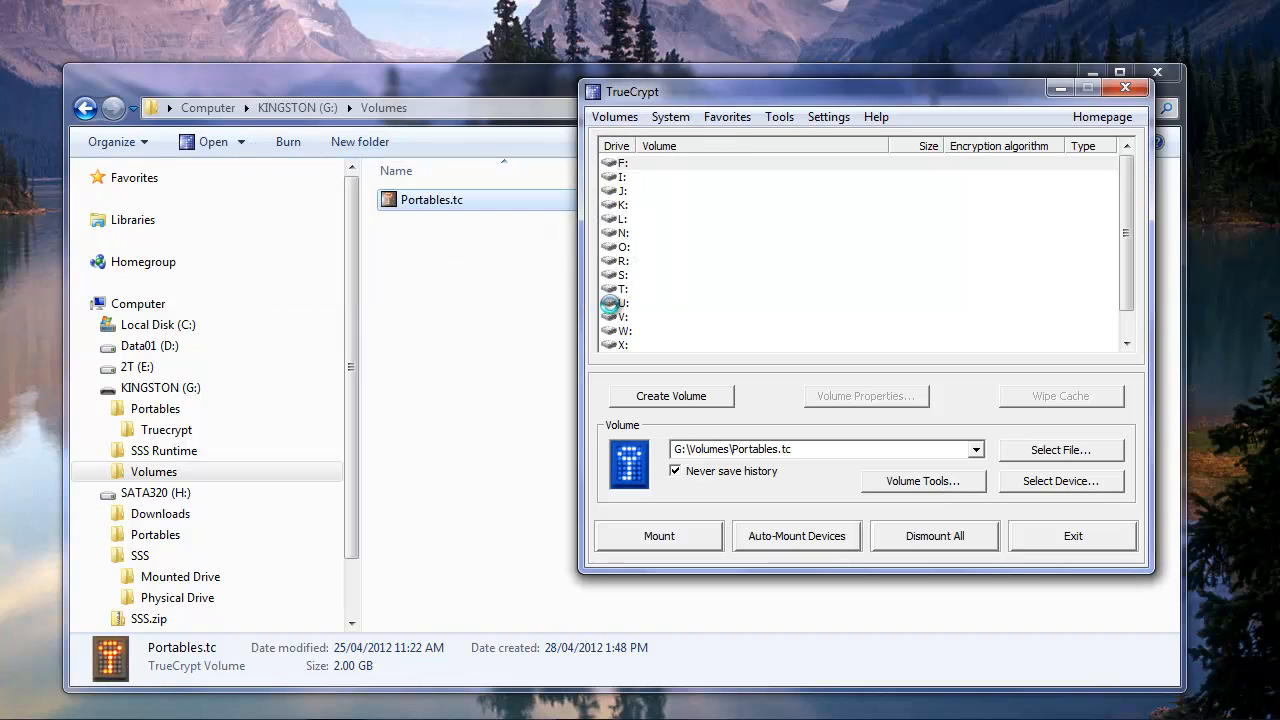
left_click(660, 536)
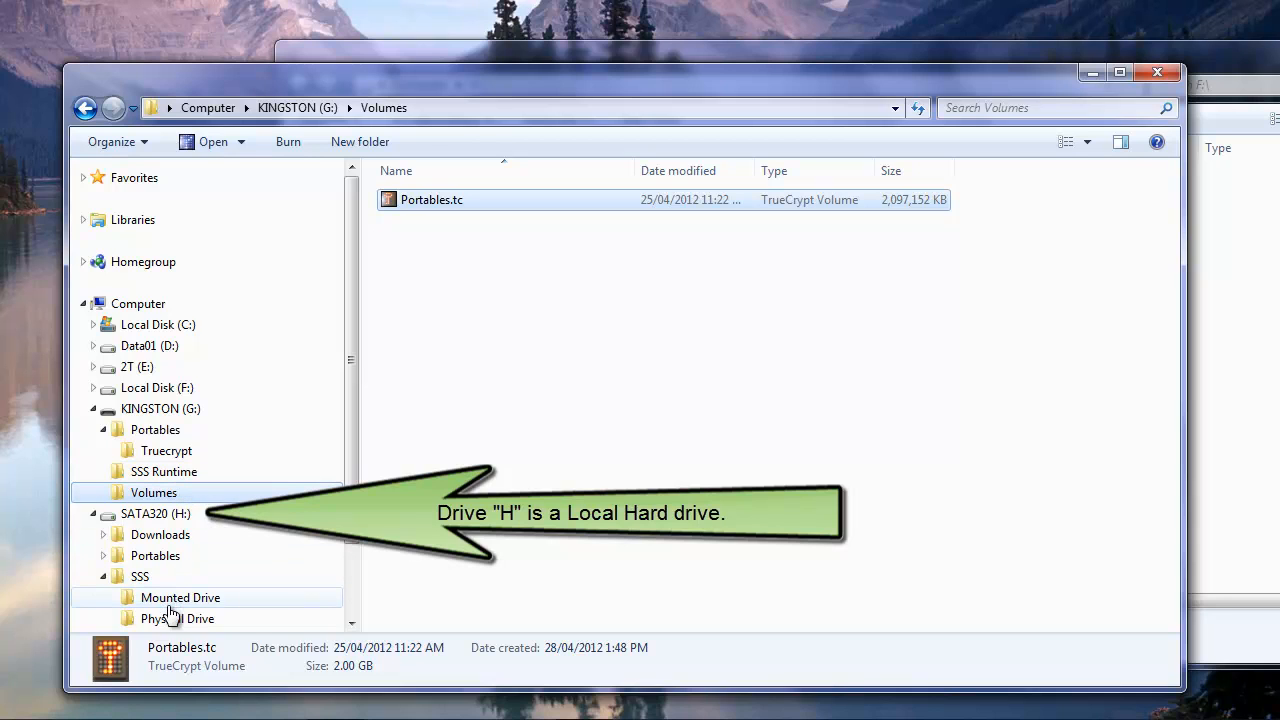
Create a new folder named SSS on mounted drive F: and return to H:\SSS\Mounted Drive.
left_click(180, 596)
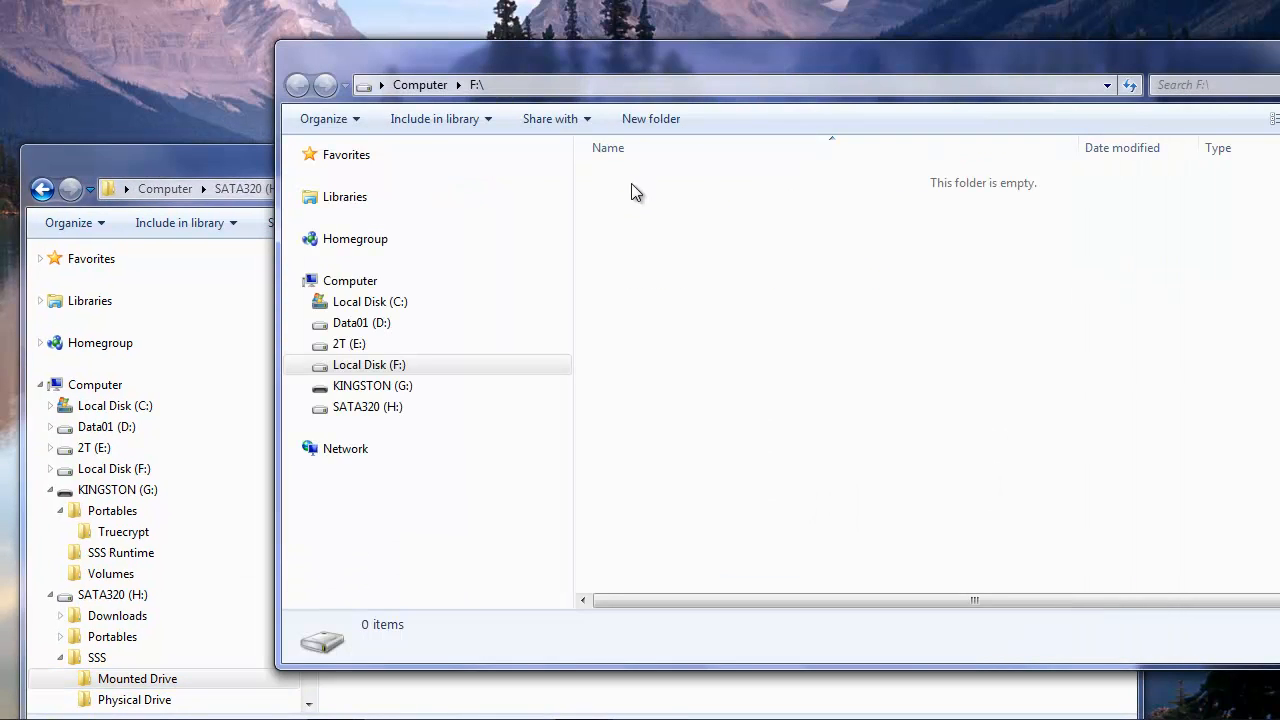
left_click(650, 118)
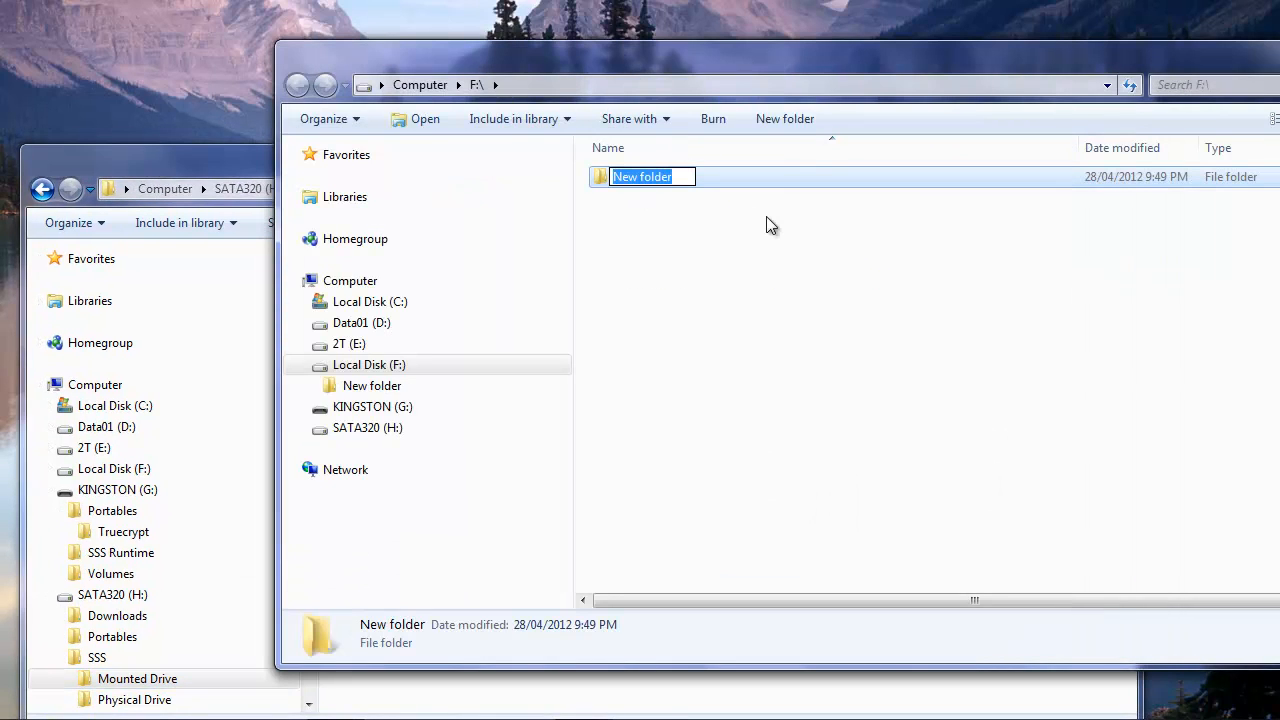
type("SSS")
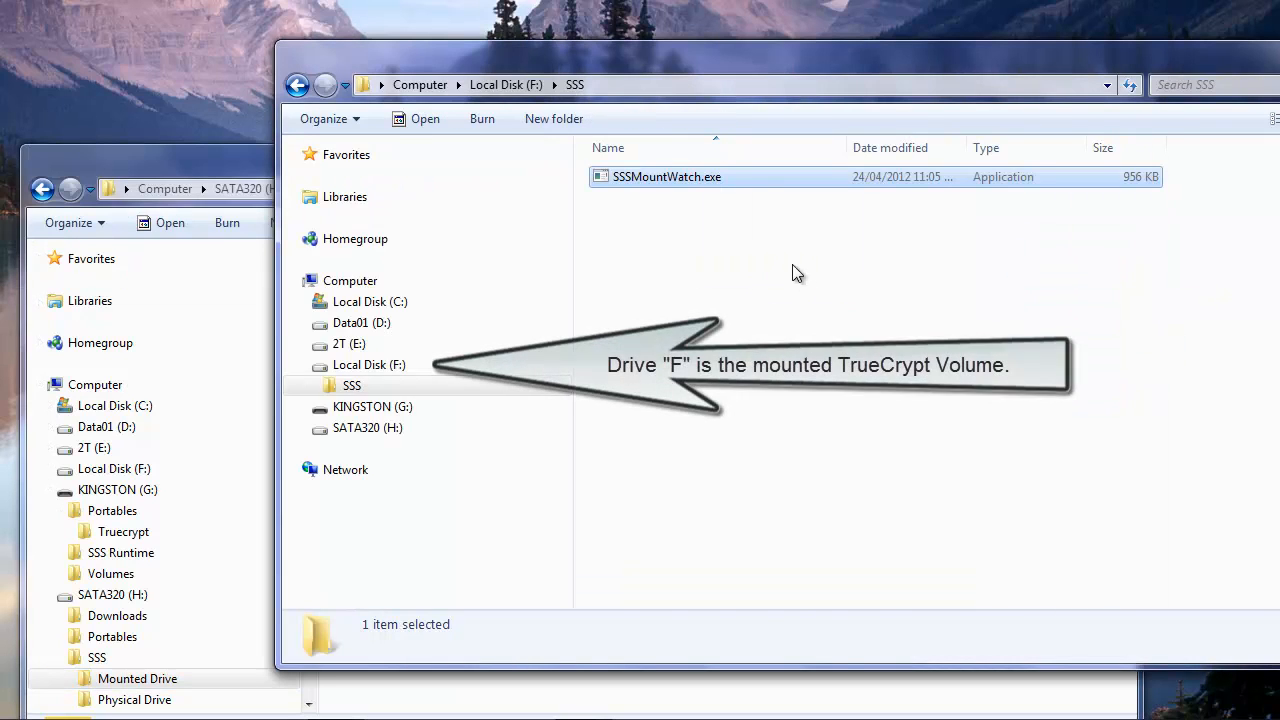
left_click(666, 176)
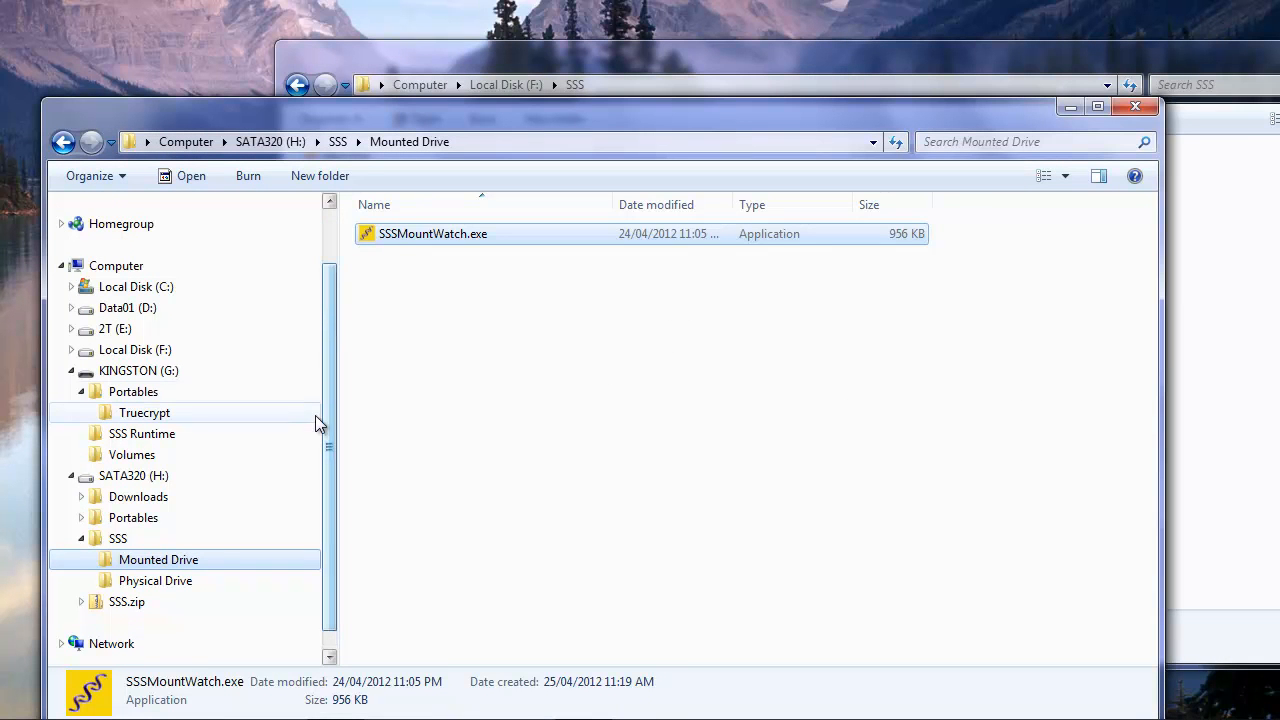
Run the Platform setup from H:\Downloads\Installer and accept the license agreement.
left_click(138, 496)
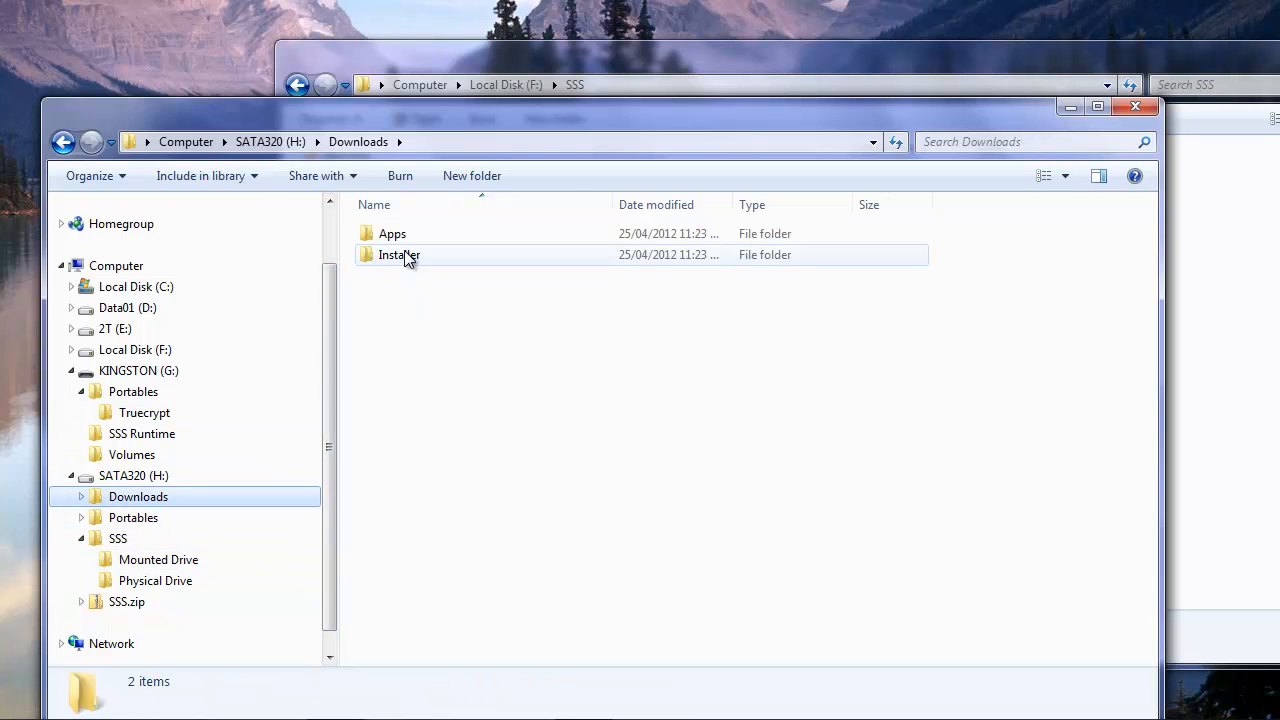
double_click(398, 254)
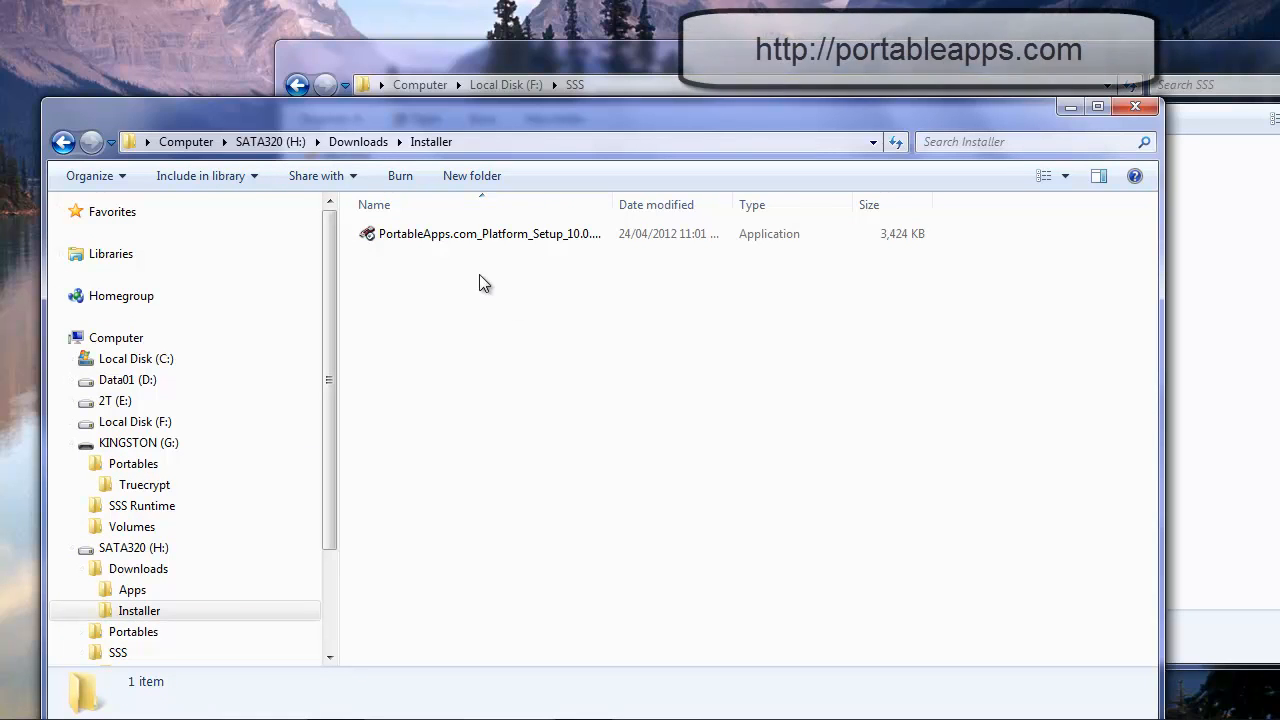
double_click(488, 232)
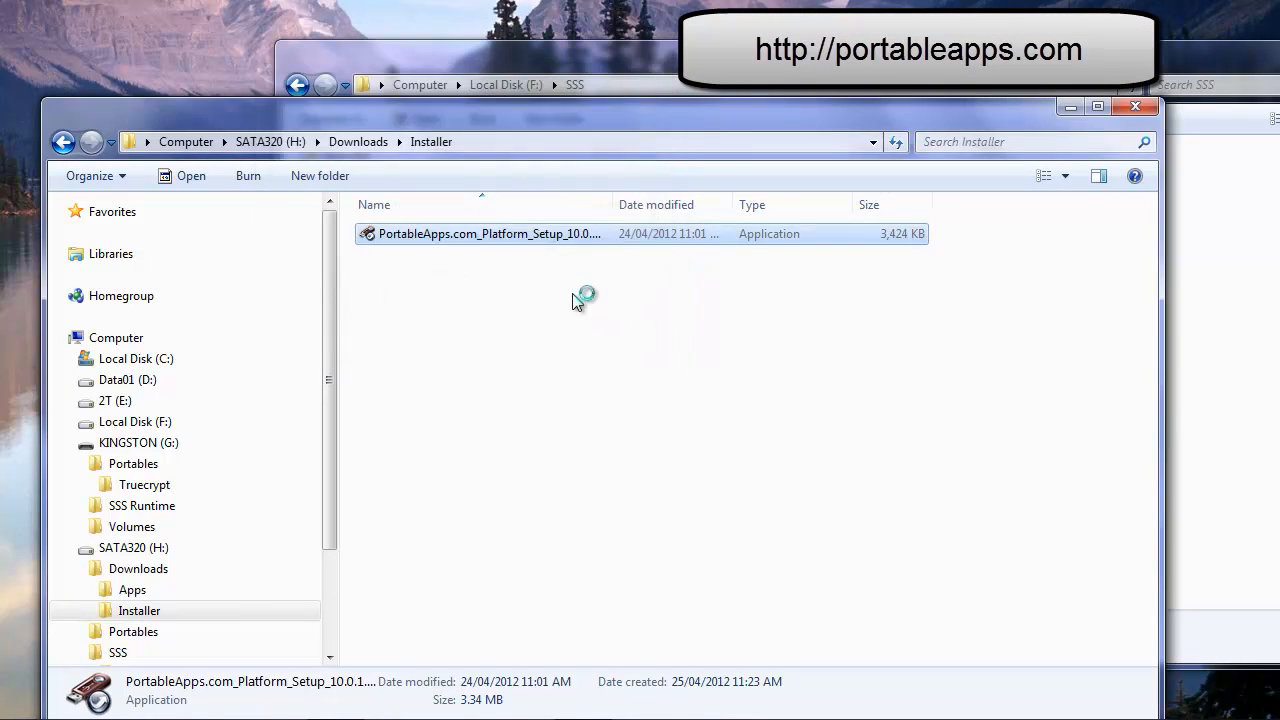
double_click(488, 232)
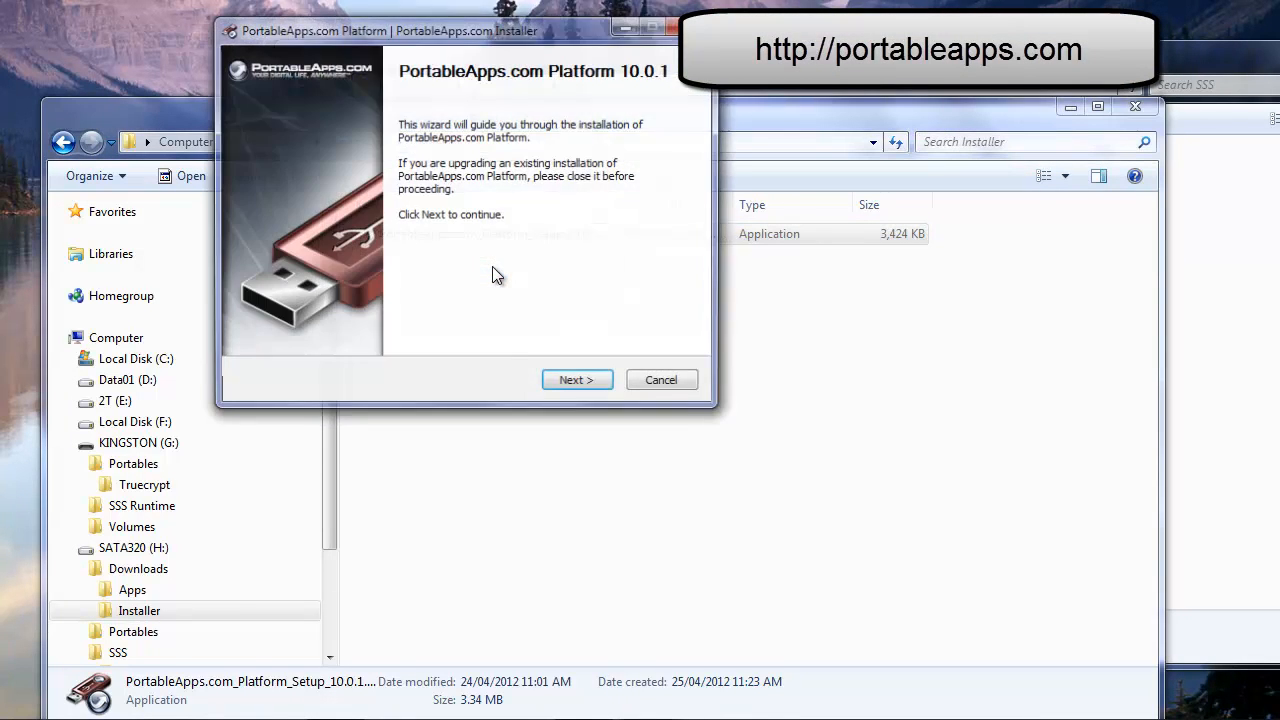
left_click(576, 380)
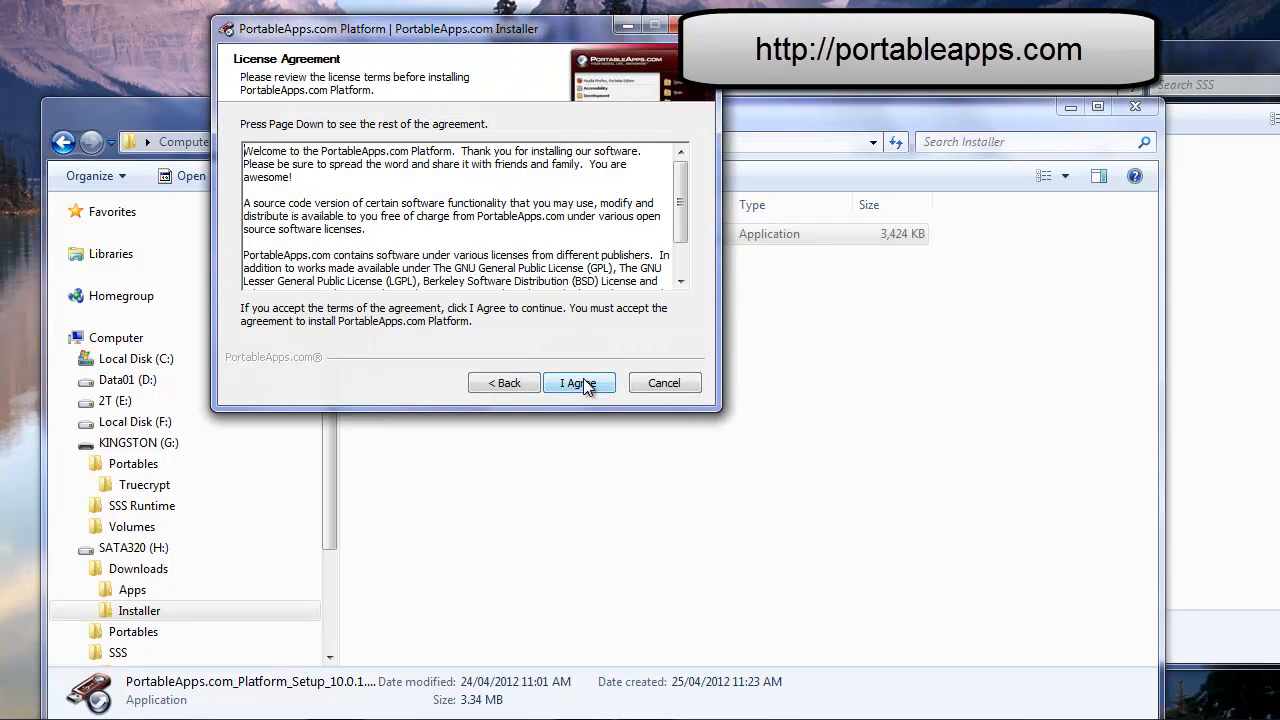
left_click(580, 382)
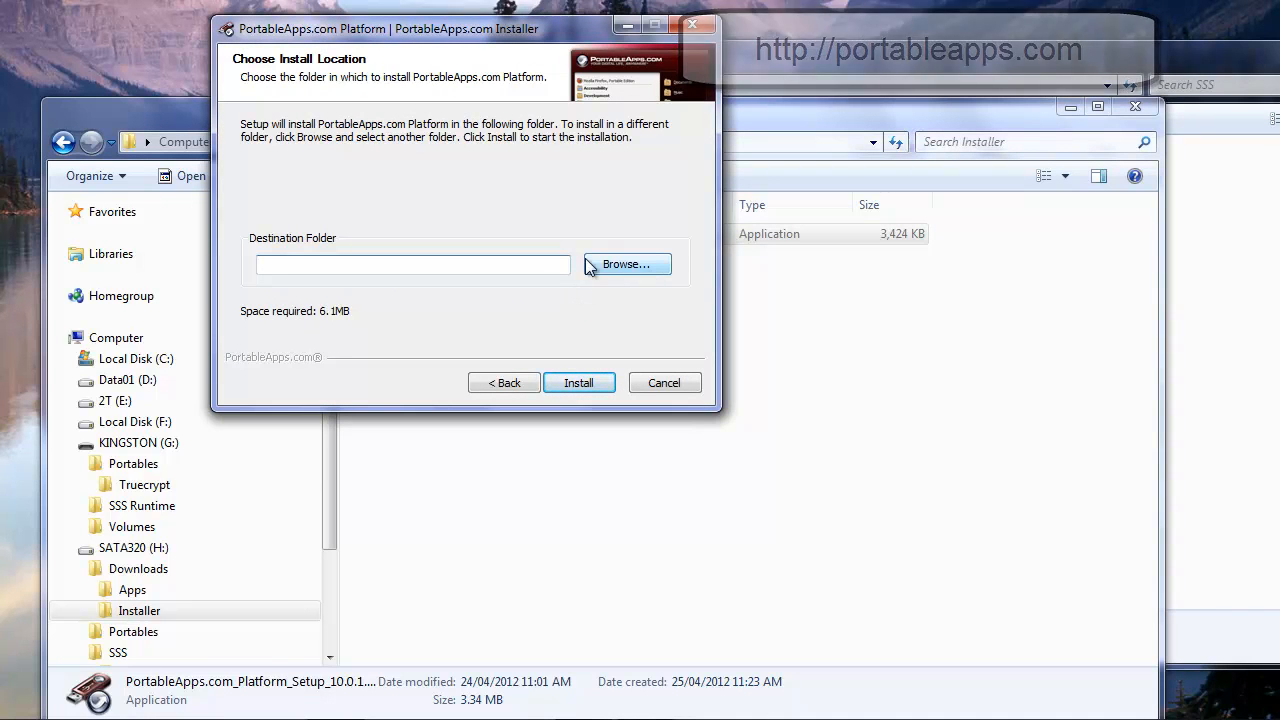
Install the platform to Local Disk (F:) as destination and finish setup, launching it.
left_click(626, 264)
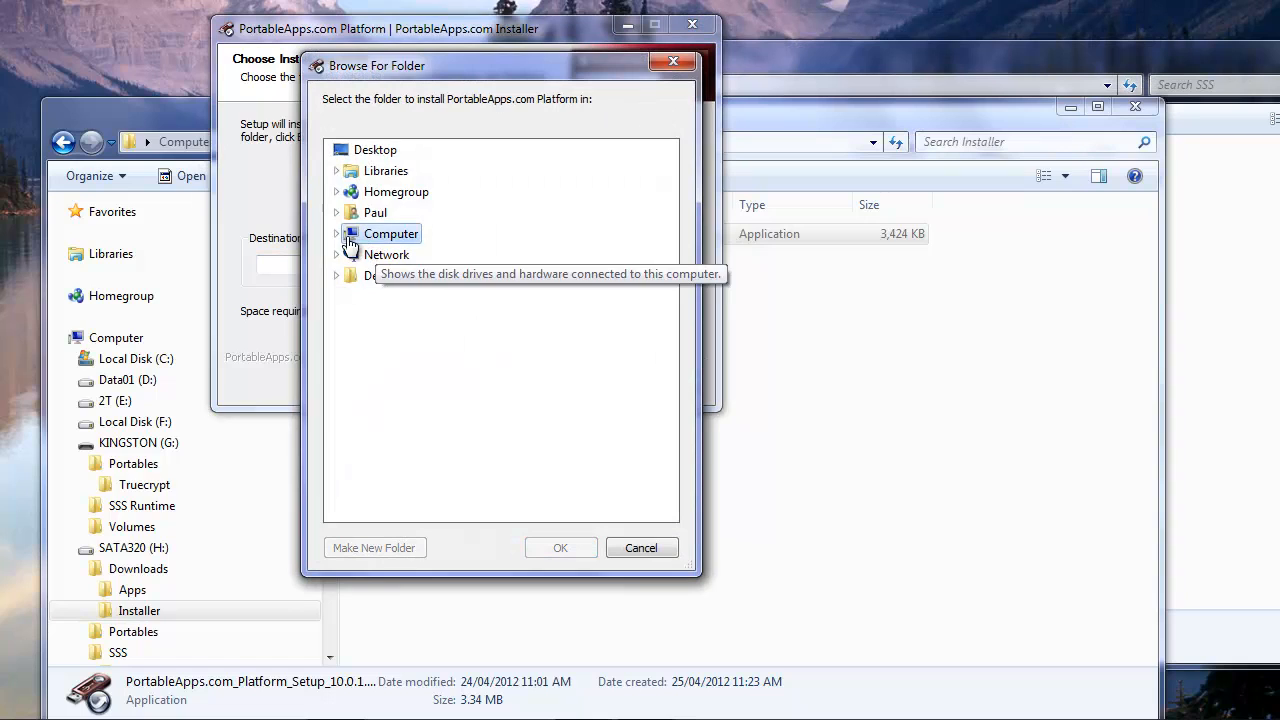
left_click(336, 232)
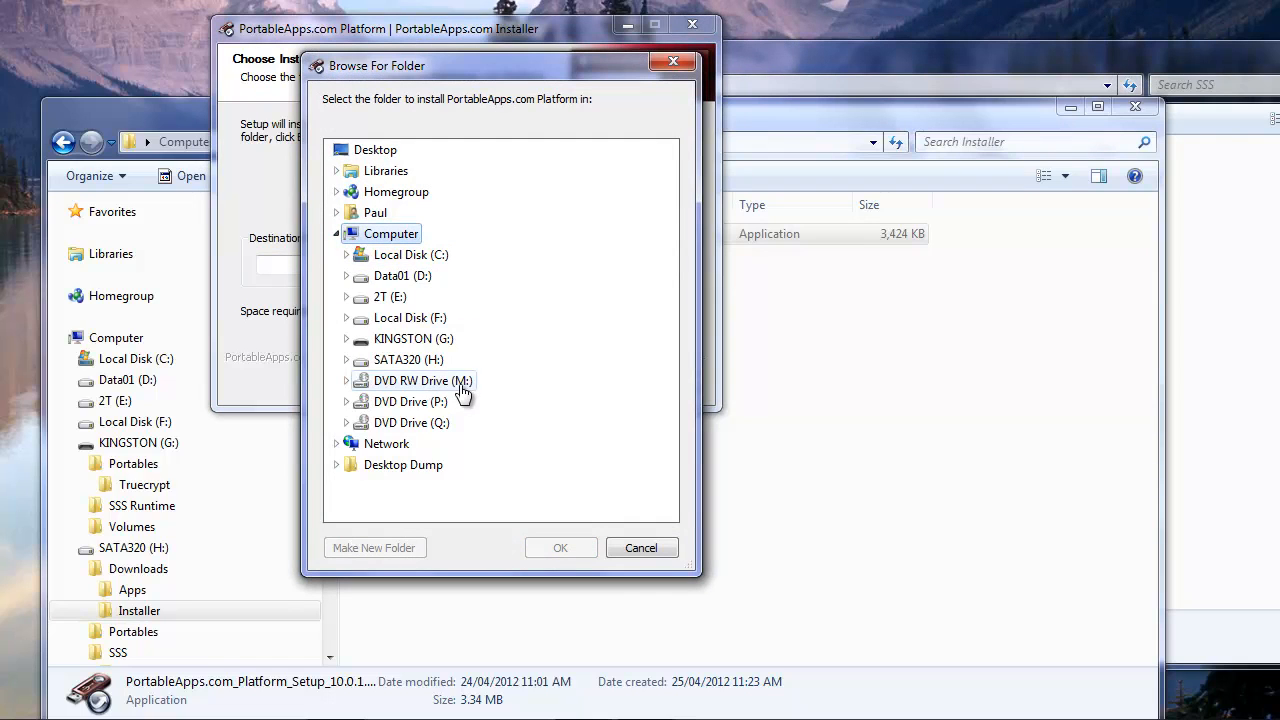
left_click(408, 316)
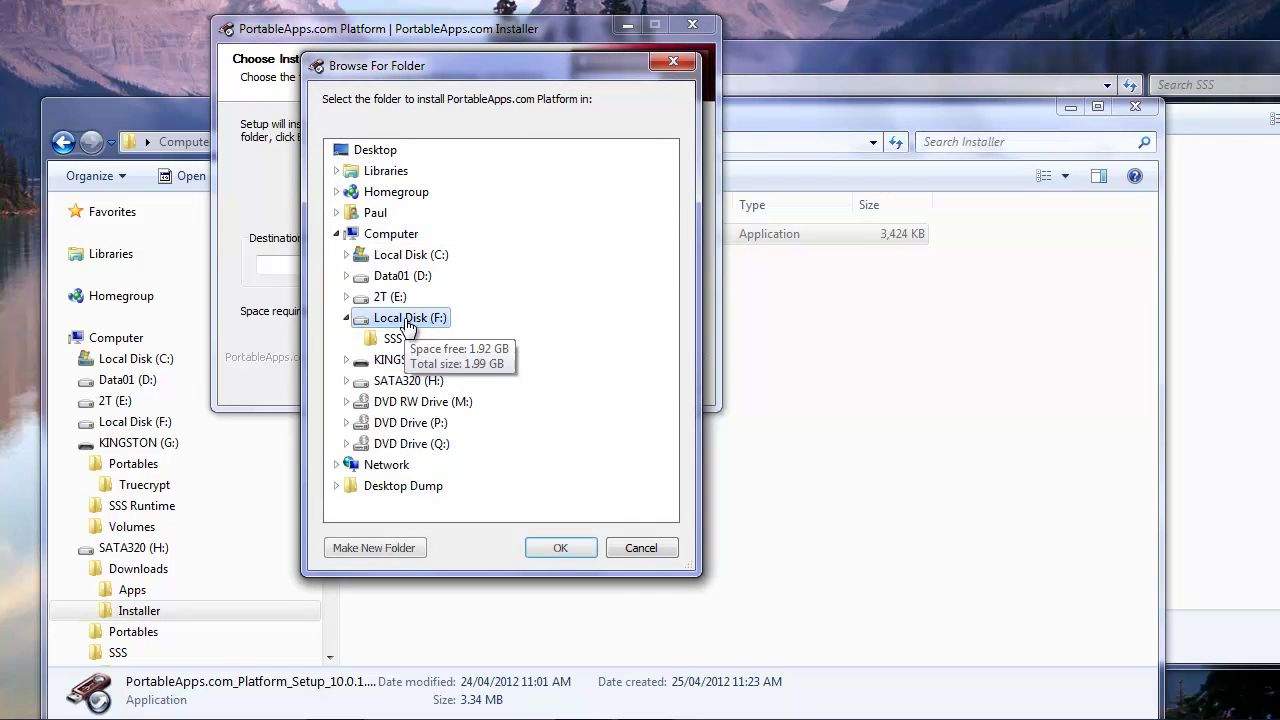
left_click(560, 548)
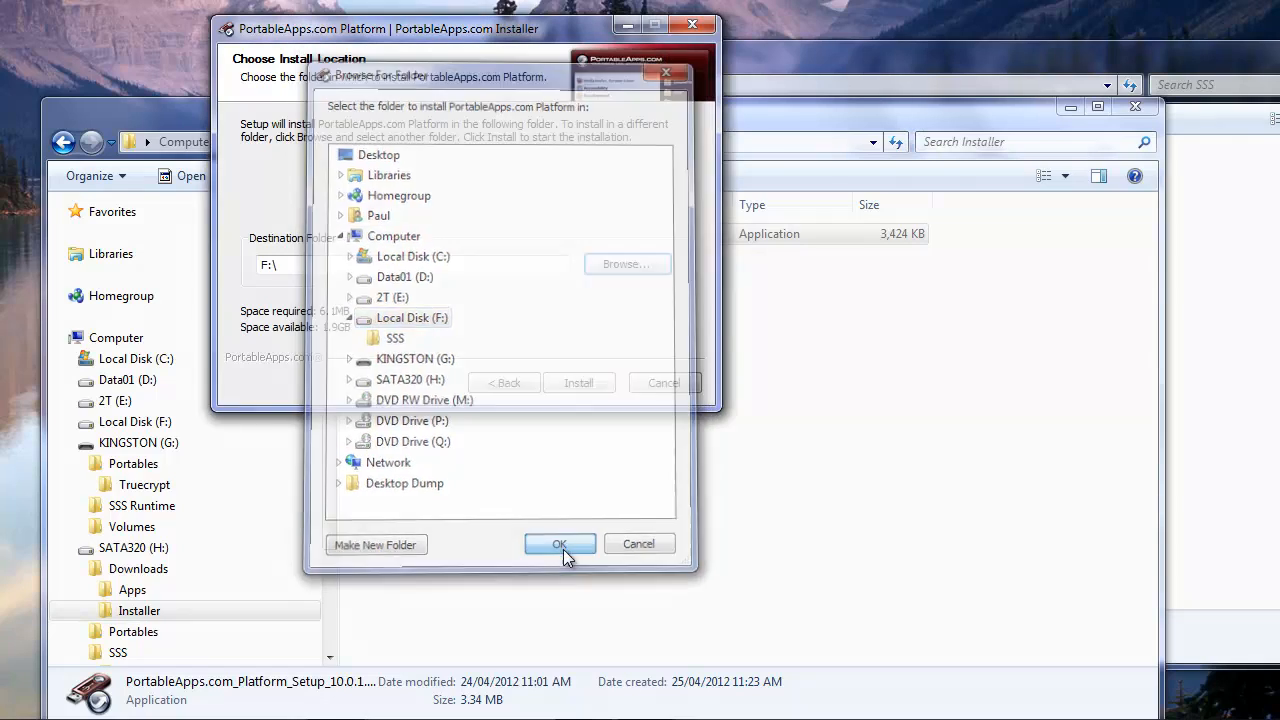
left_click(560, 544)
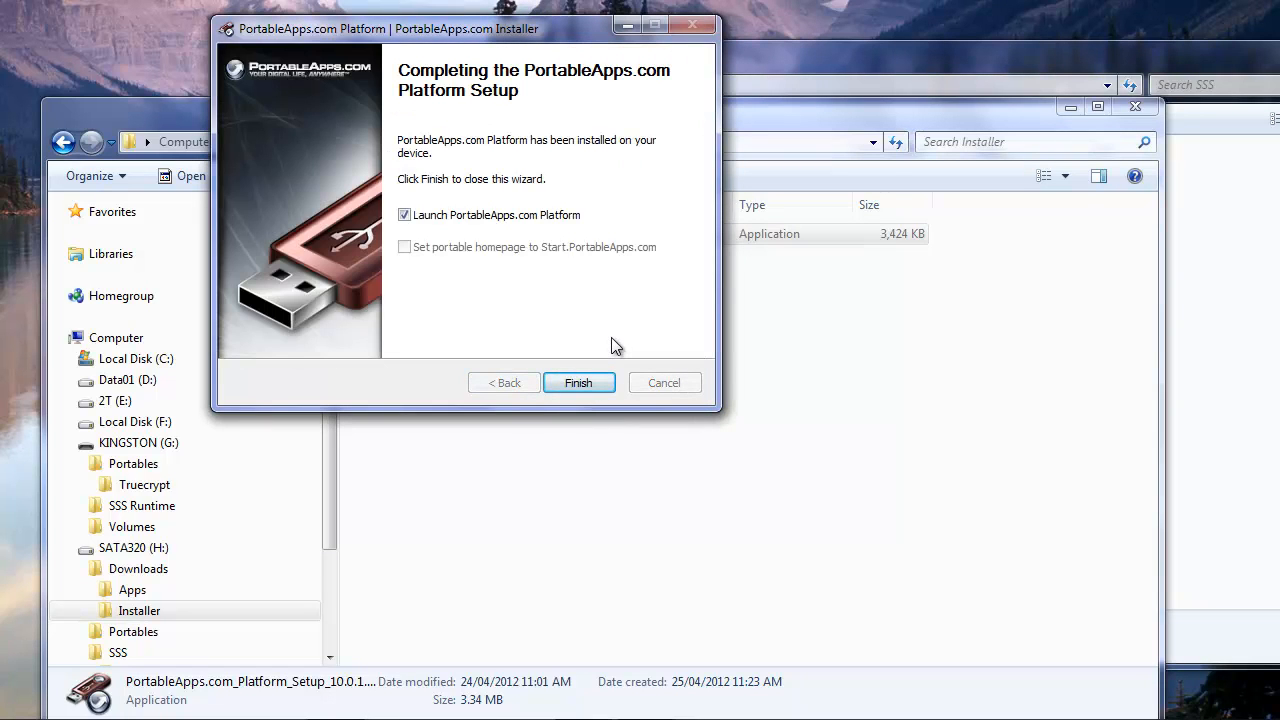
mouse_move(646, 360)
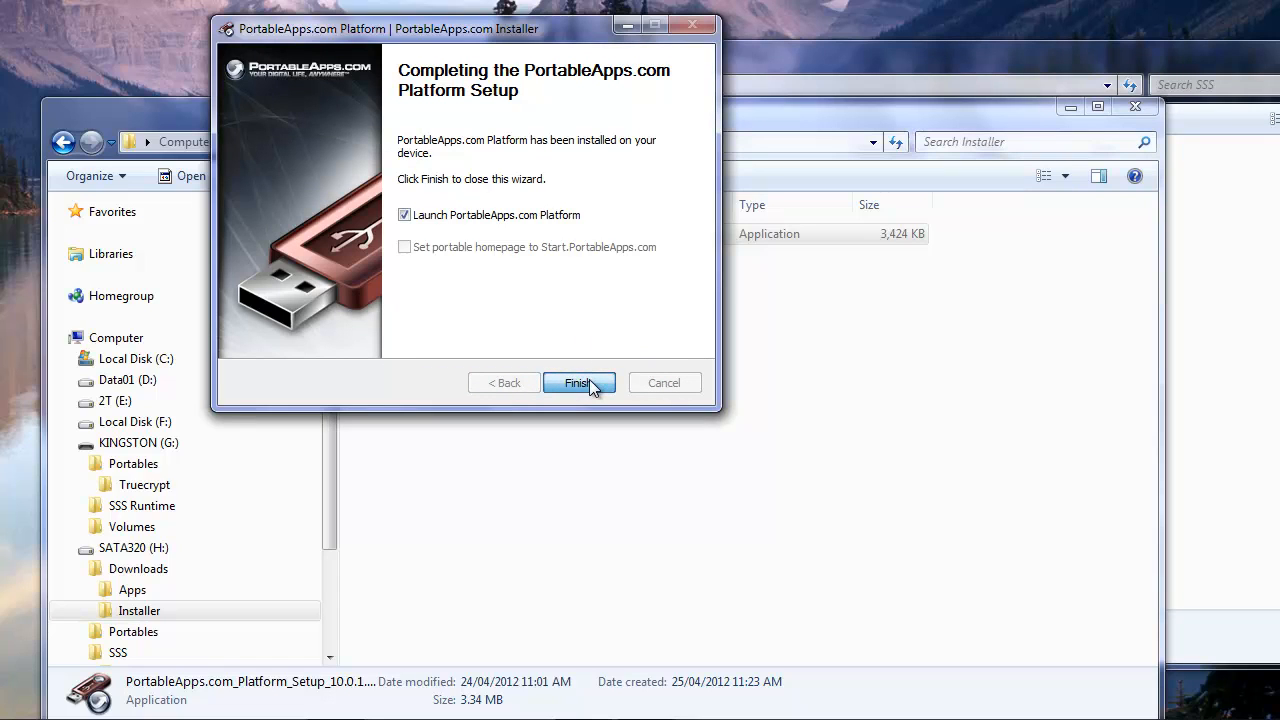
left_click(580, 384)
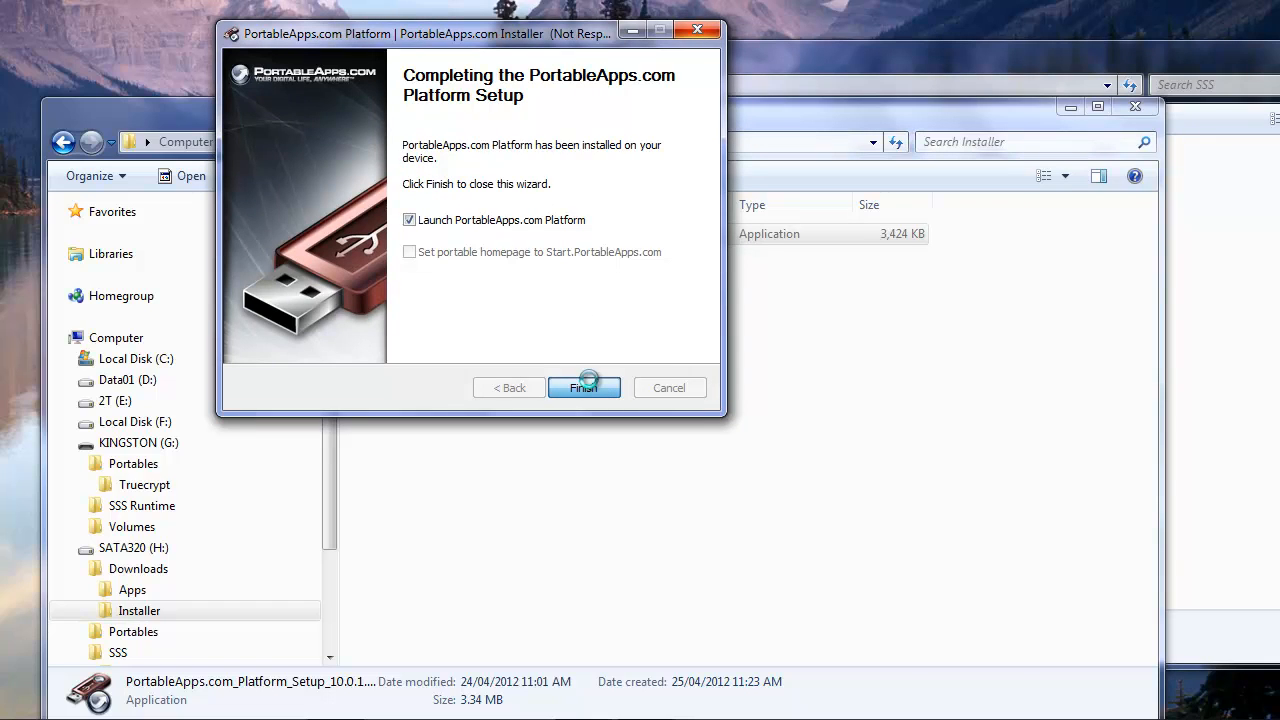
left_click(584, 388)
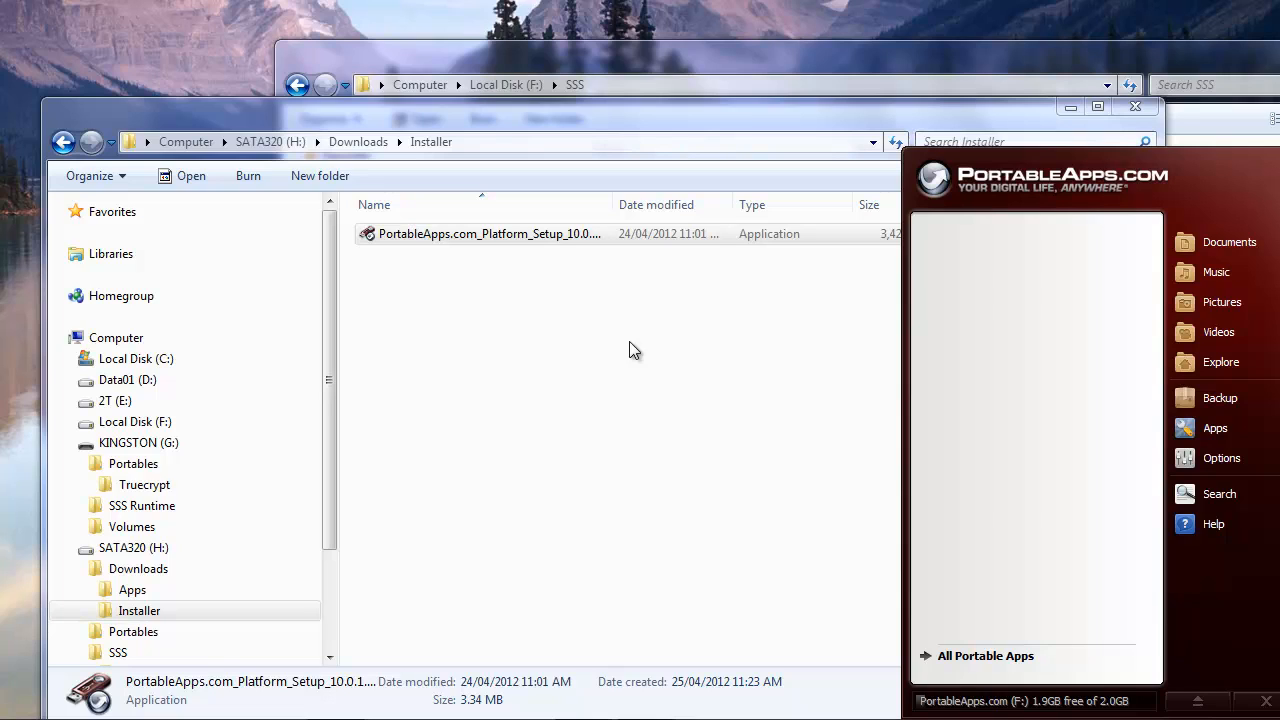
mouse_move(1206, 428)
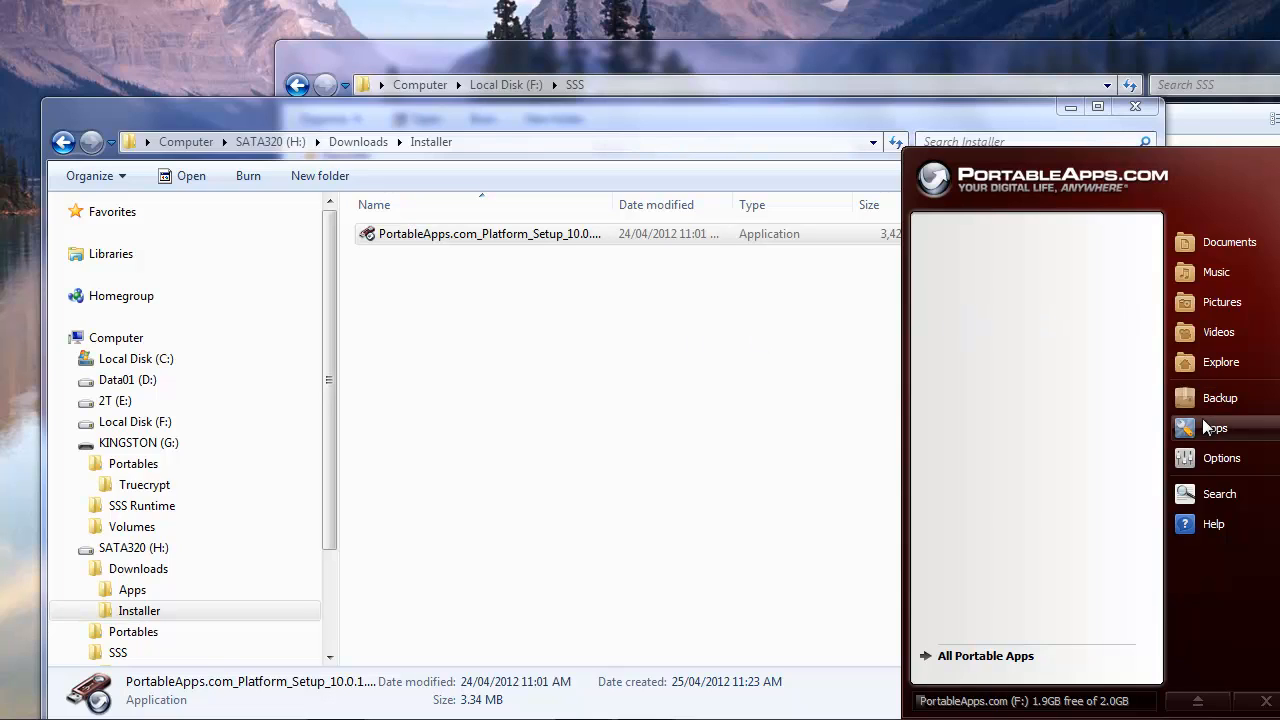
Install FirefoxPortable_12.0_English.paf.exe via Apps > Install a new app and finish.
left_click(1214, 428)
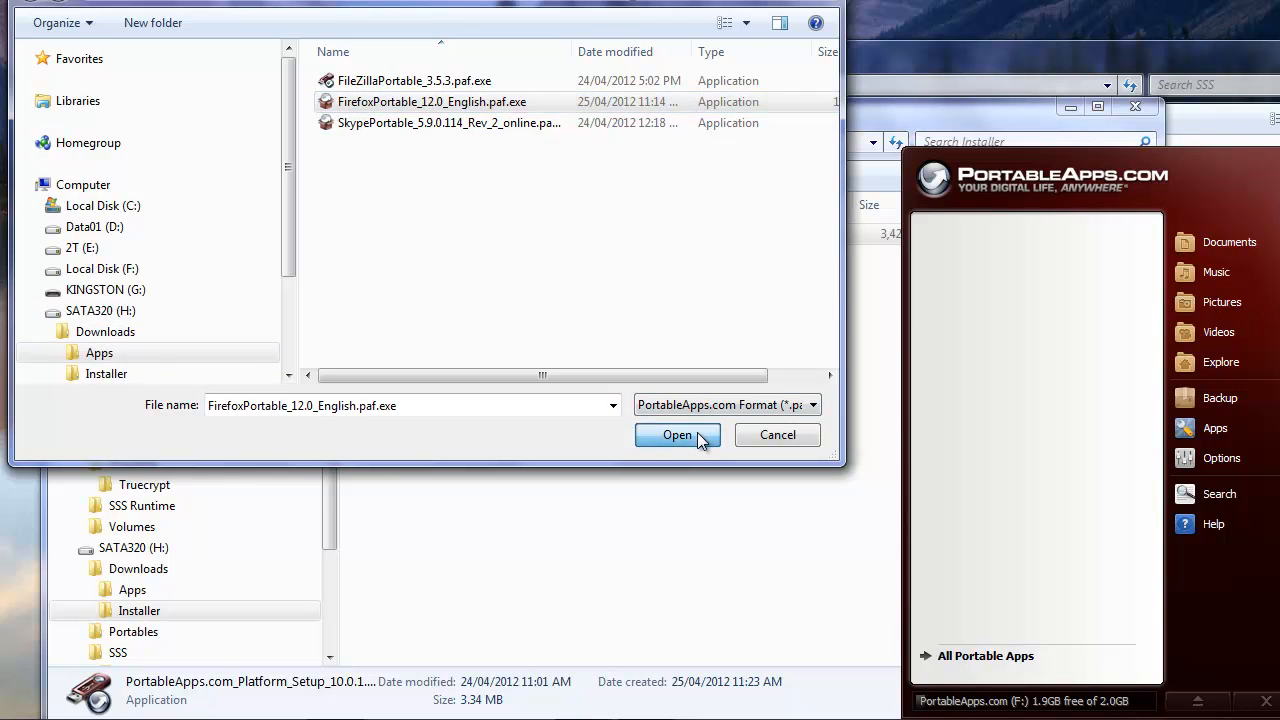
left_click(676, 436)
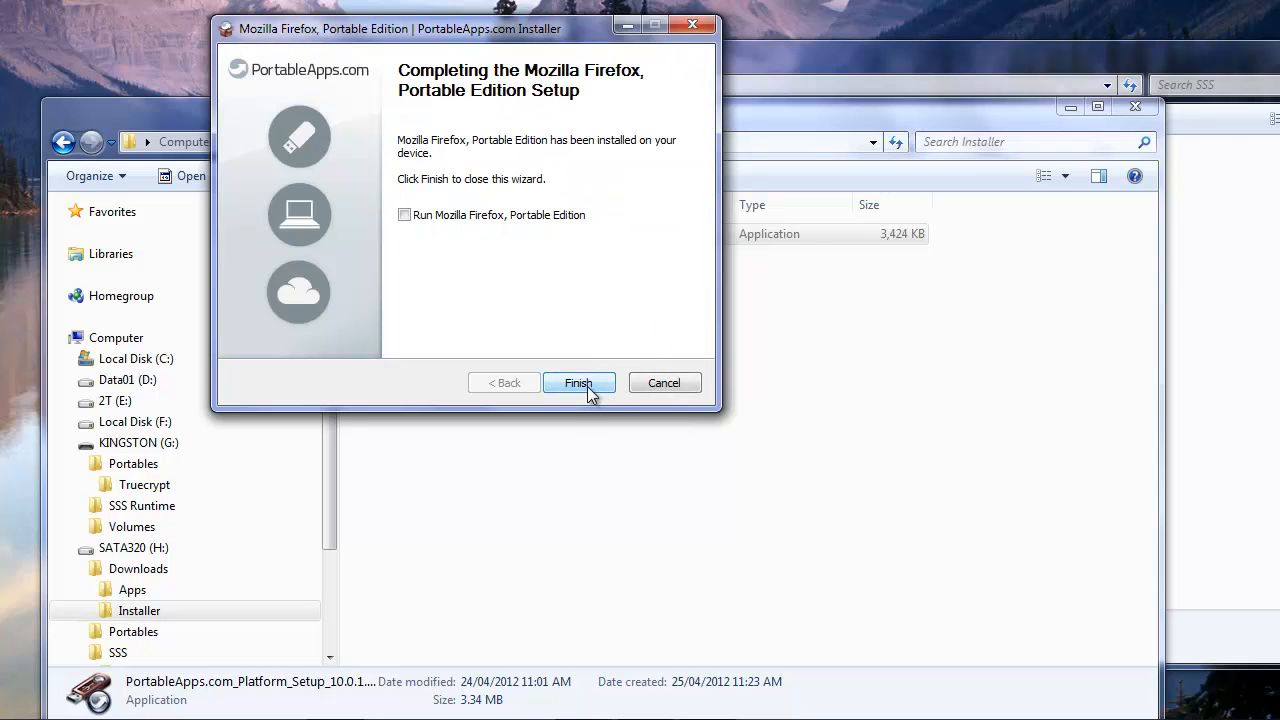
left_click(580, 382)
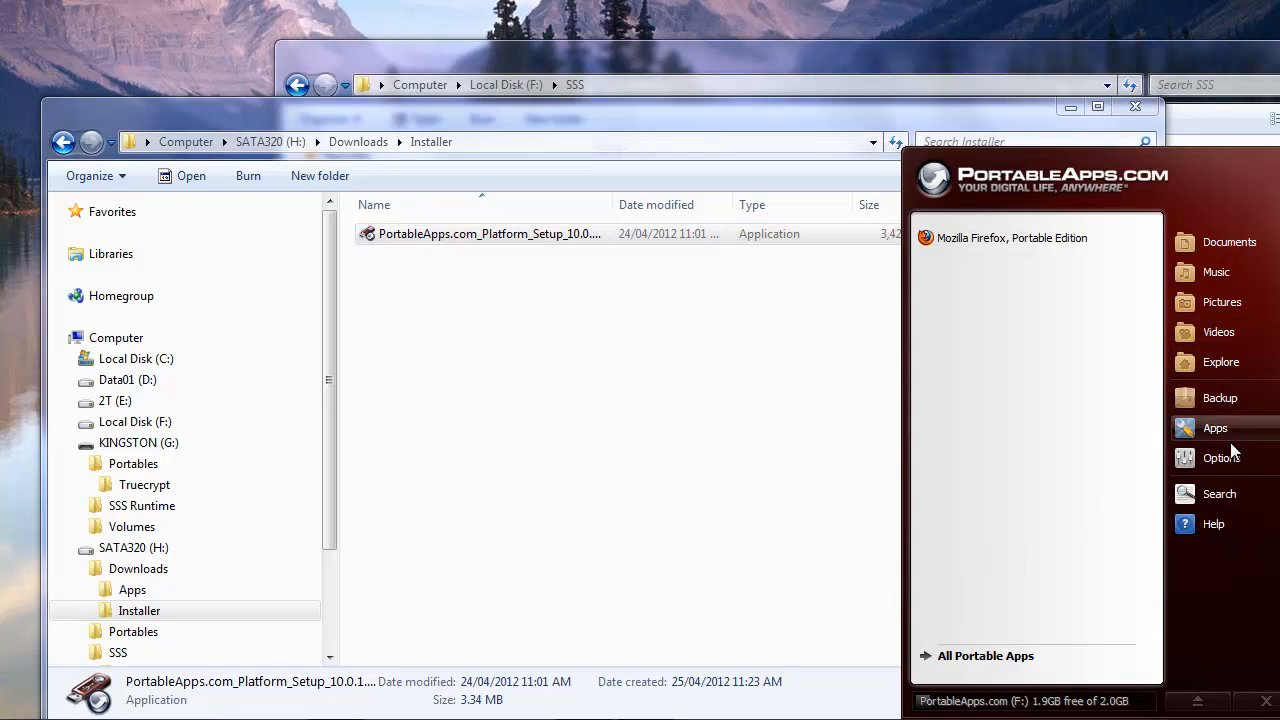
Install FileZillaPortable_3.5.3.paf.exe with default components so it joins Firefox in the menu.
left_click(1214, 428)
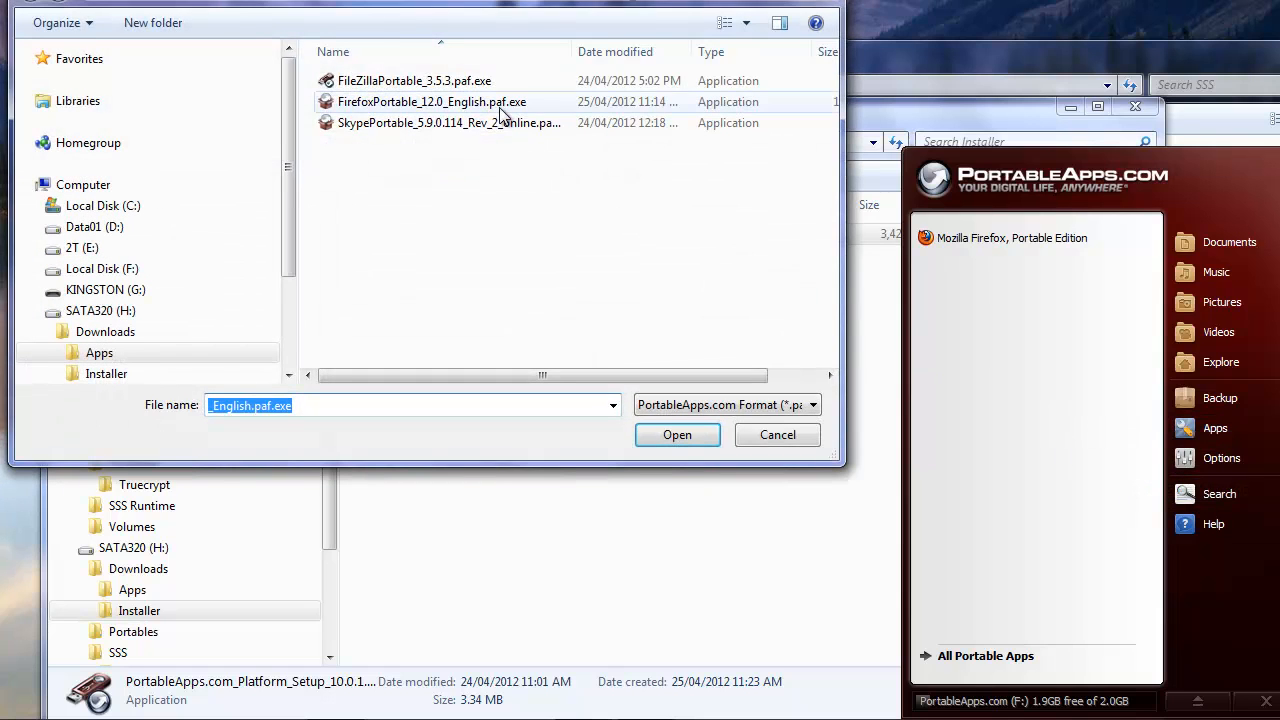
left_click(428, 80)
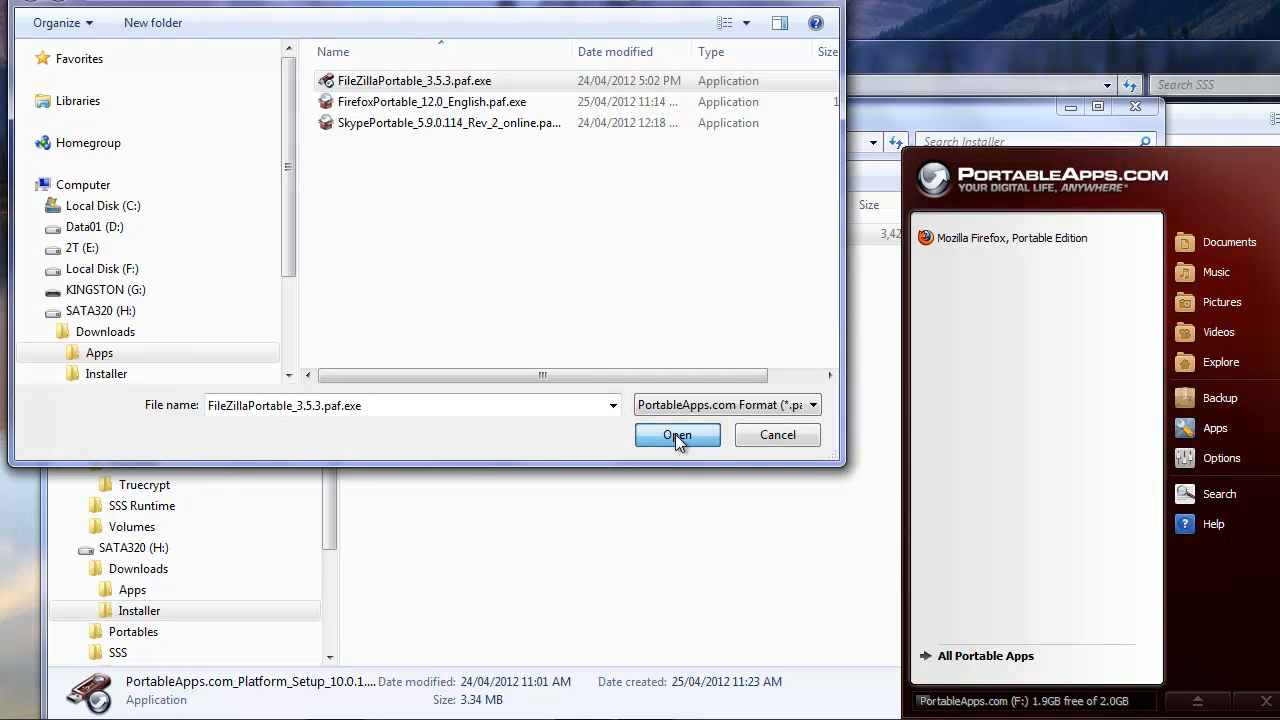
left_click(676, 436)
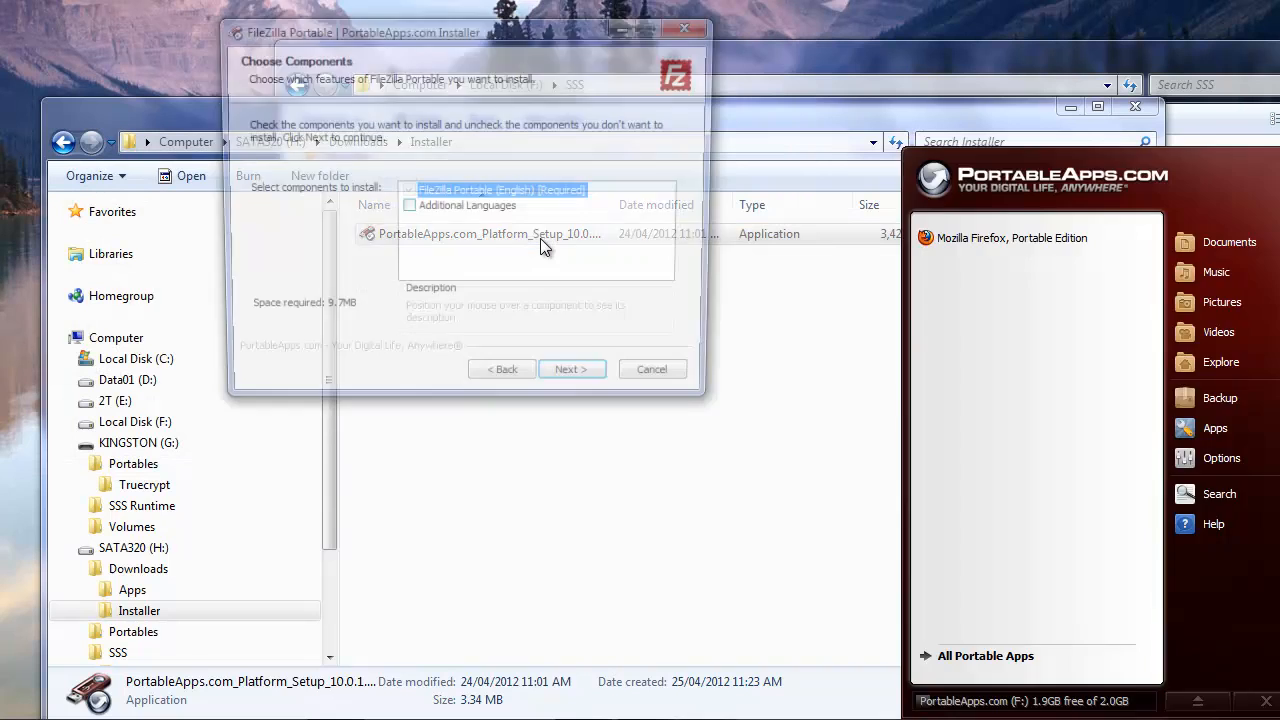
left_click(572, 368)
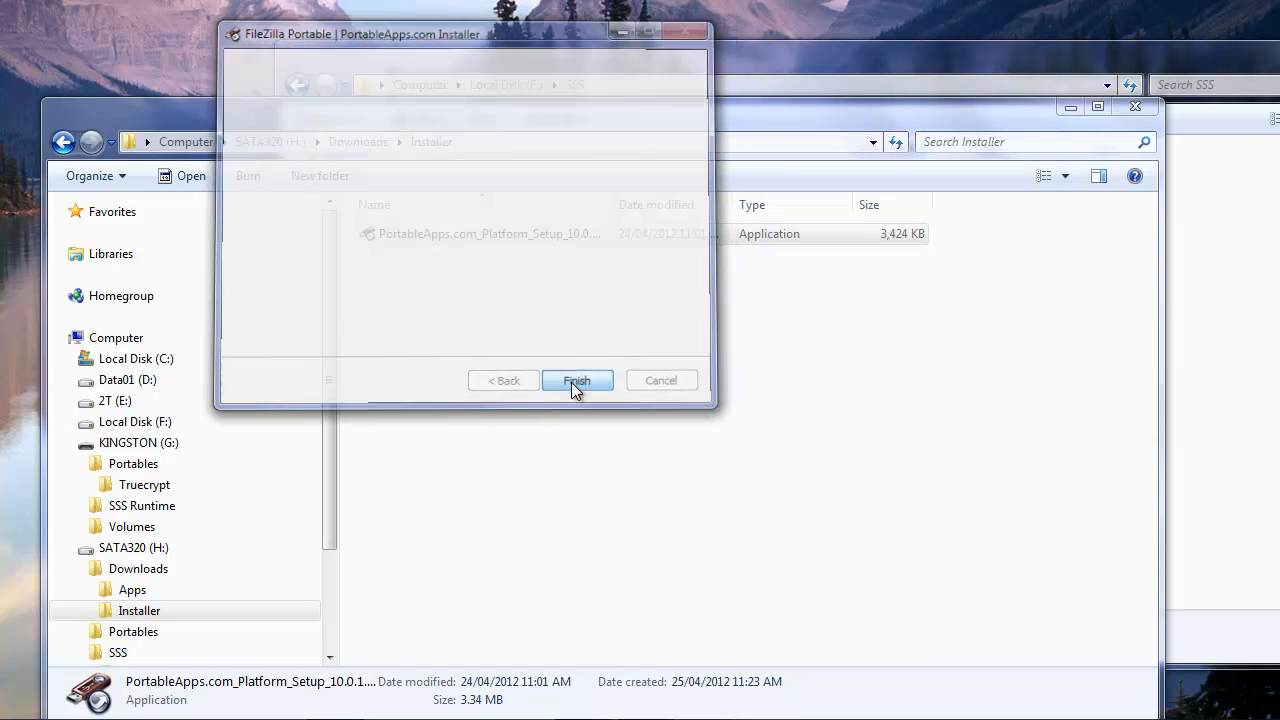
left_click(576, 380)
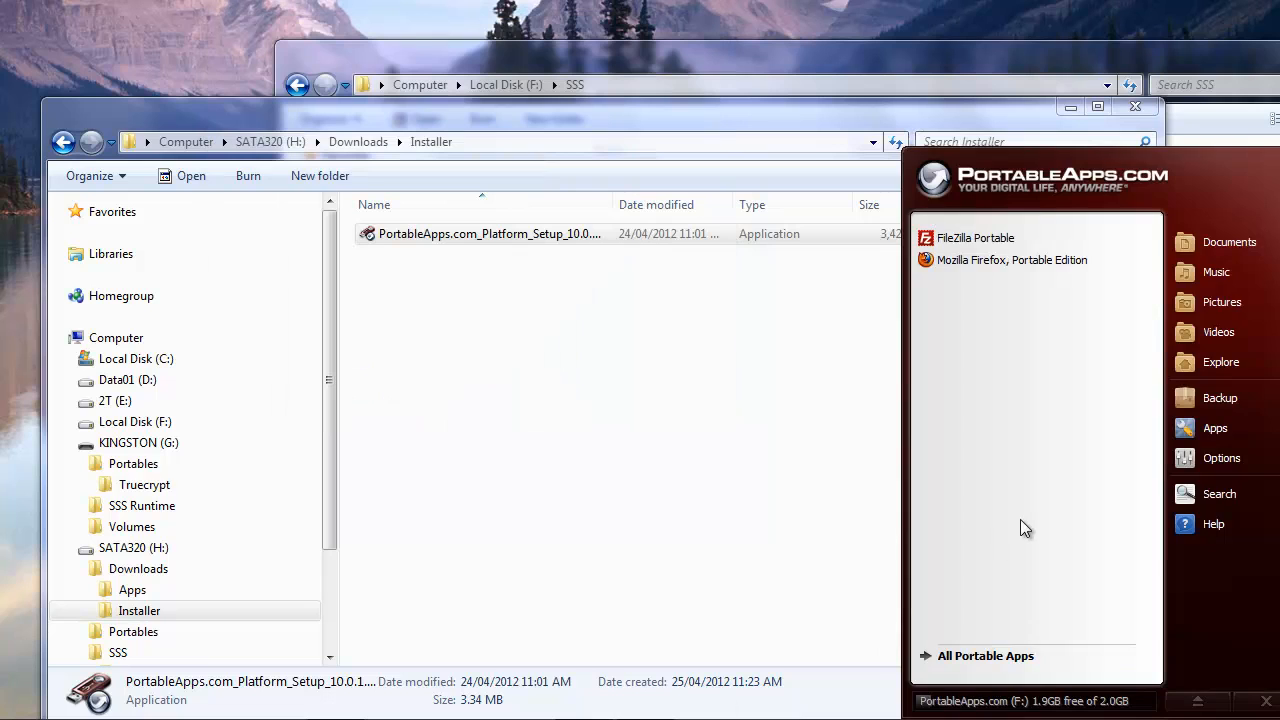
mouse_move(1208, 472)
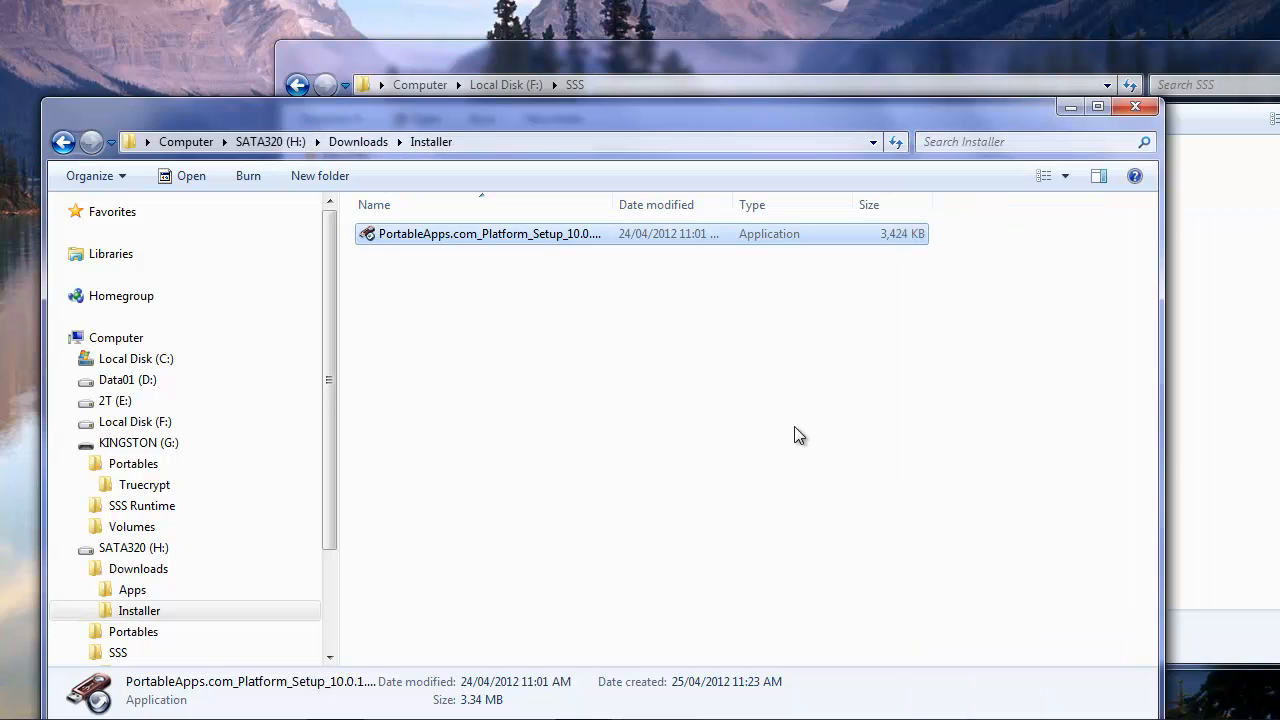
mouse_move(616, 374)
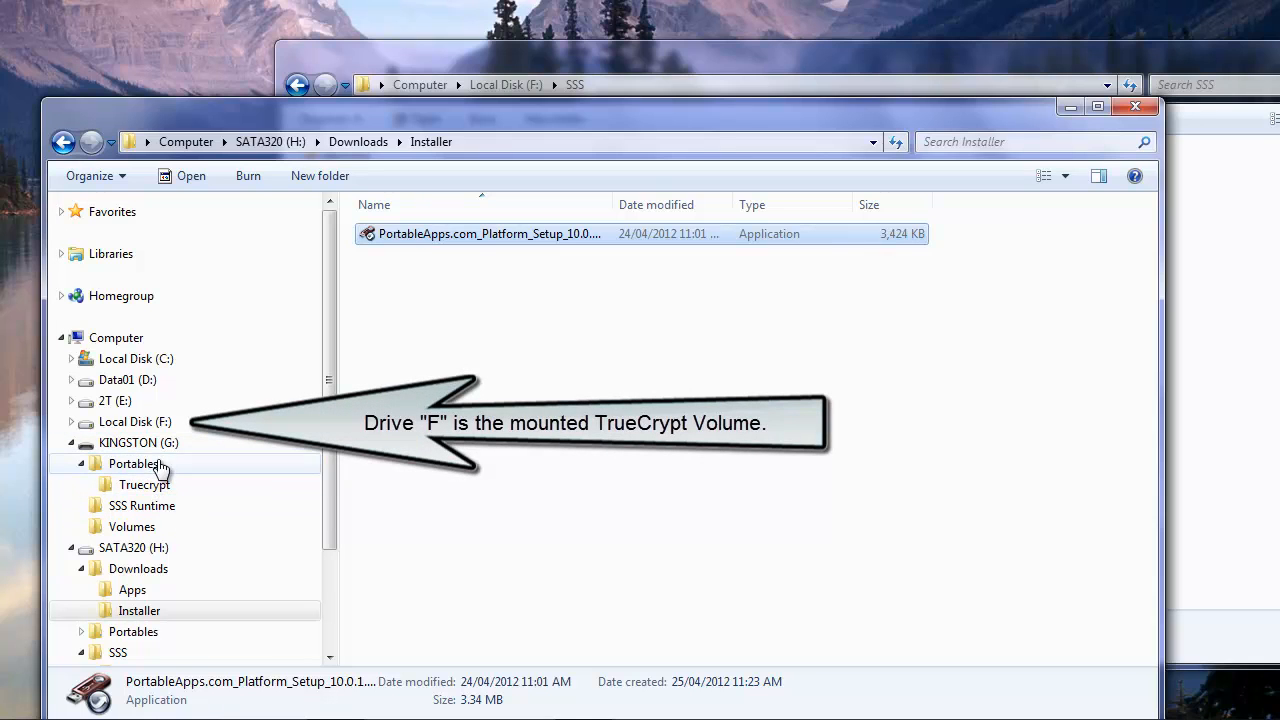
Show Local Disk (F:) and enter its SSS folder containing SSSMountWatch.exe.
left_click(136, 420)
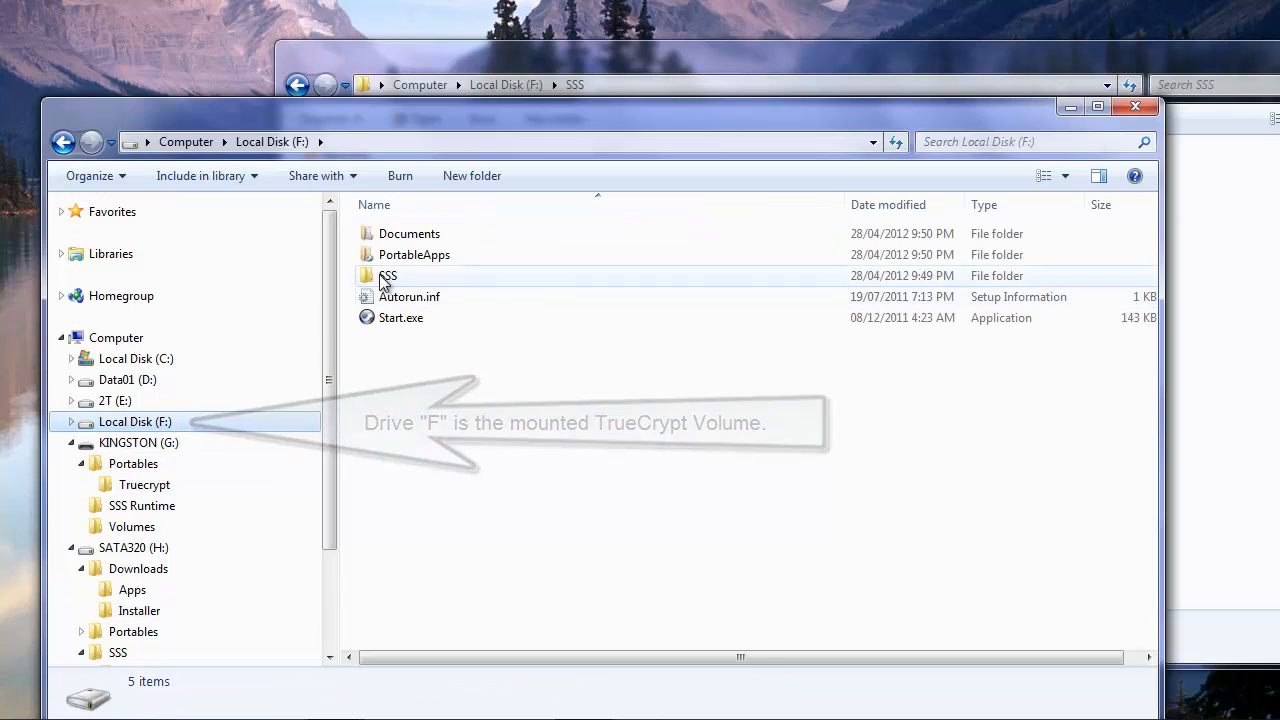
double_click(388, 276)
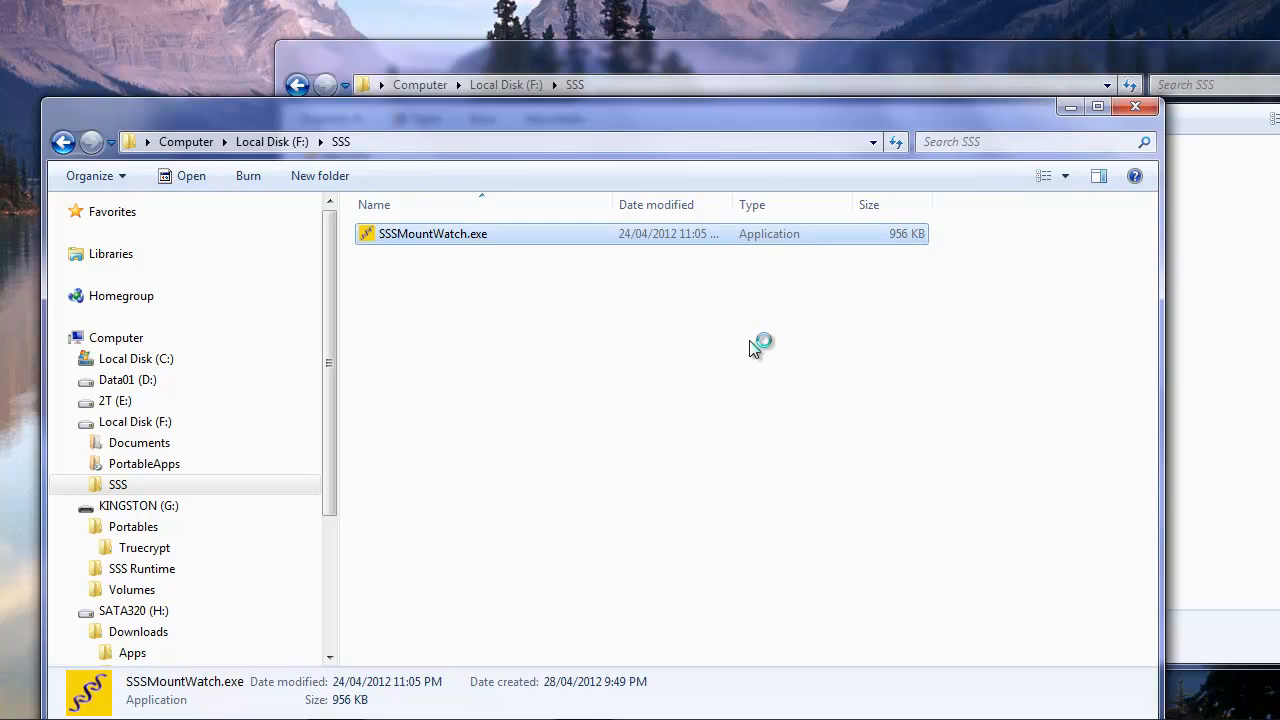
mouse_move(754, 348)
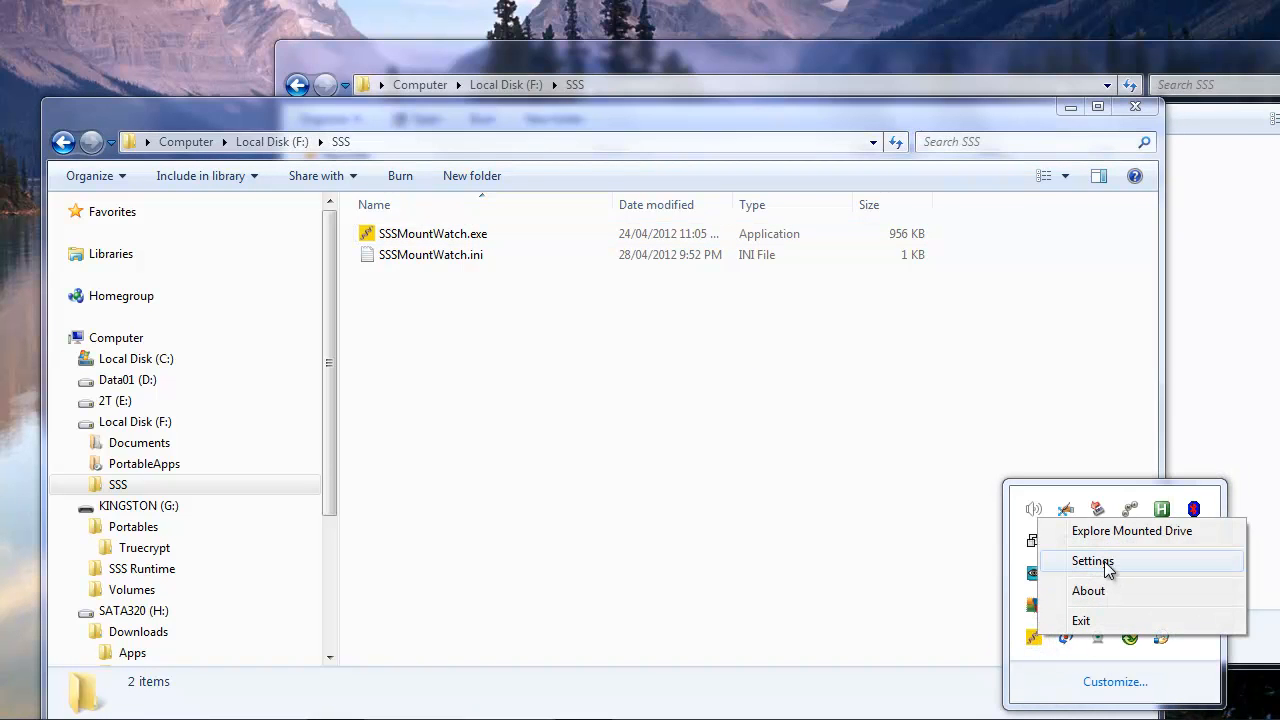
In SSS Launcher settings, set Launch Main to F:'s PortableAppsPlatform.exe and tick Force Process Close.
left_click(1092, 560)
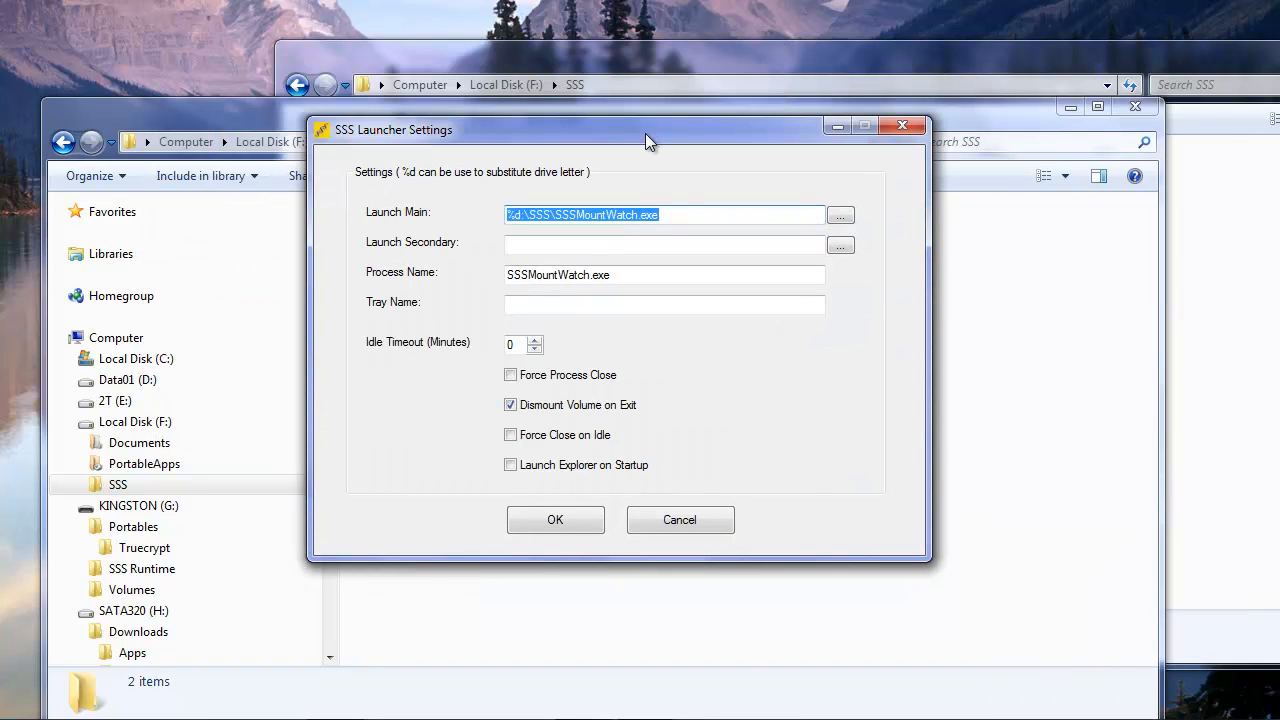
mouse_move(840, 216)
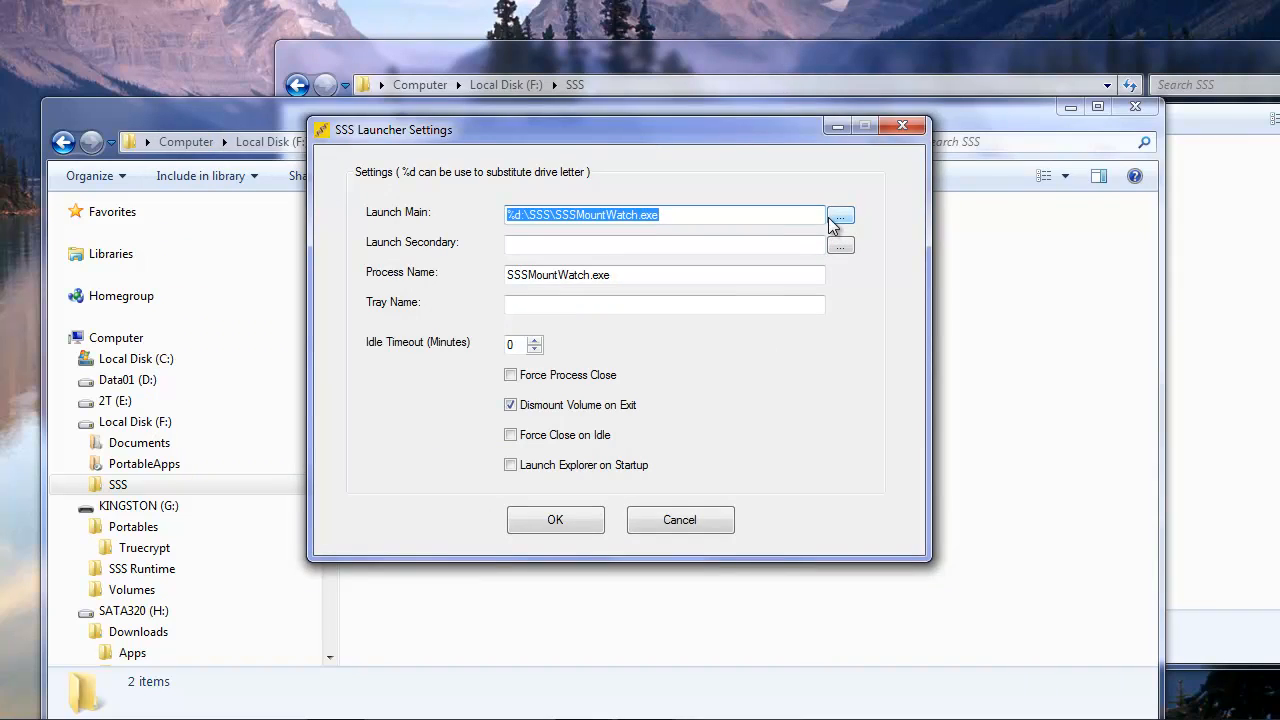
left_click(840, 214)
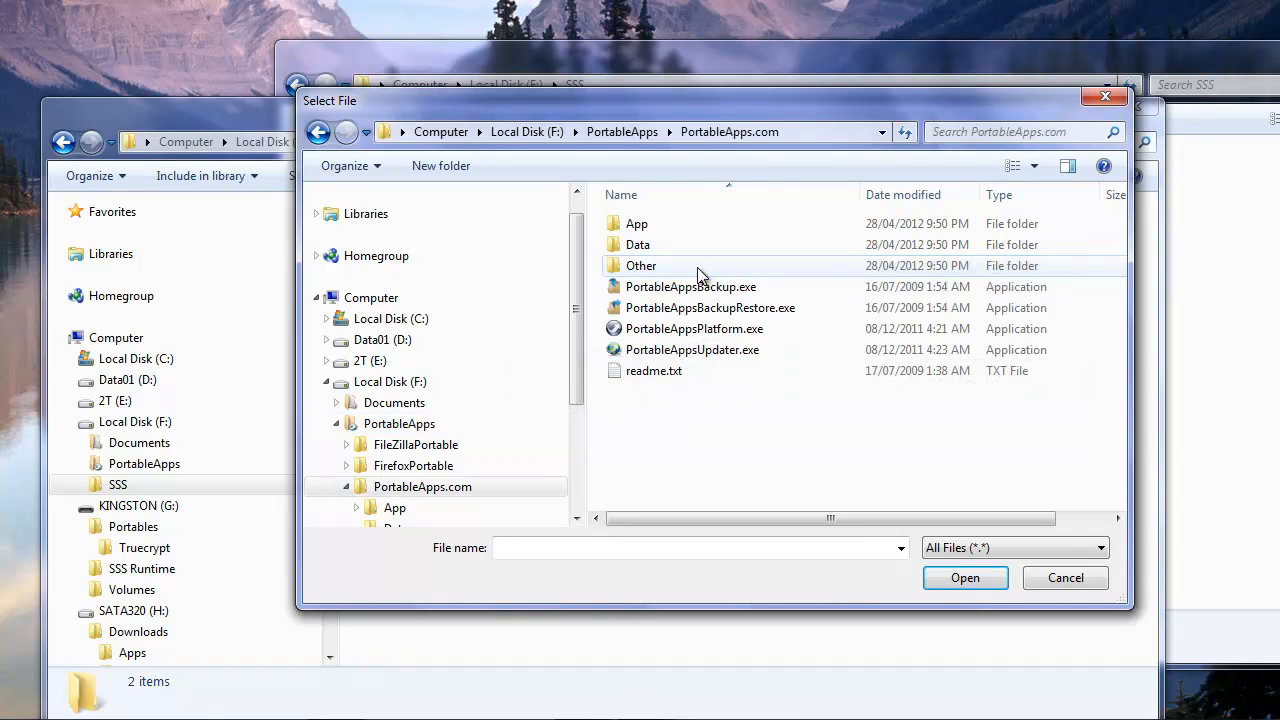
left_click(694, 328)
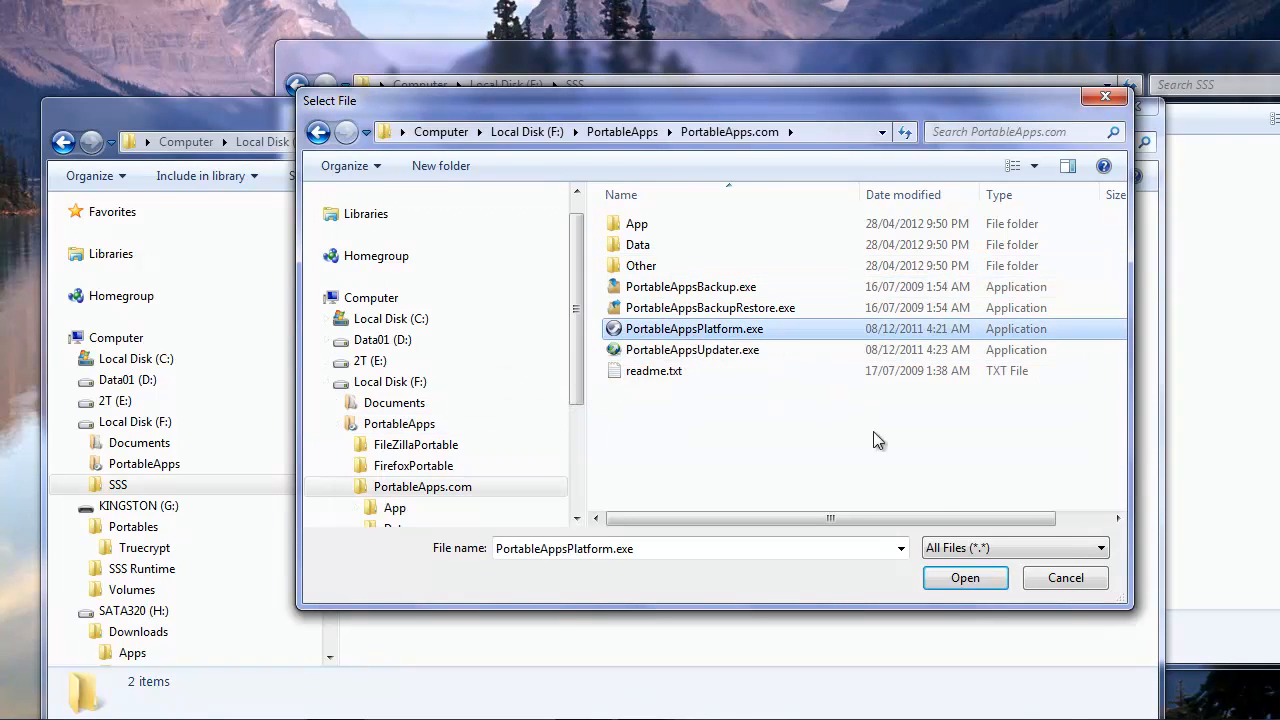
mouse_move(964, 578)
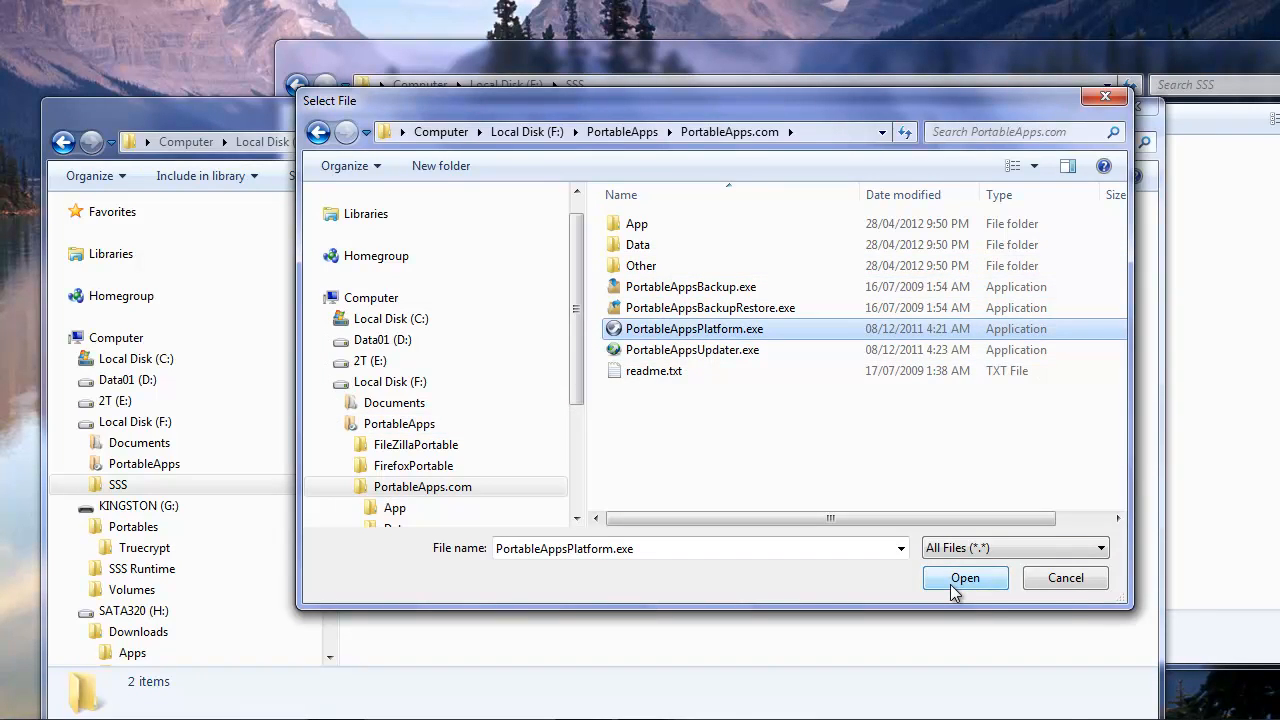
left_click(964, 578)
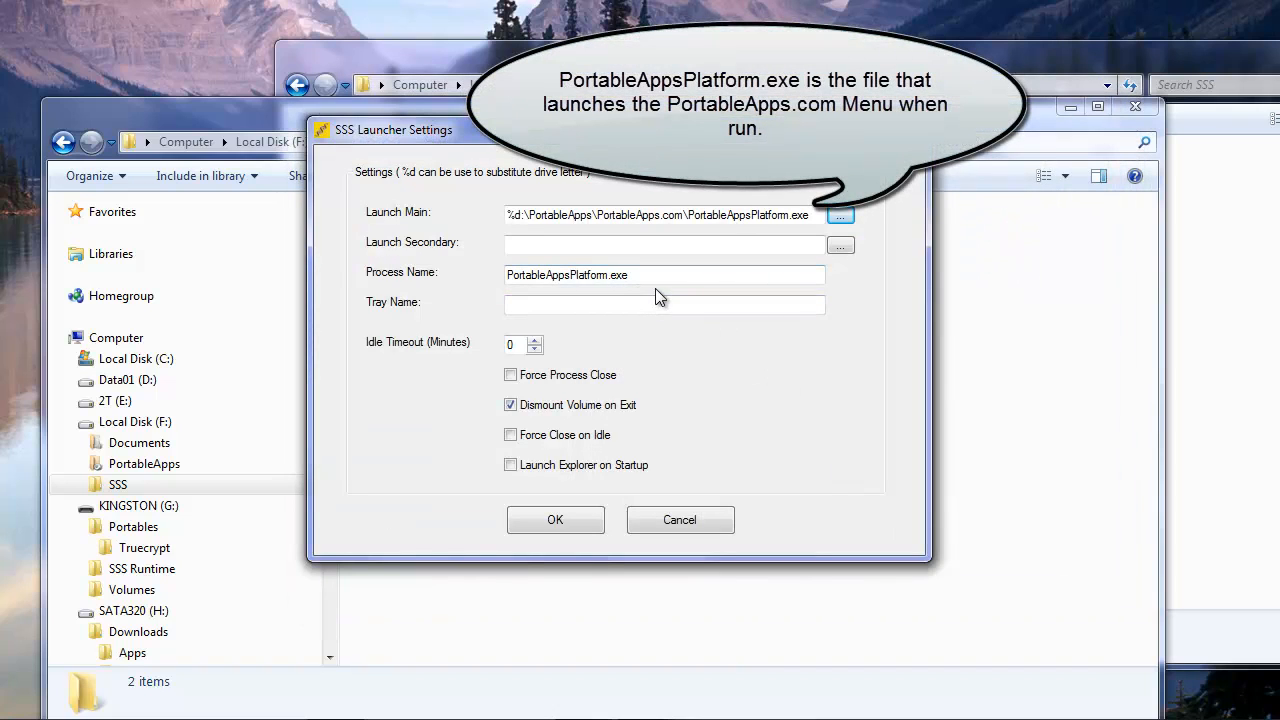
left_click(512, 376)
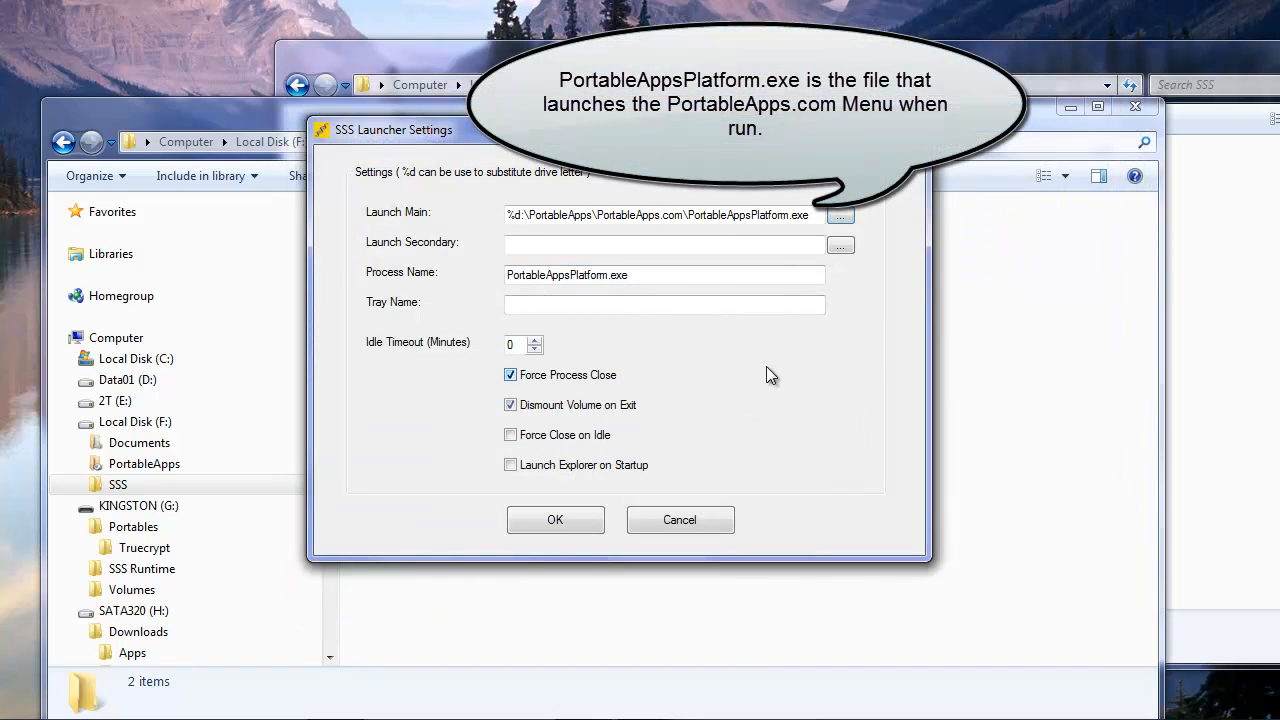
mouse_move(754, 400)
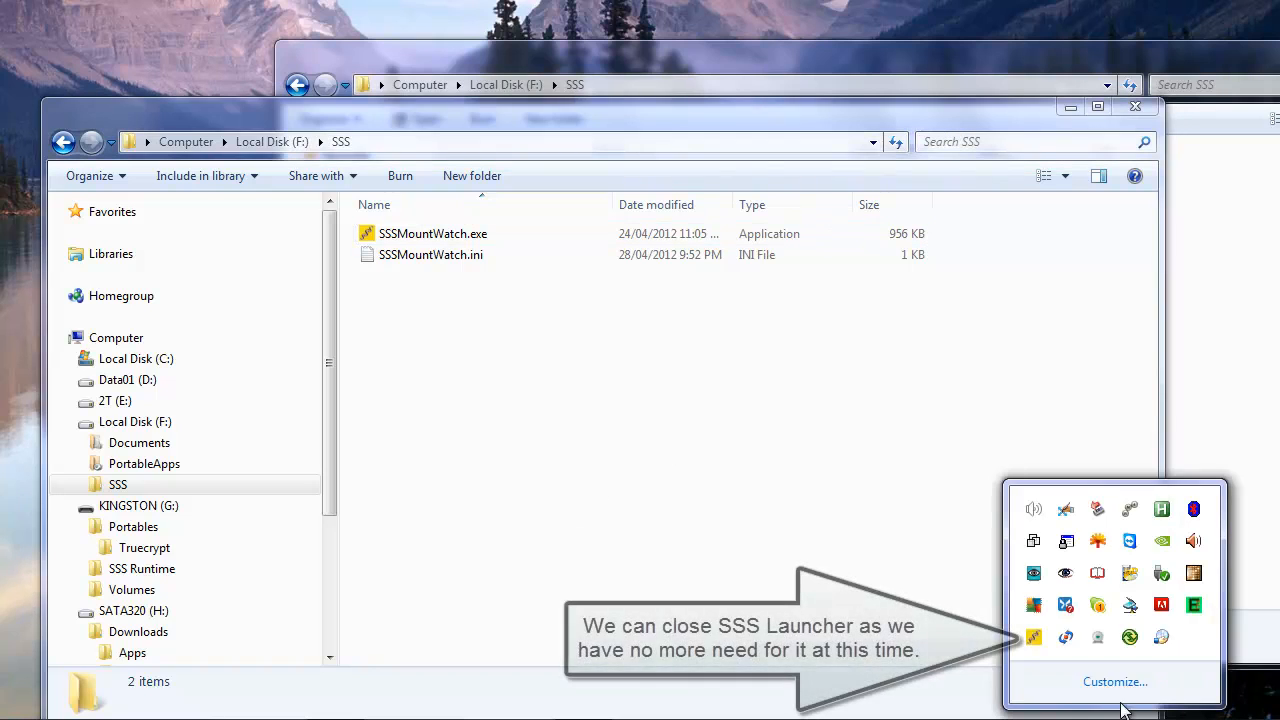
mouse_move(1064, 636)
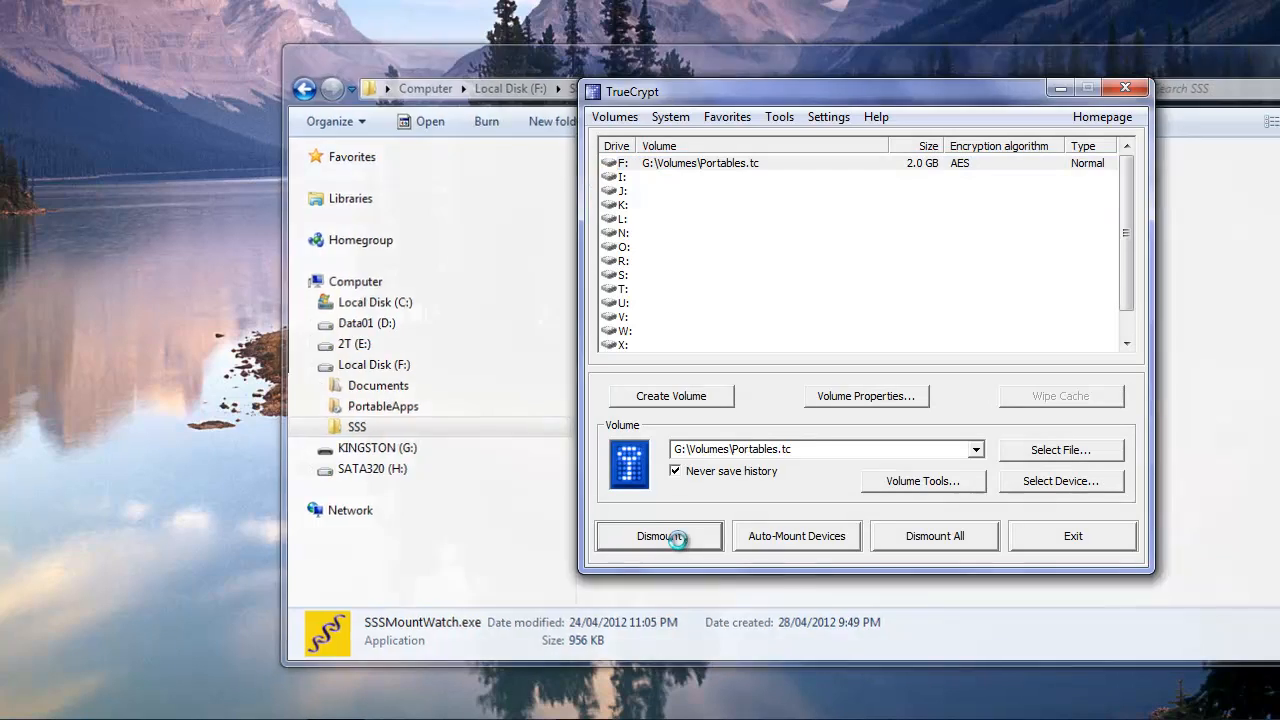
Dismount the Portables.tc volume so drive F: disappears.
left_click(660, 536)
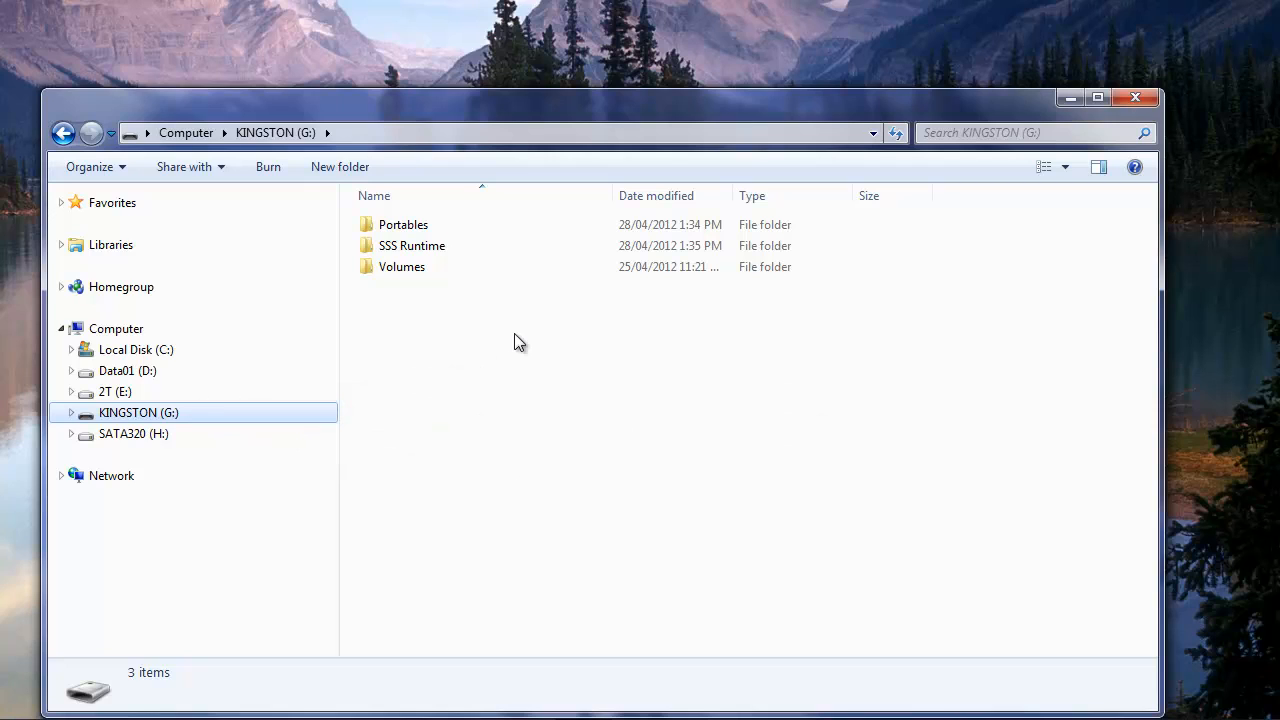
mouse_move(440, 256)
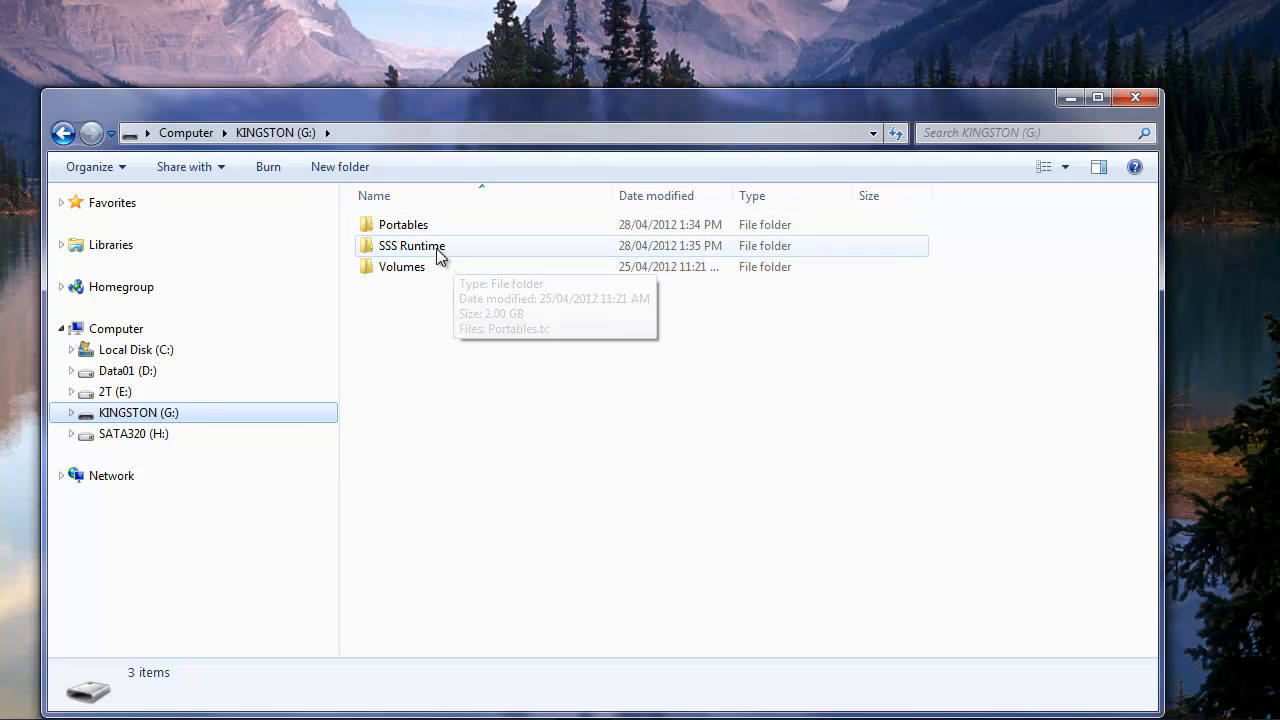
Go into the SSS Runtime folder on KINGSTON (G:) and select SssSettings.exe.
double_click(412, 246)
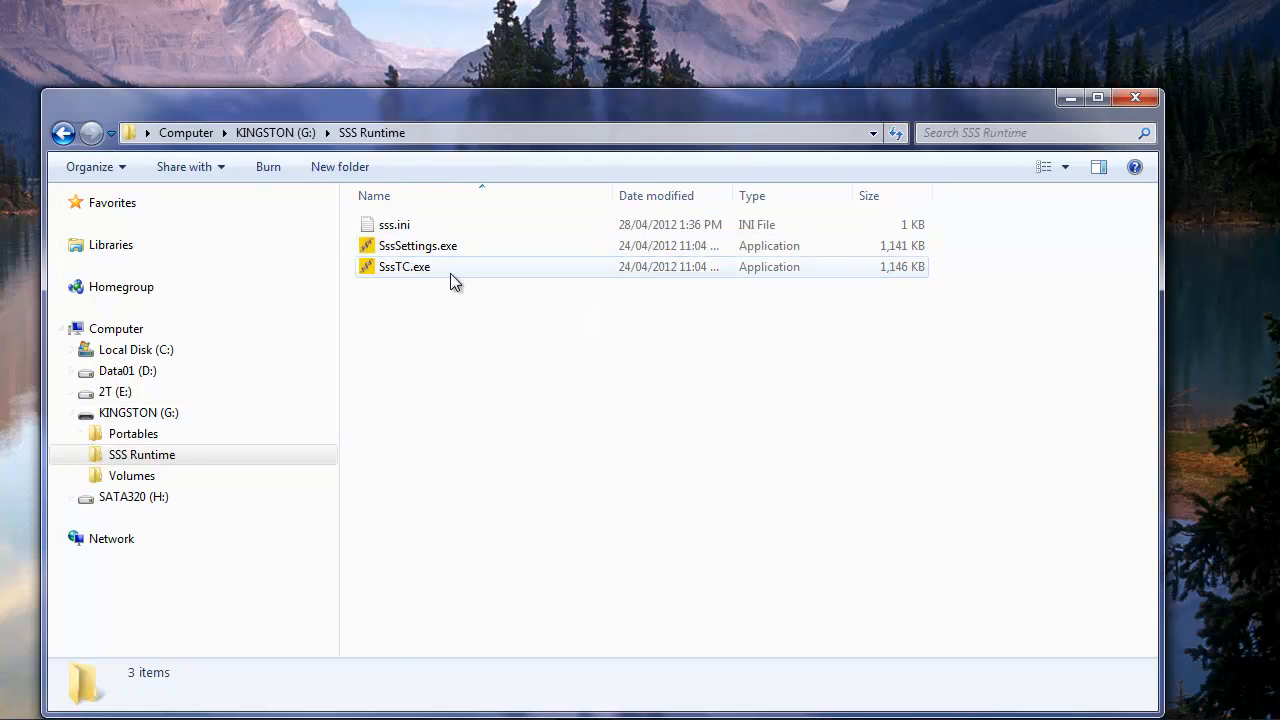
left_click(418, 244)
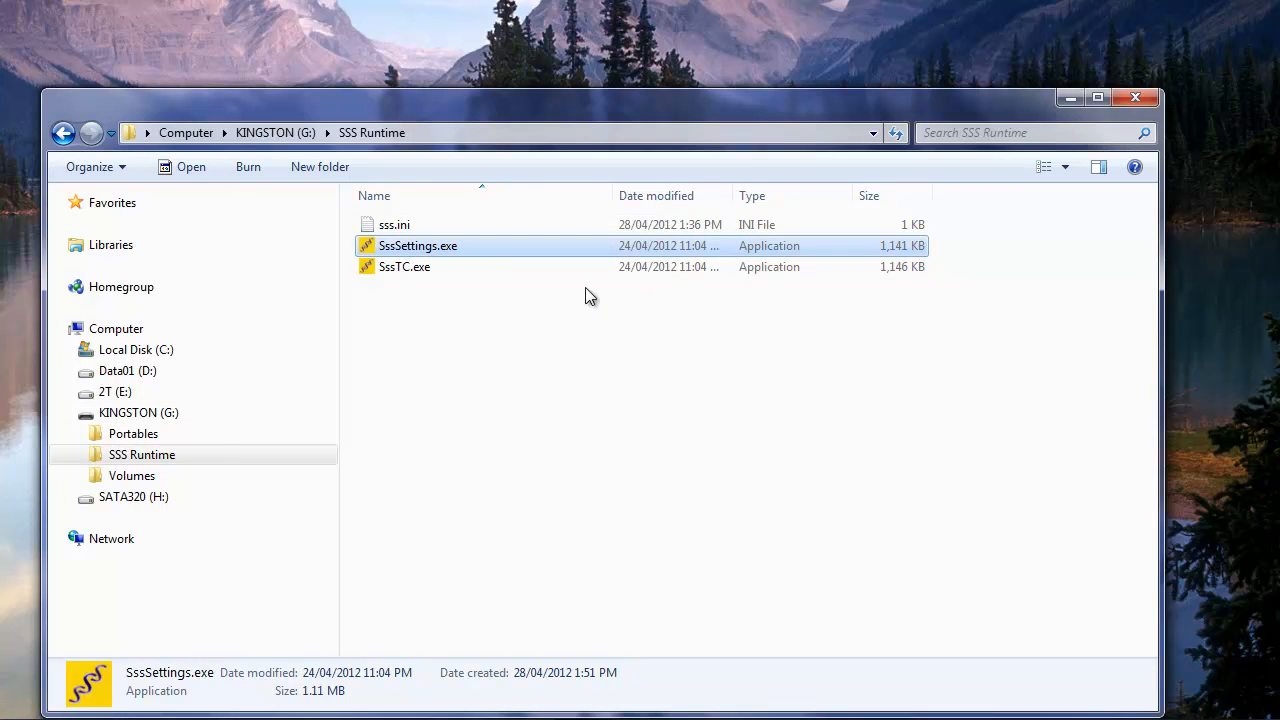
In SssSettings, point the TrueCrypt location to G:\Portables\Truecrypt\TrueCrypt.exe and review the volume option.
double_click(418, 244)
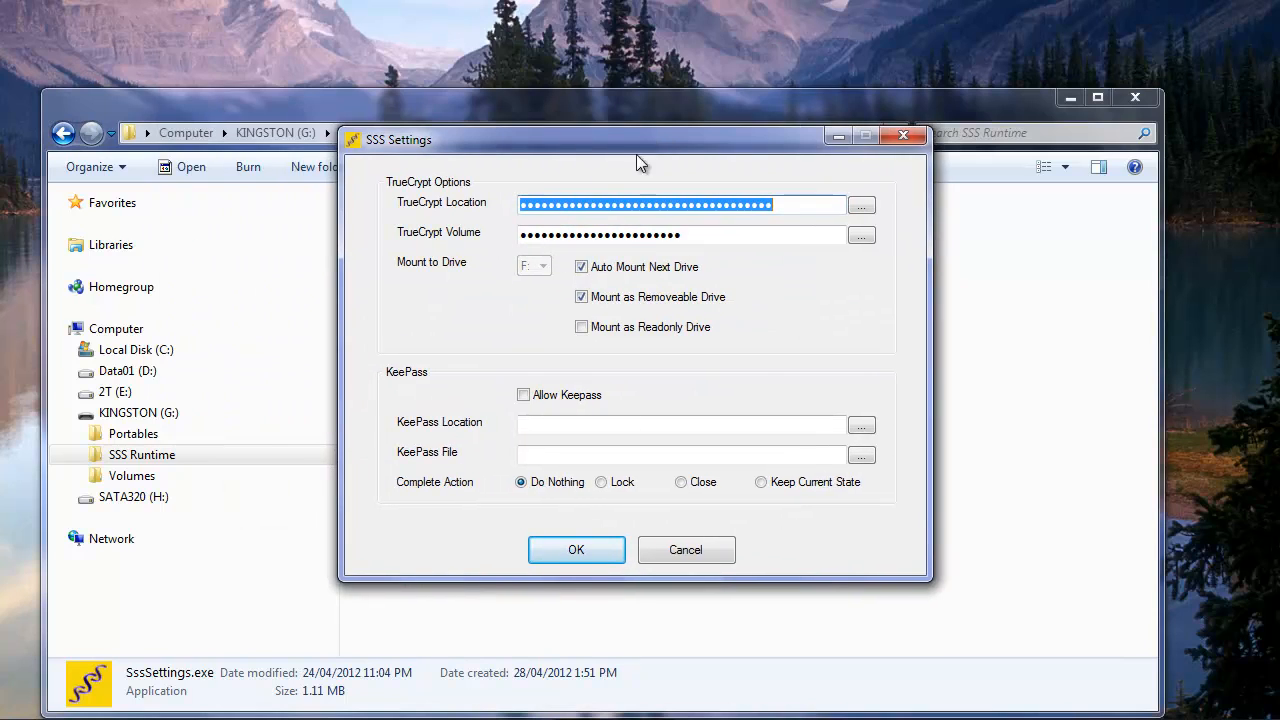
mouse_move(836, 220)
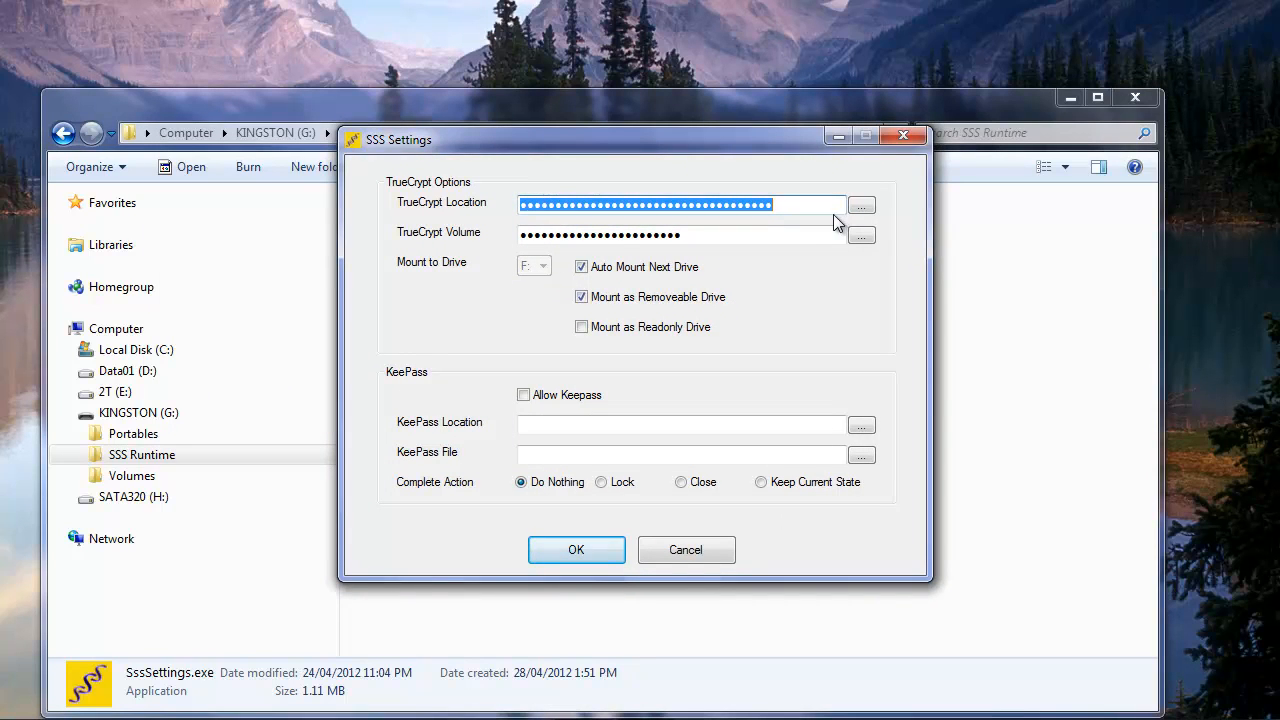
mouse_move(860, 204)
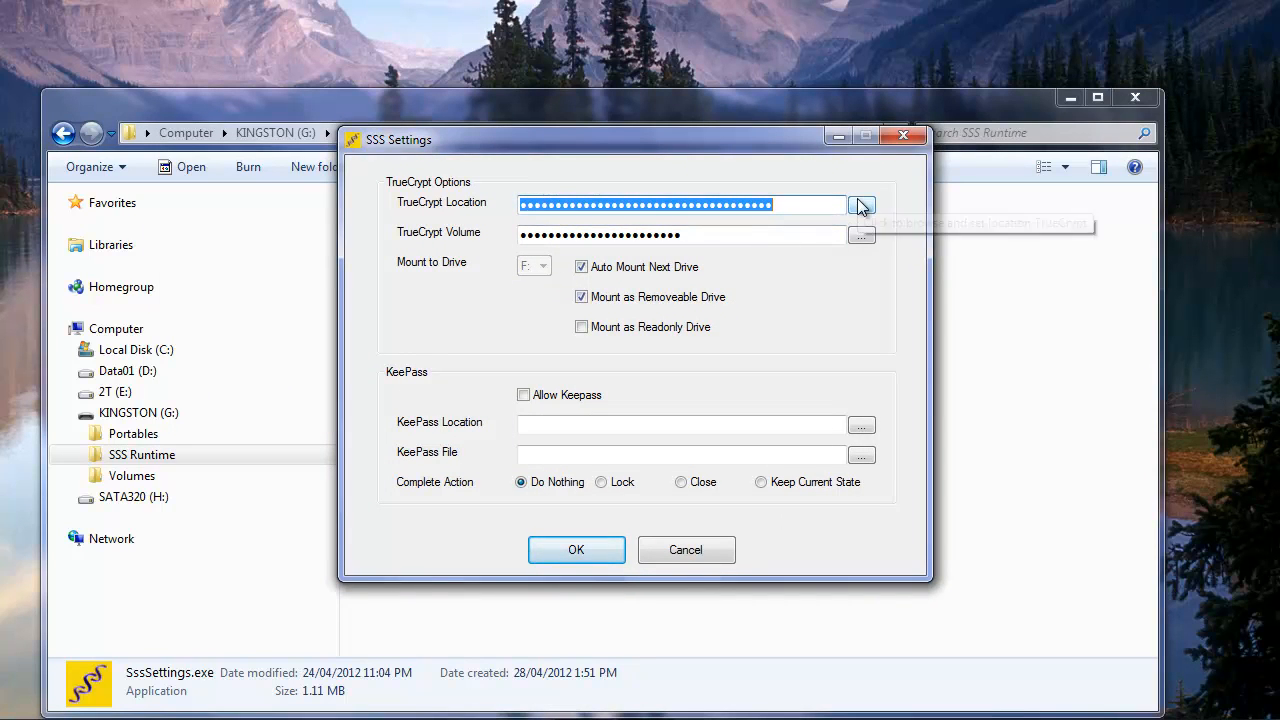
left_click(860, 204)
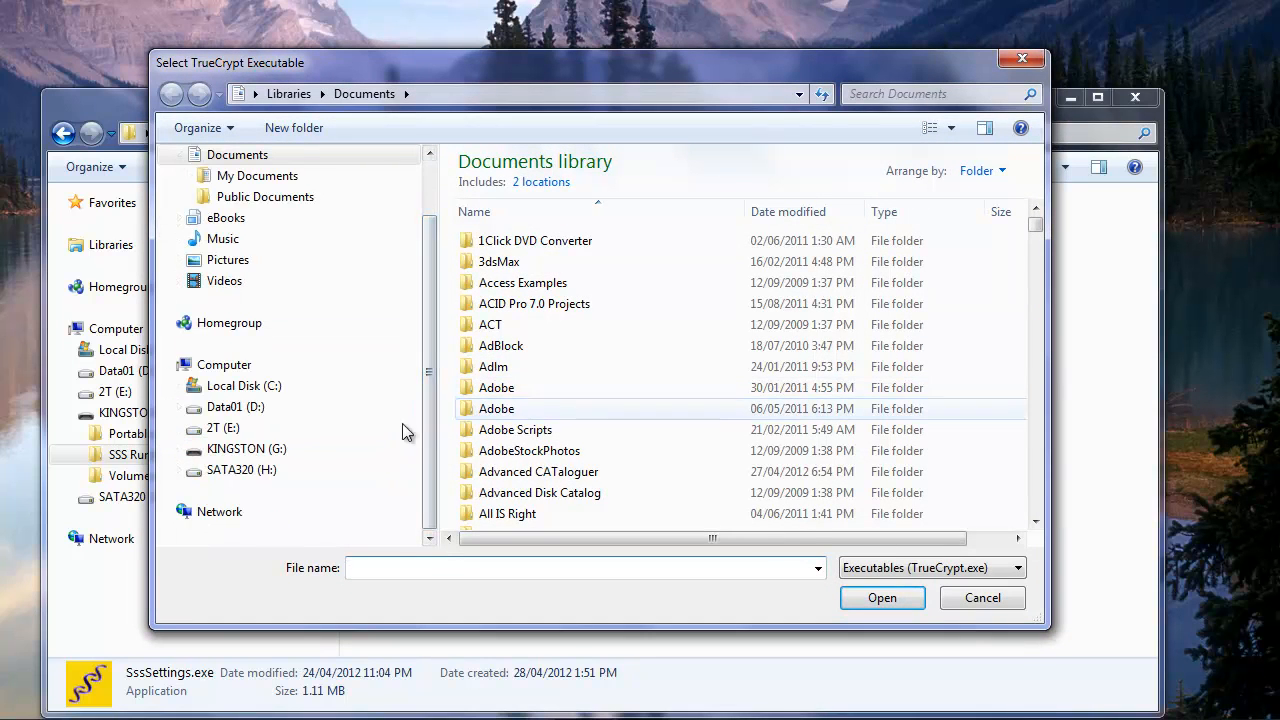
left_click(246, 448)
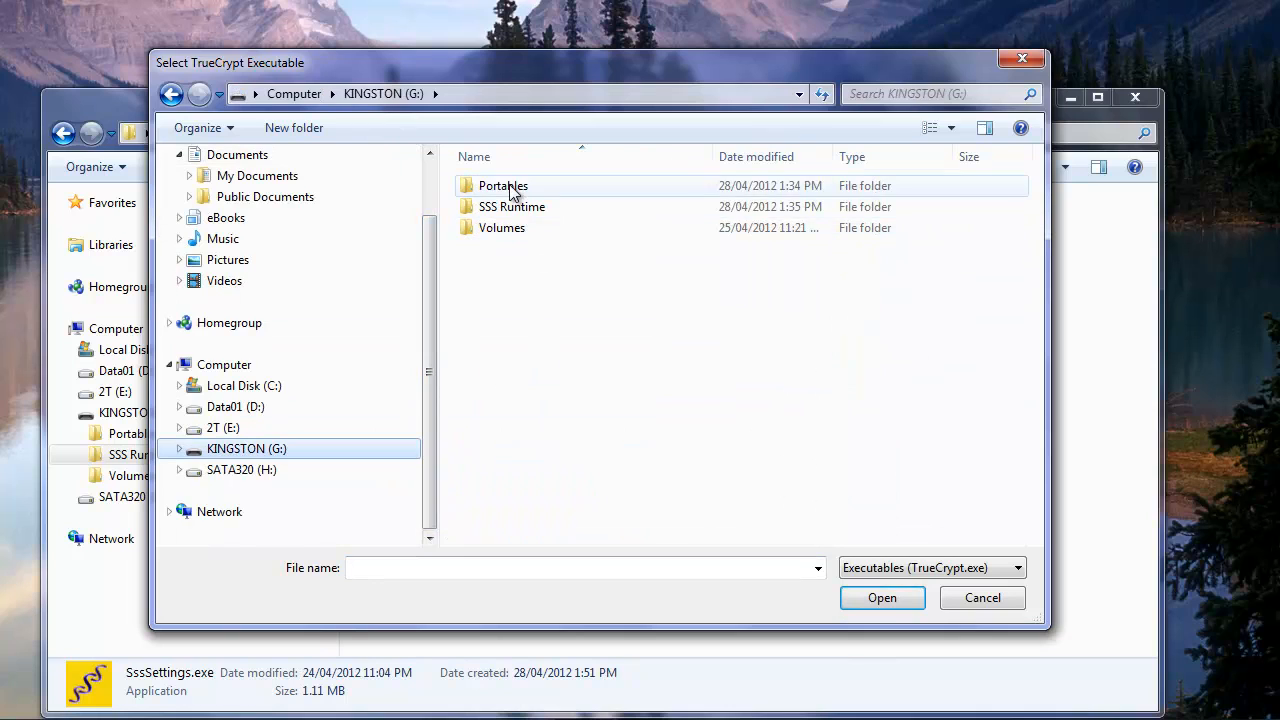
double_click(504, 184)
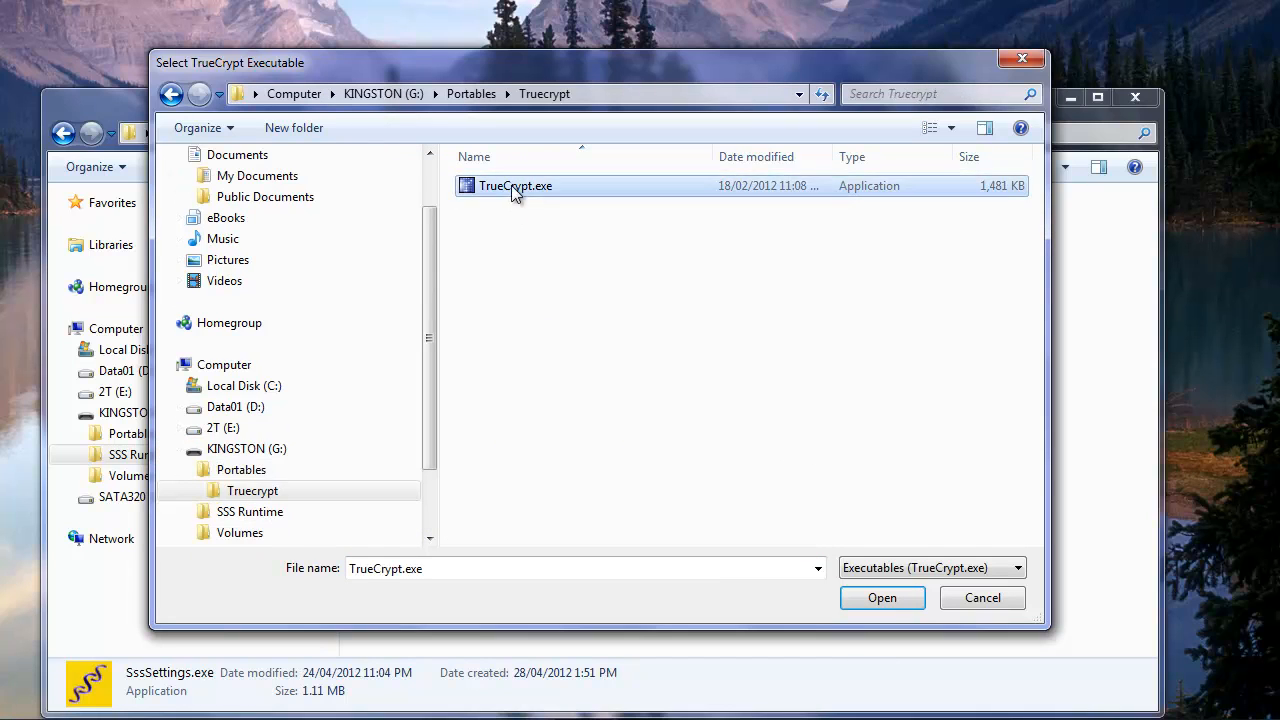
left_click(882, 596)
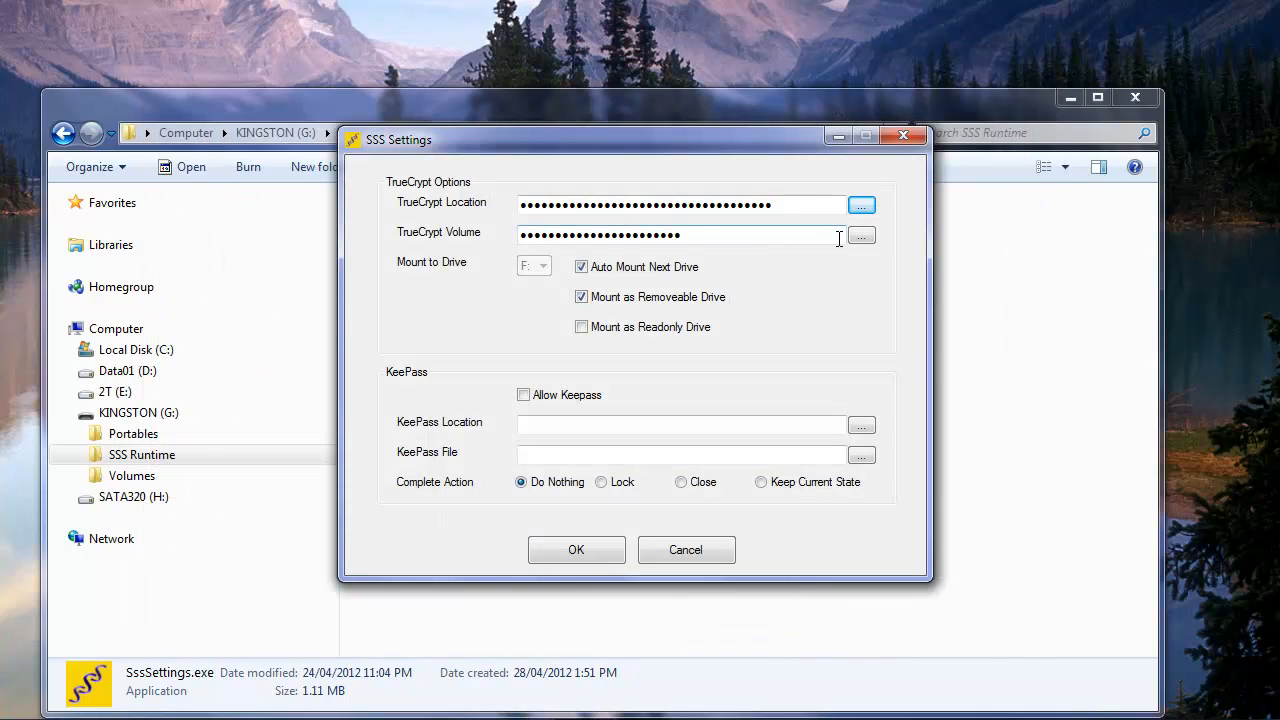
mouse_move(860, 236)
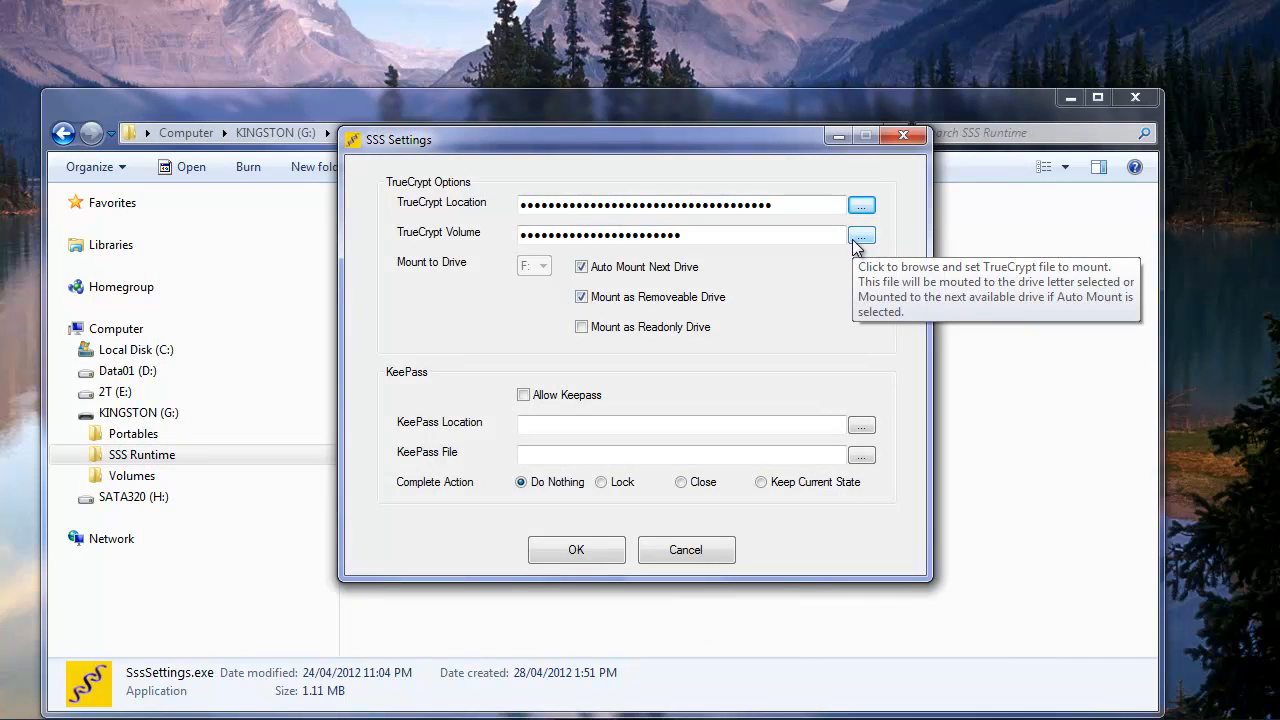
left_click(860, 236)
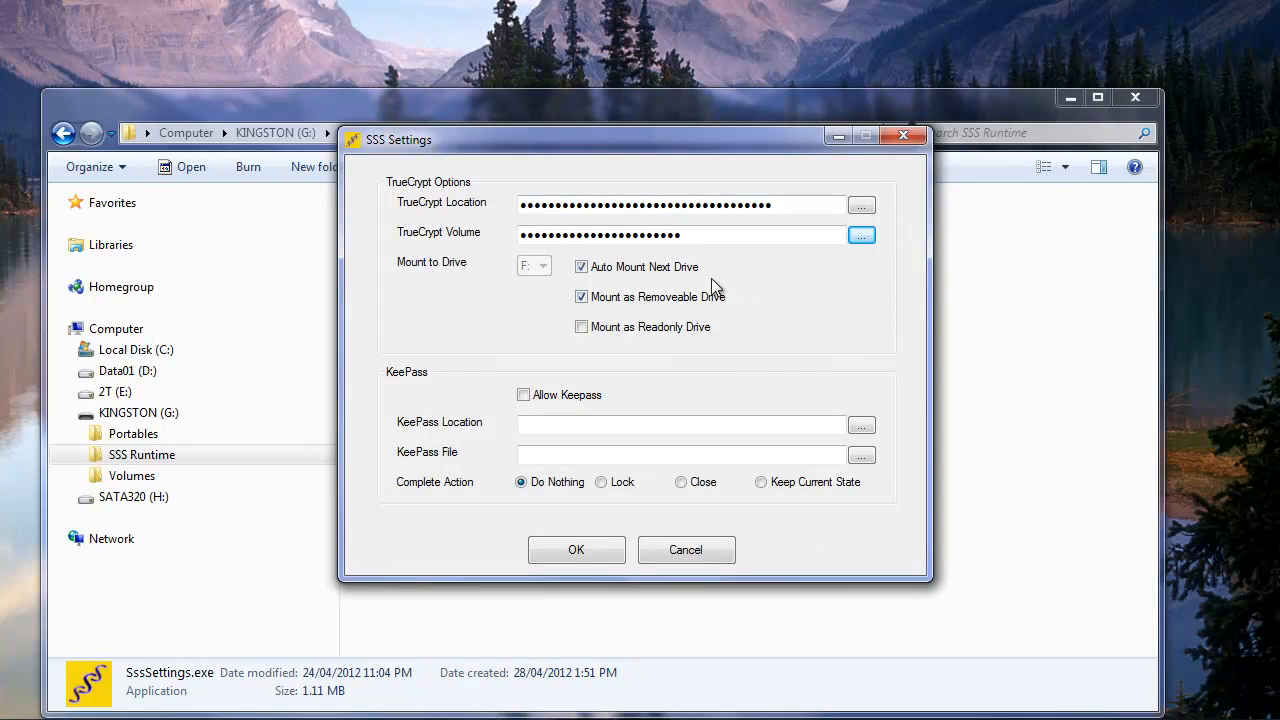
mouse_move(712, 308)
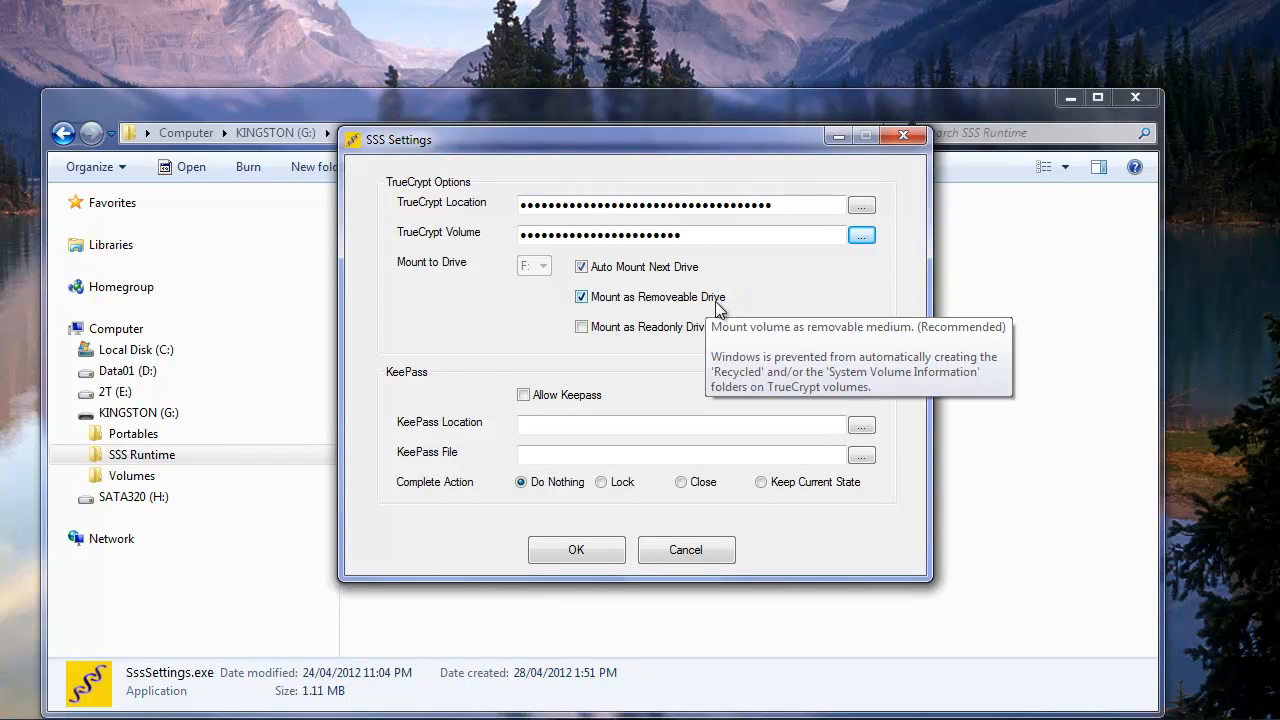
mouse_move(760, 396)
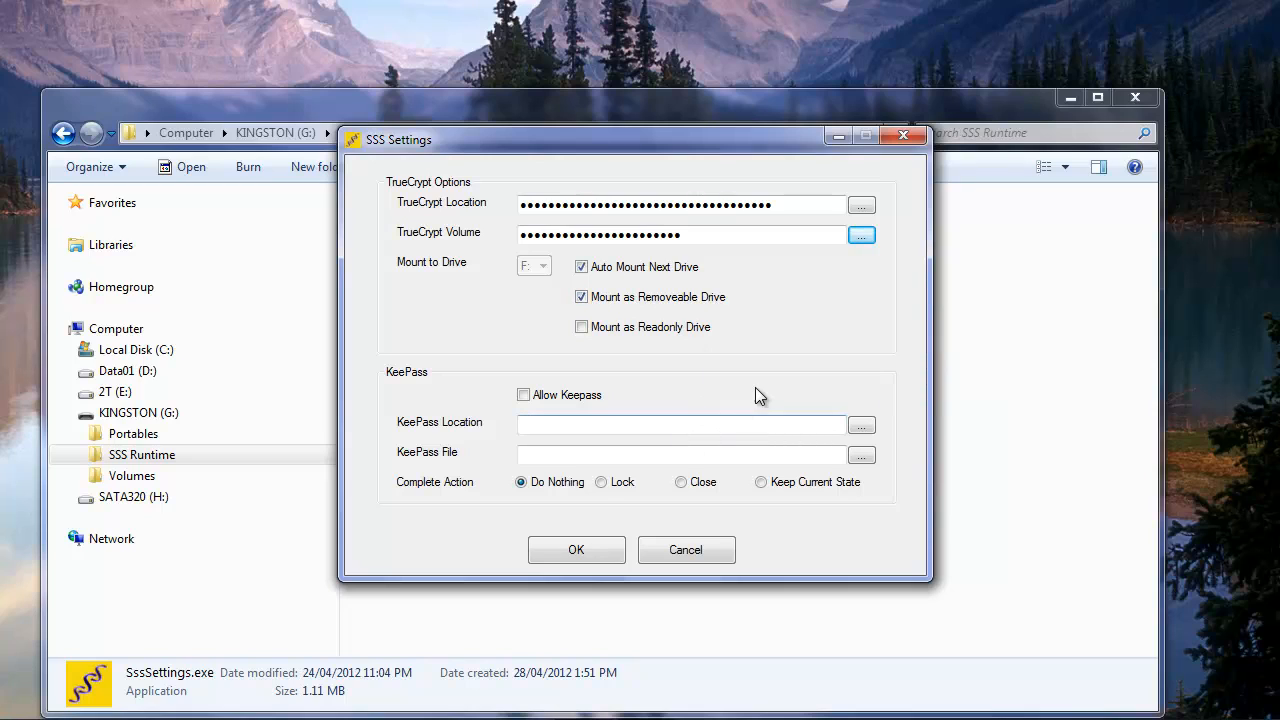
mouse_move(712, 516)
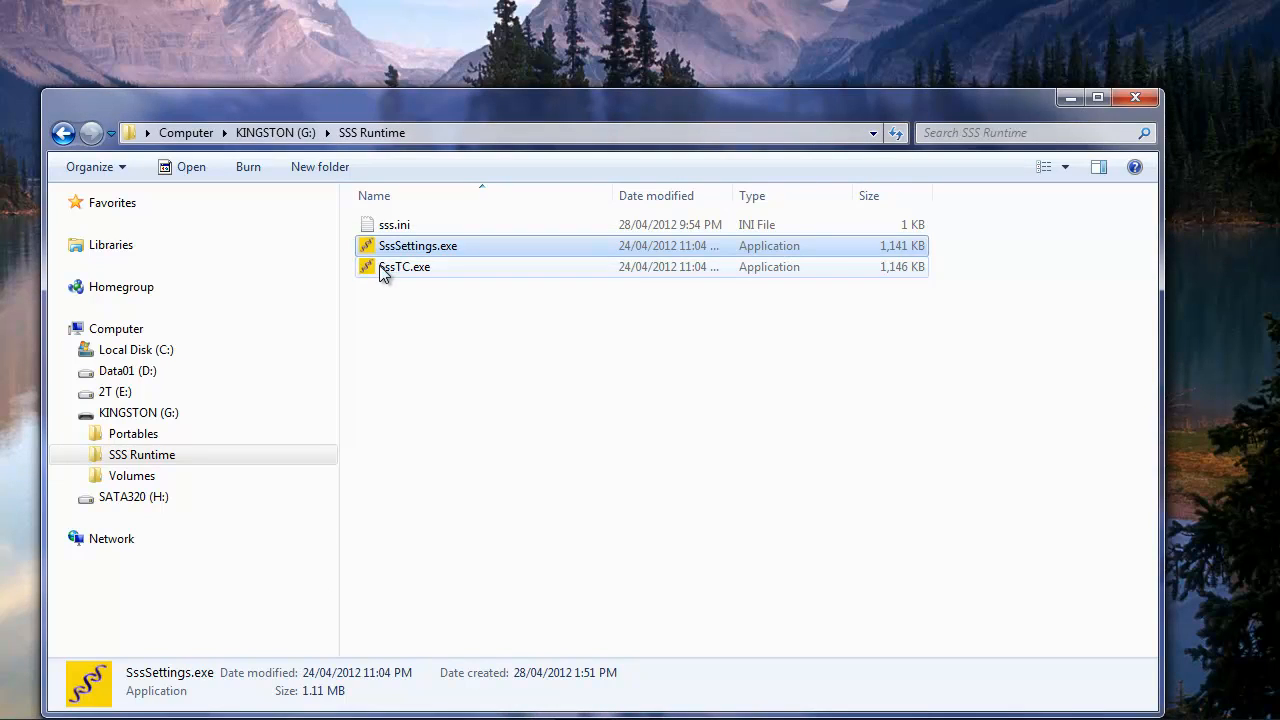
Run SssTC.exe and submit the volume password so Portables.tc mounts and PortableApps.com opens.
double_click(404, 266)
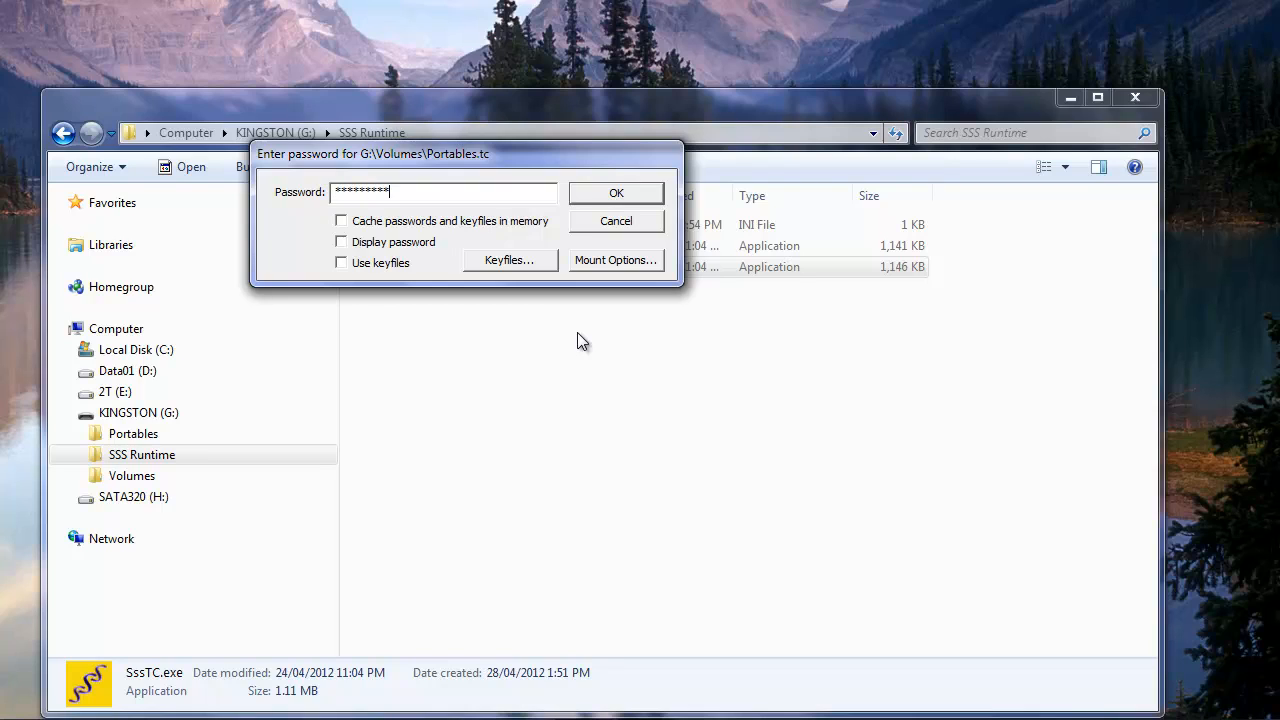
left_click(616, 192)
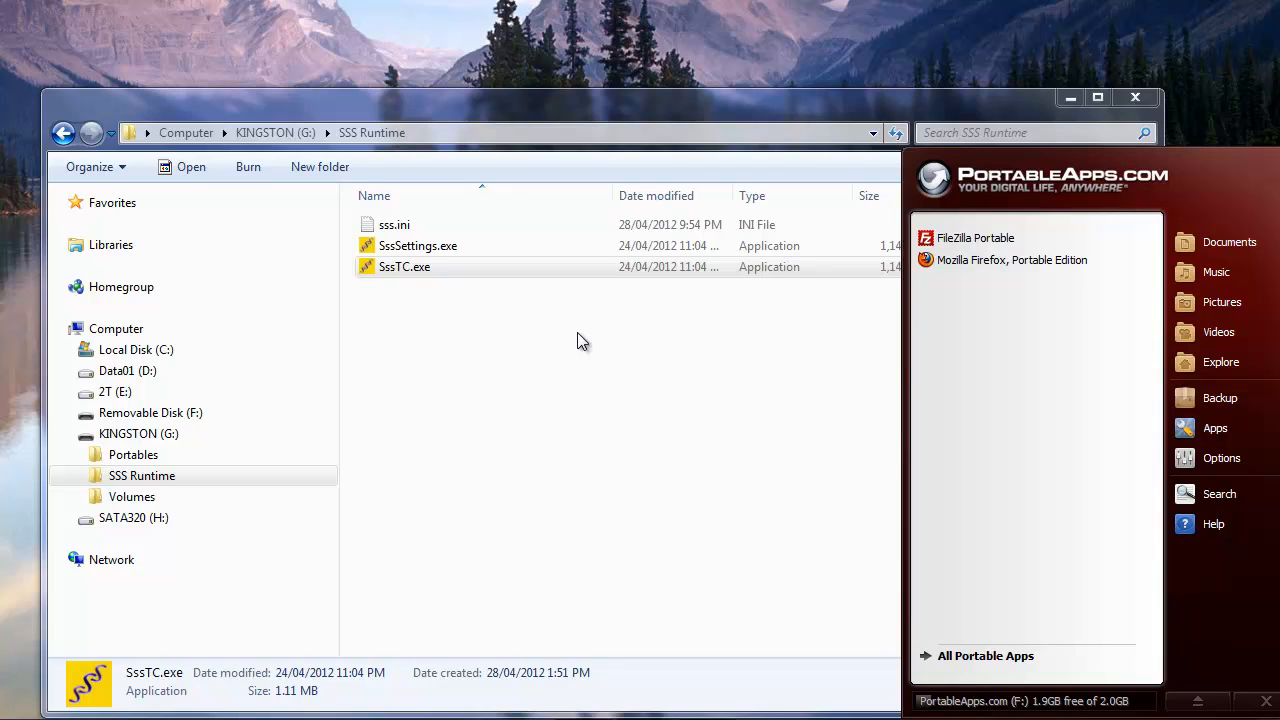
mouse_move(968, 252)
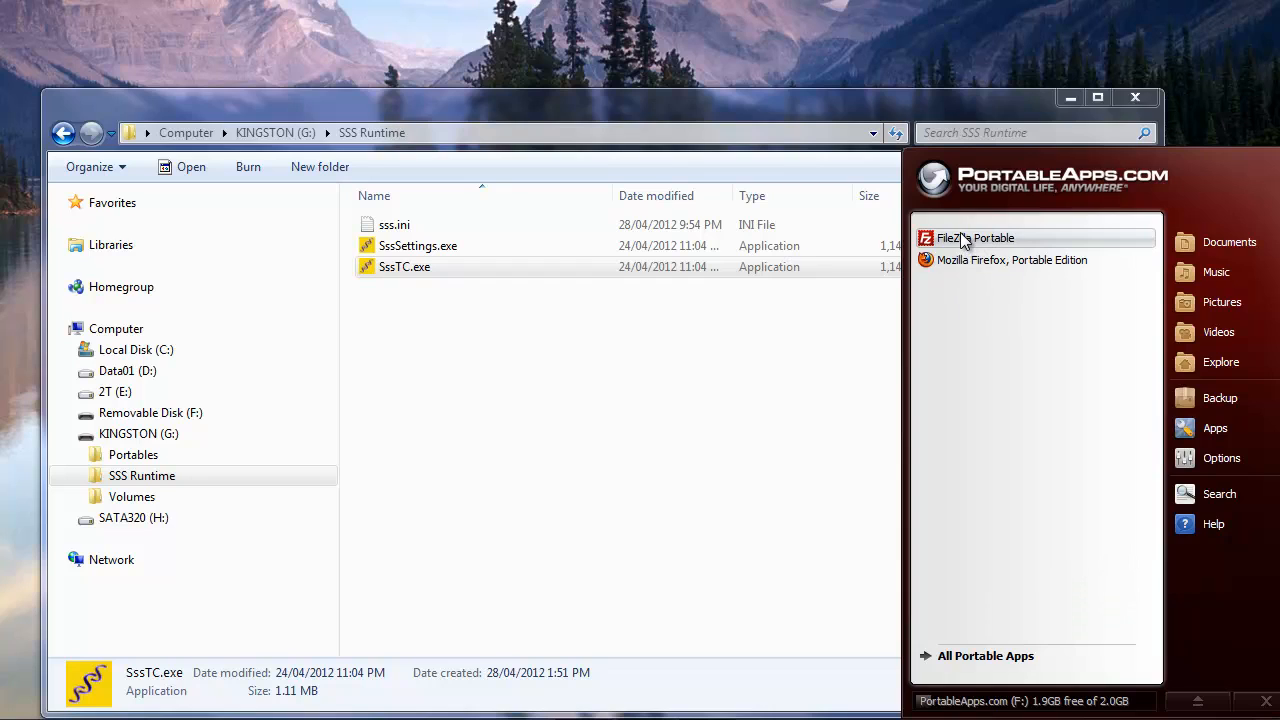
Launch FileZilla Portable from the PortableApps.com menu and dismiss its welcome message.
left_click(992, 236)
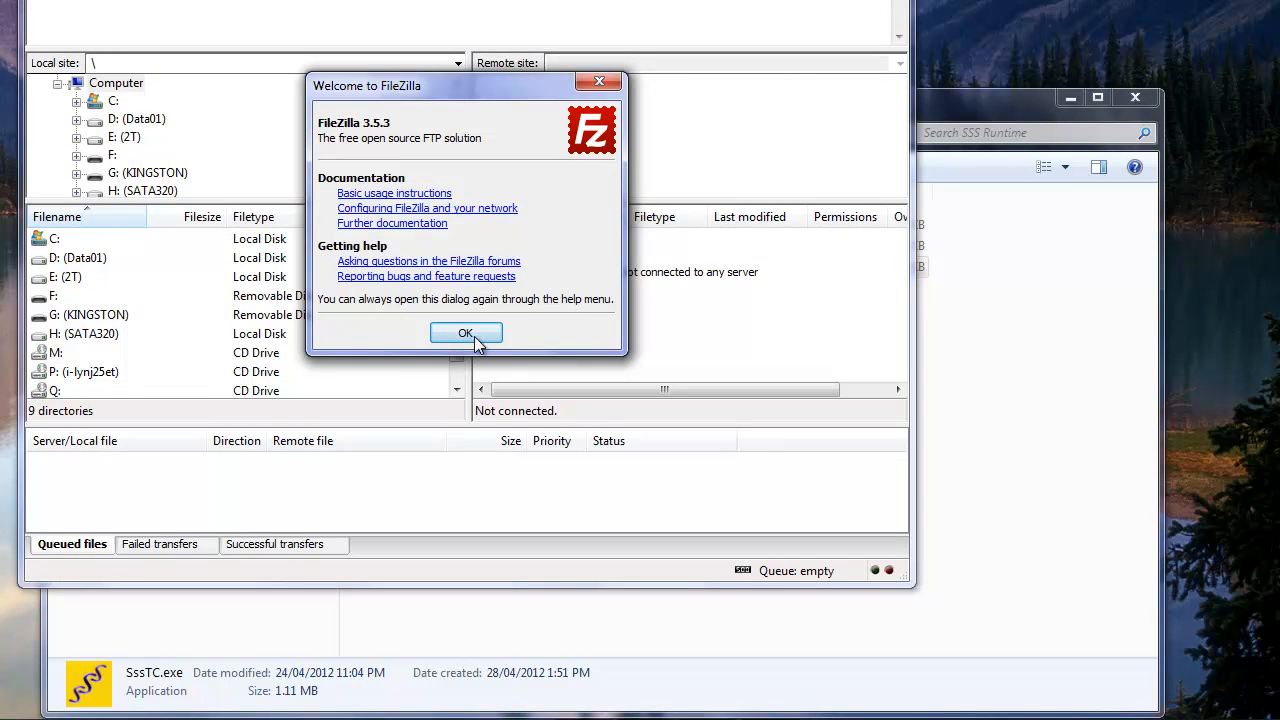
left_click(466, 332)
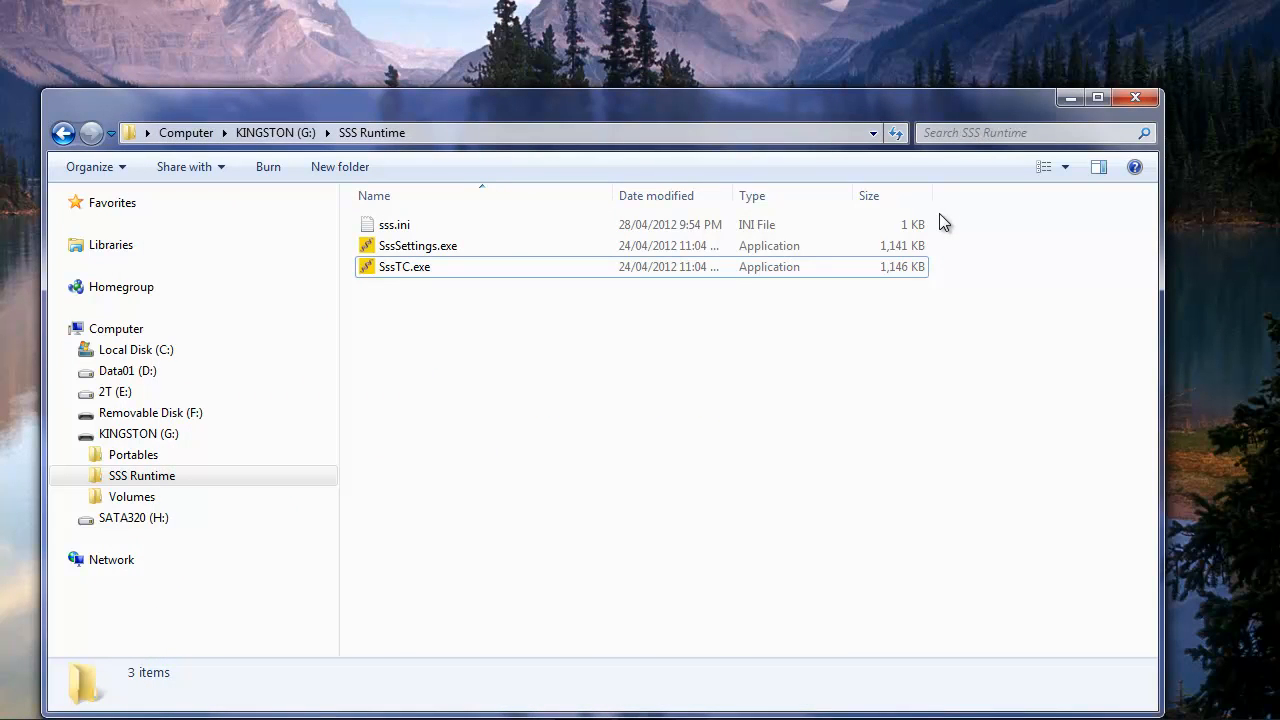
mouse_move(648, 468)
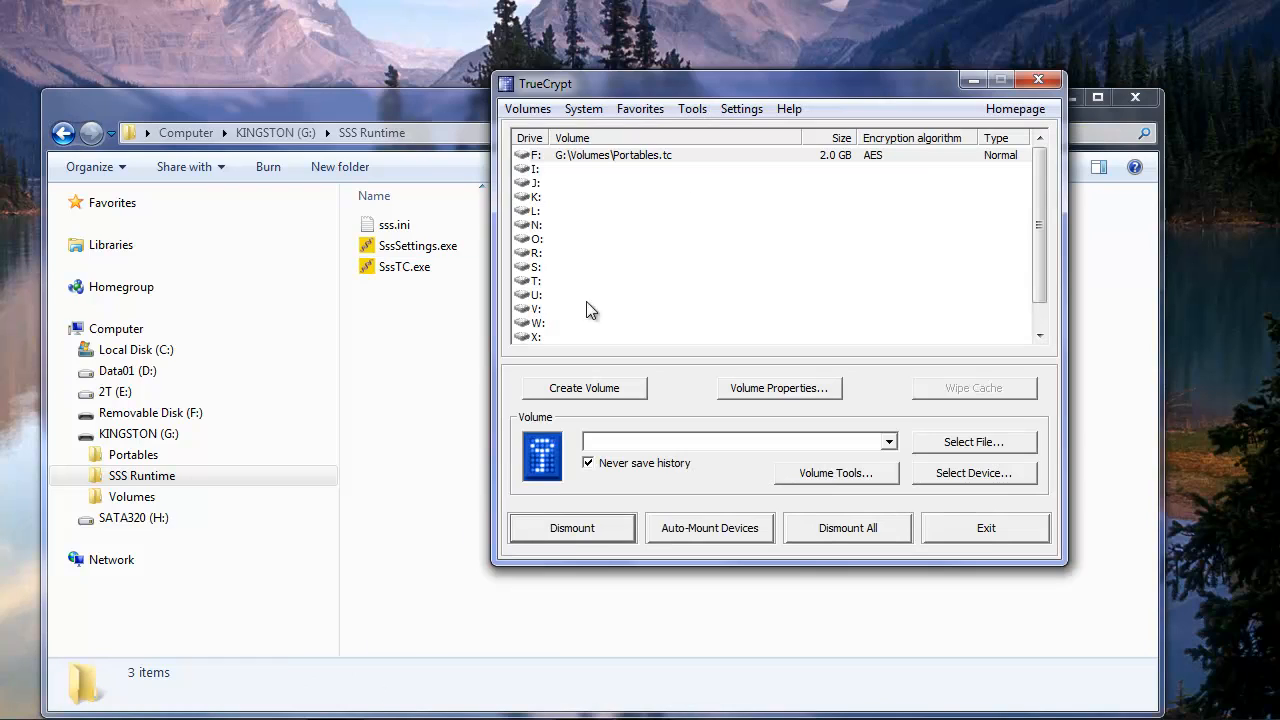
mouse_move(652, 160)
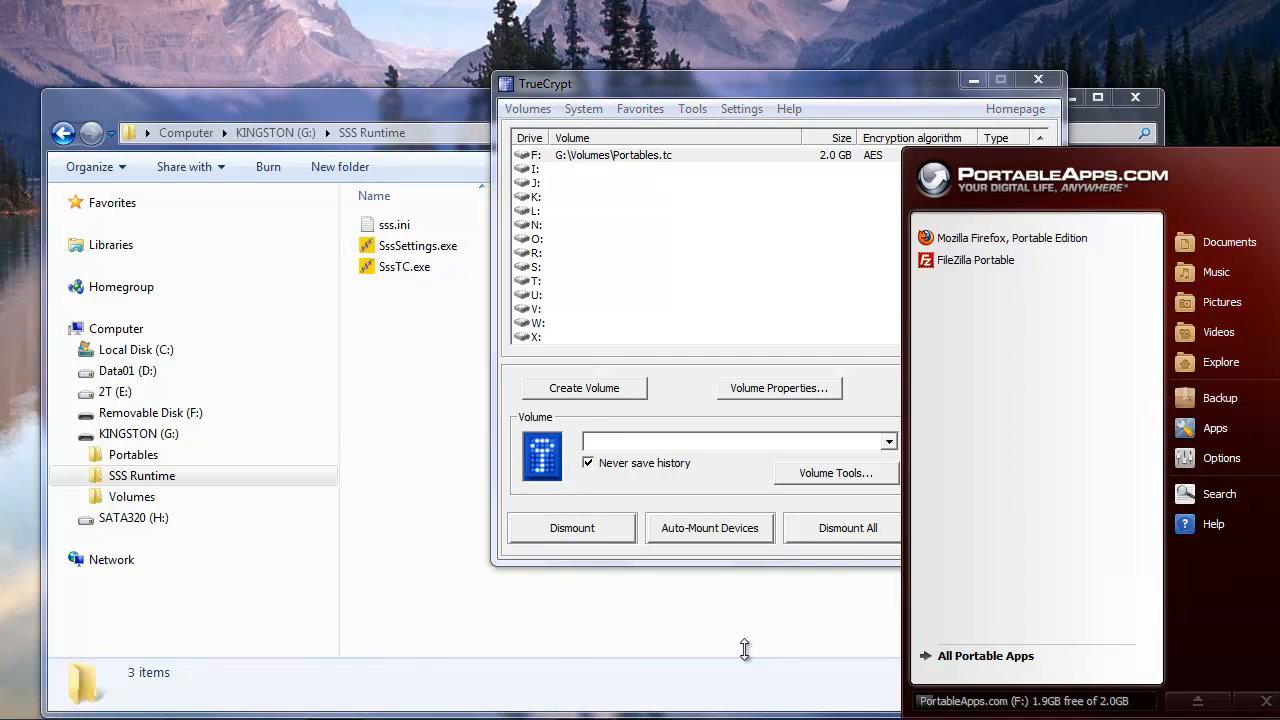
mouse_move(1138, 576)
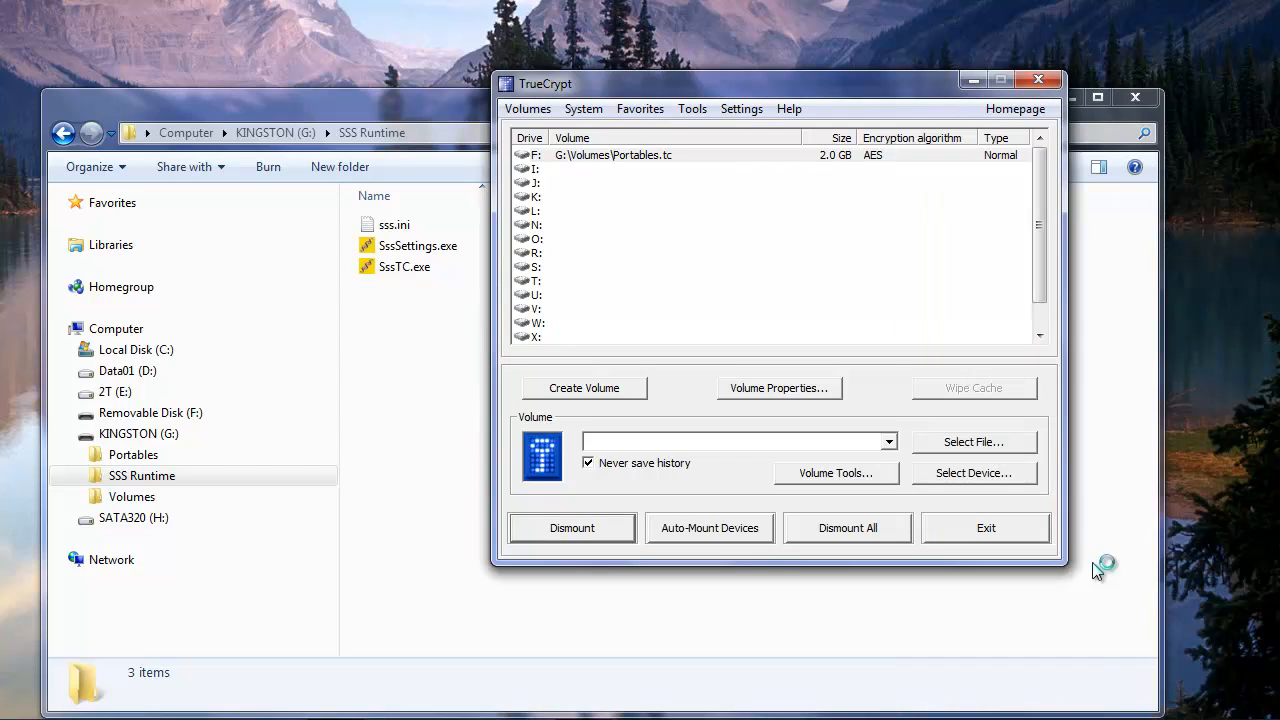
mouse_move(888, 464)
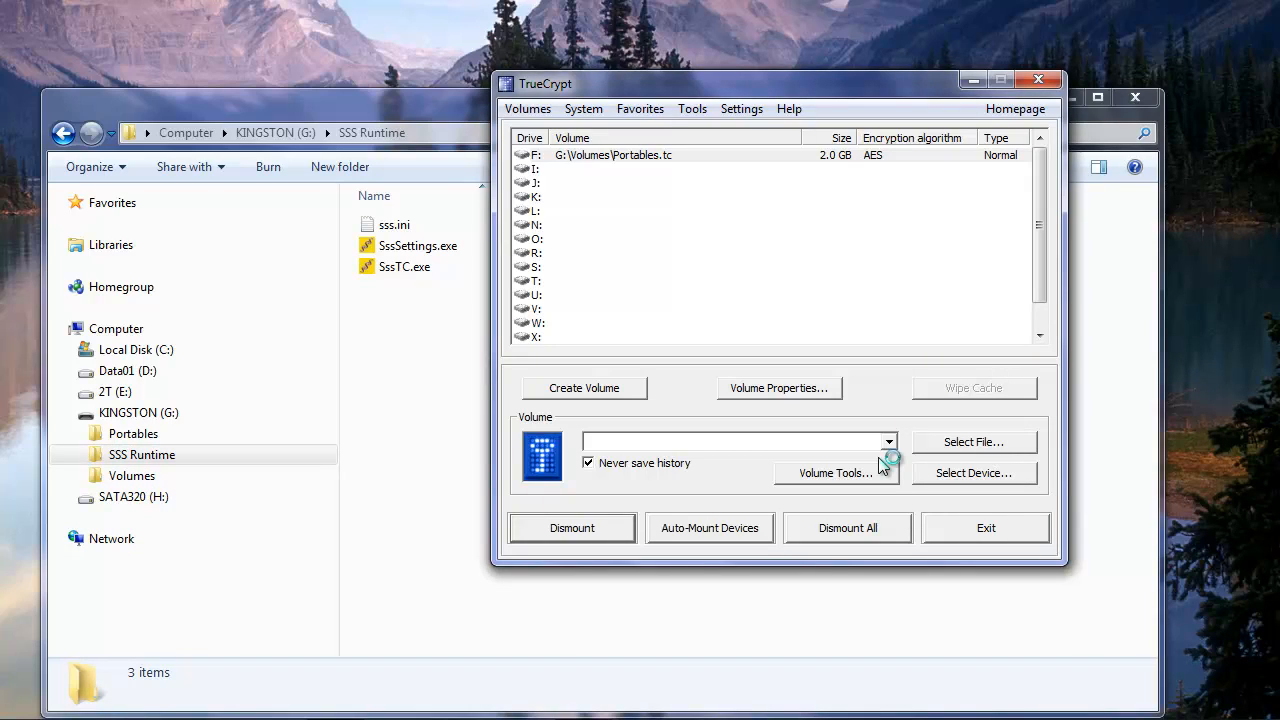
Confirm the volume is dismounted in TrueCrypt and return to the SSS Runtime folder window.
left_click(572, 528)
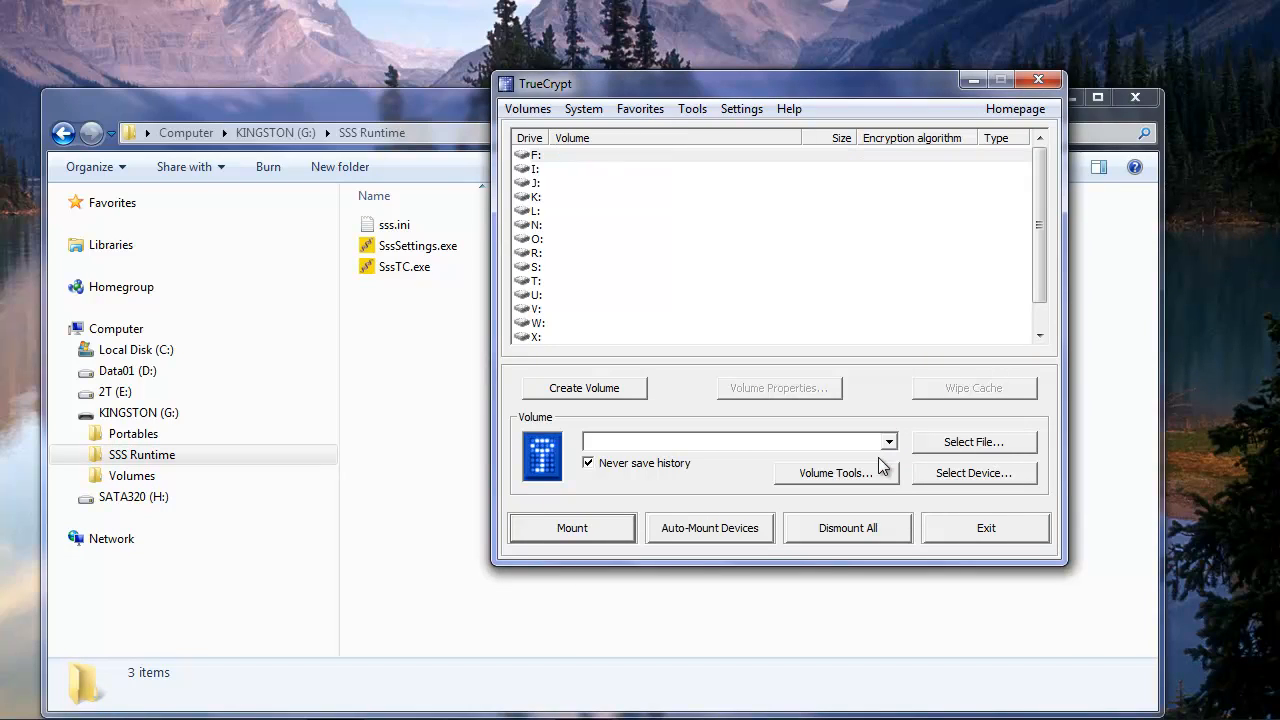
mouse_move(758, 220)
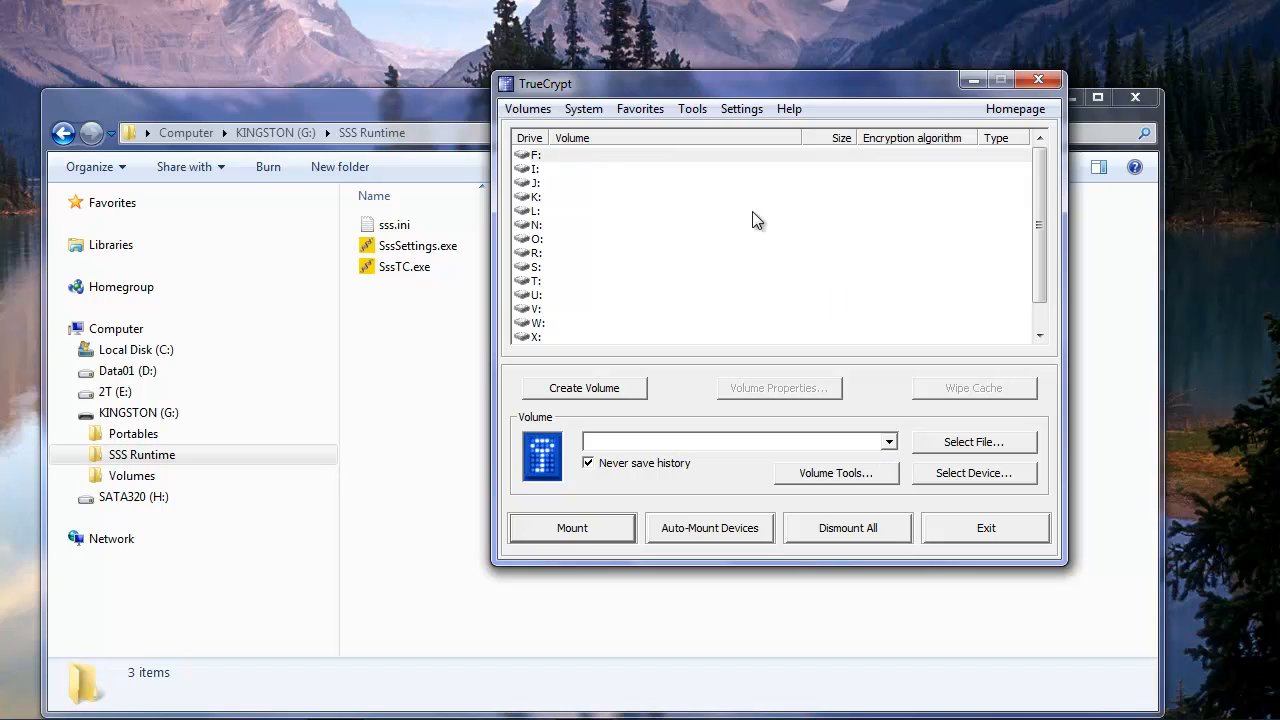
left_click(404, 266)
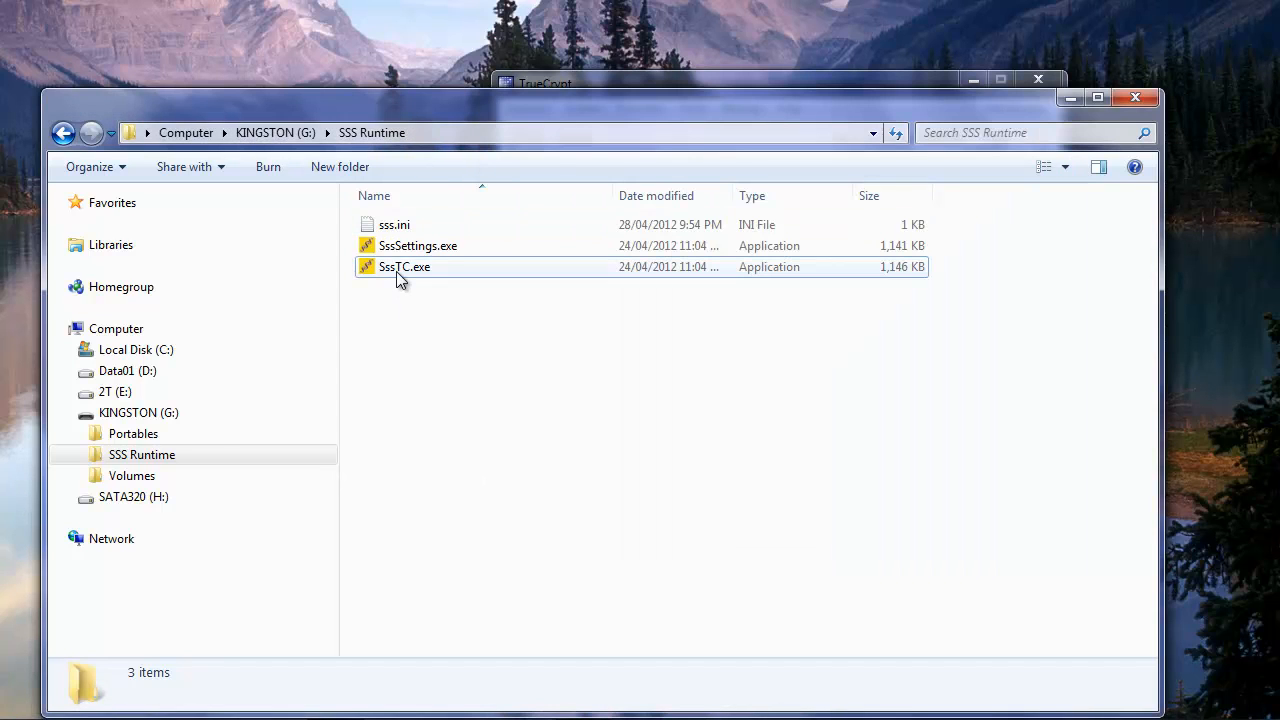
Run SssTC.exe again to mount Portables.tc, then dismount it from the TrueCrypt window.
left_click(404, 268)
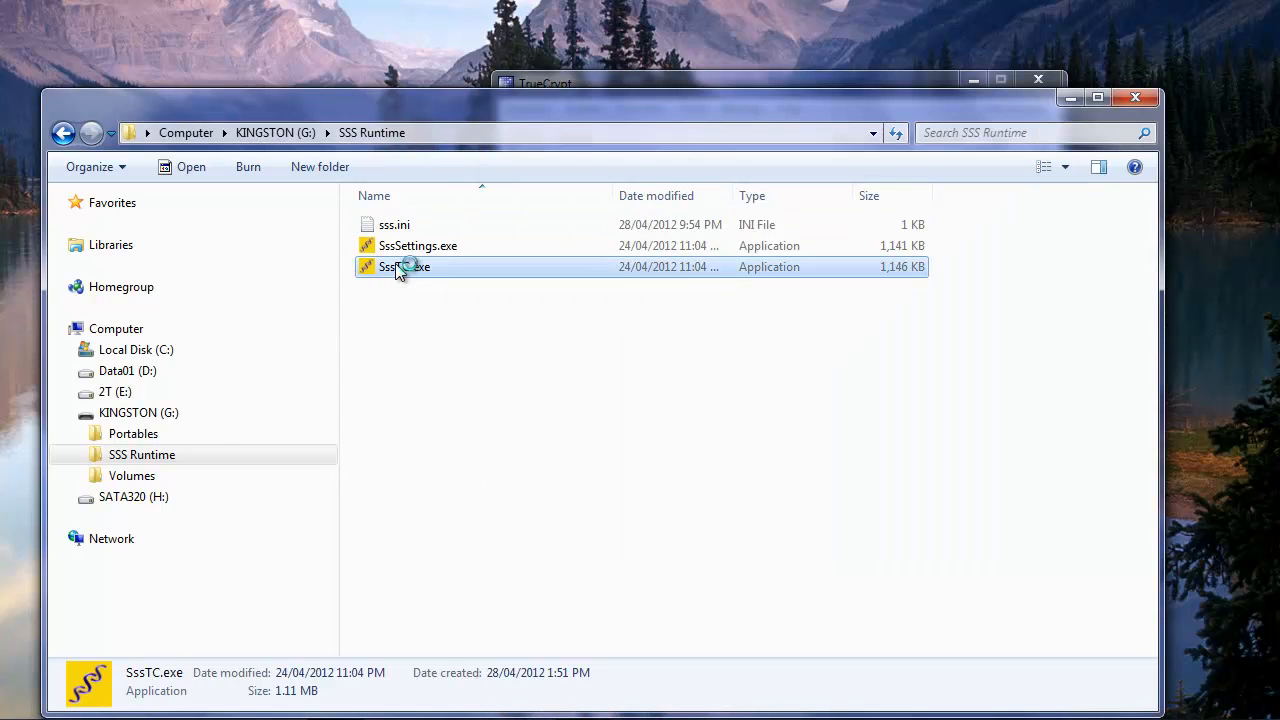
double_click(402, 268)
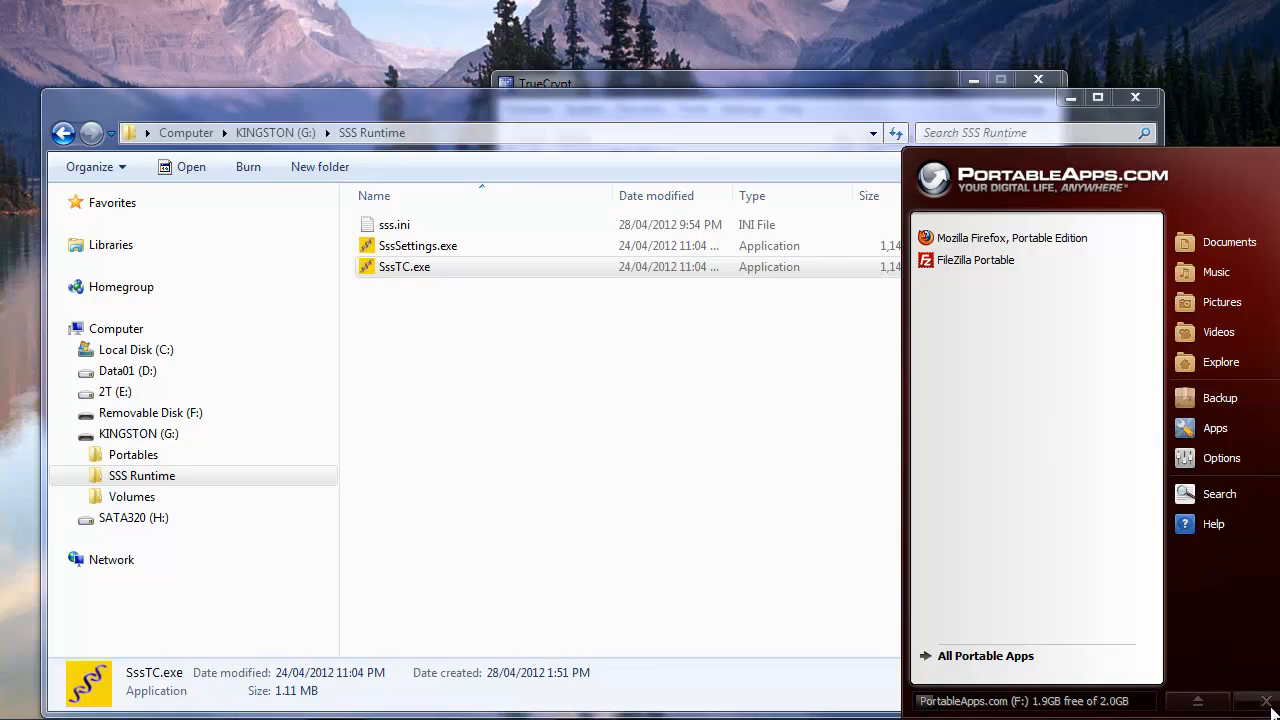
left_click(1260, 700)
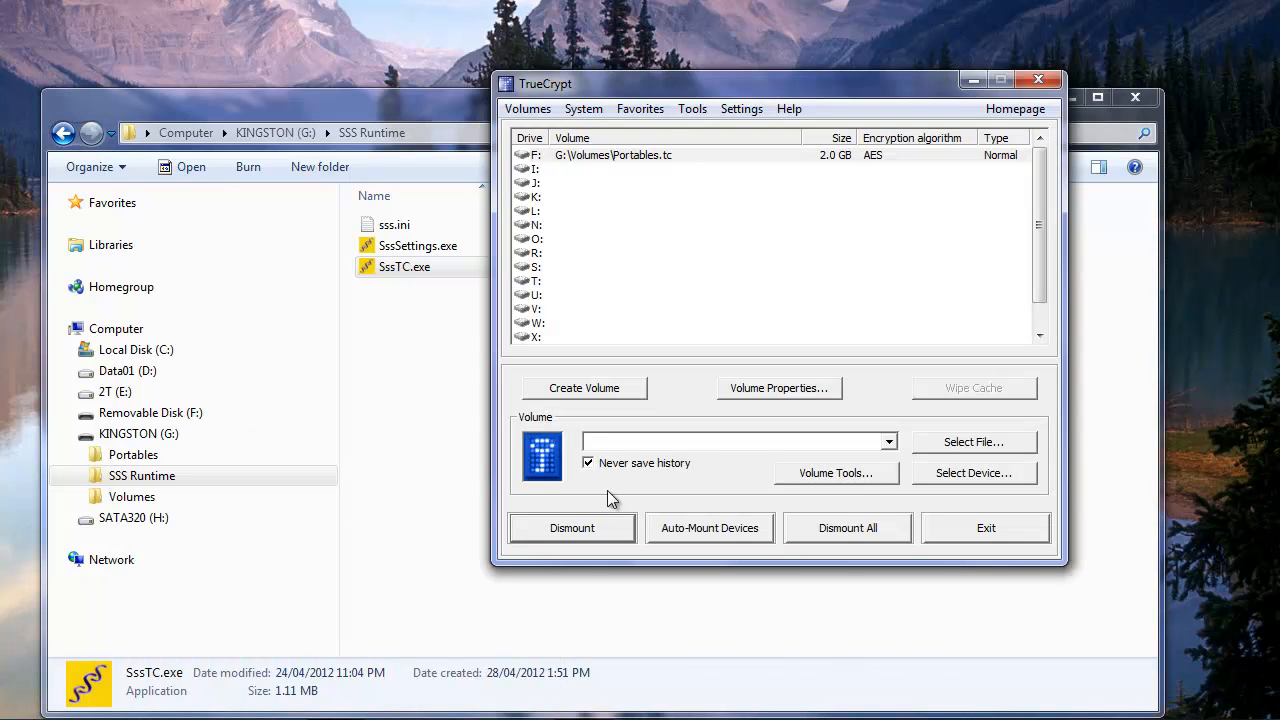
left_click(572, 528)
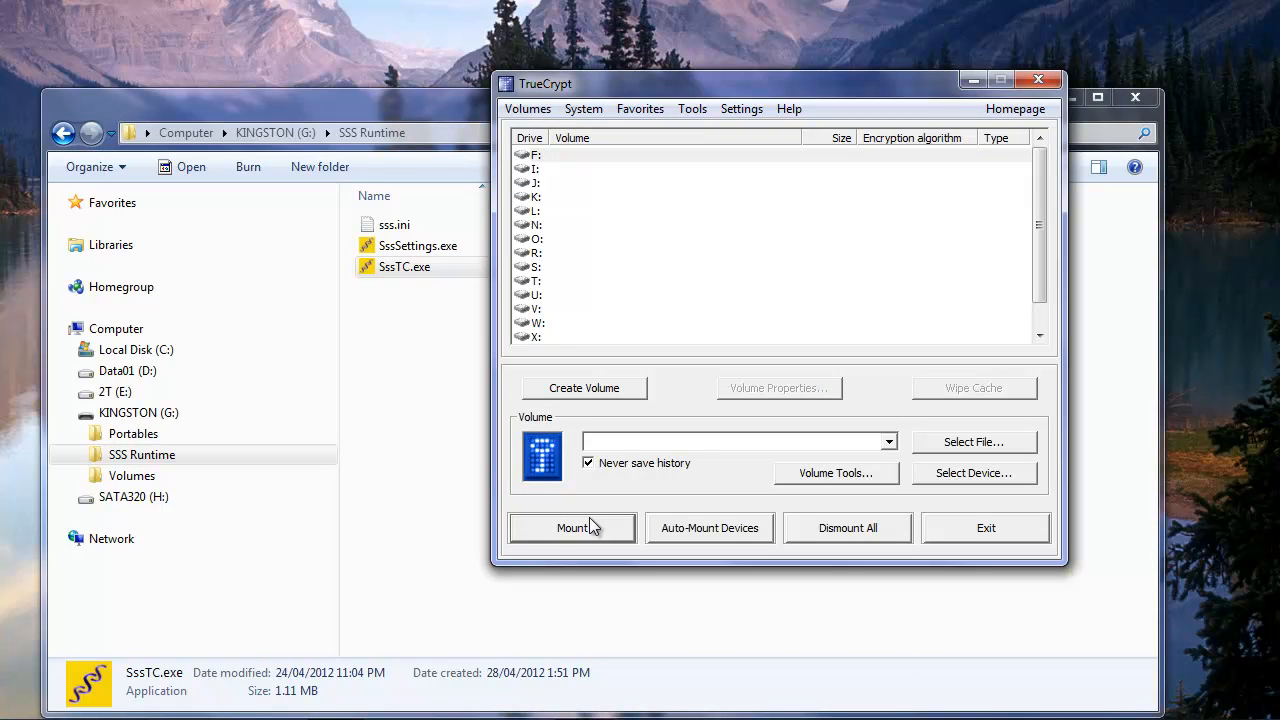